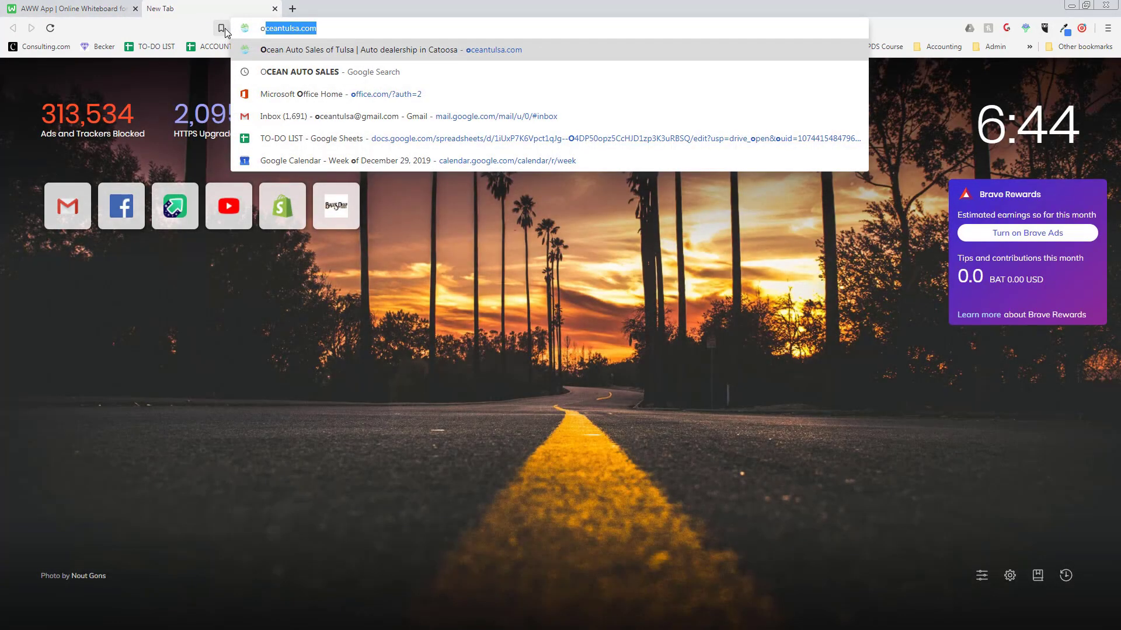
# Search Google for OCEAN AUTO SALES, showing its 4.5-star profile with 495 reviews
pyautogui.click(311, 71)
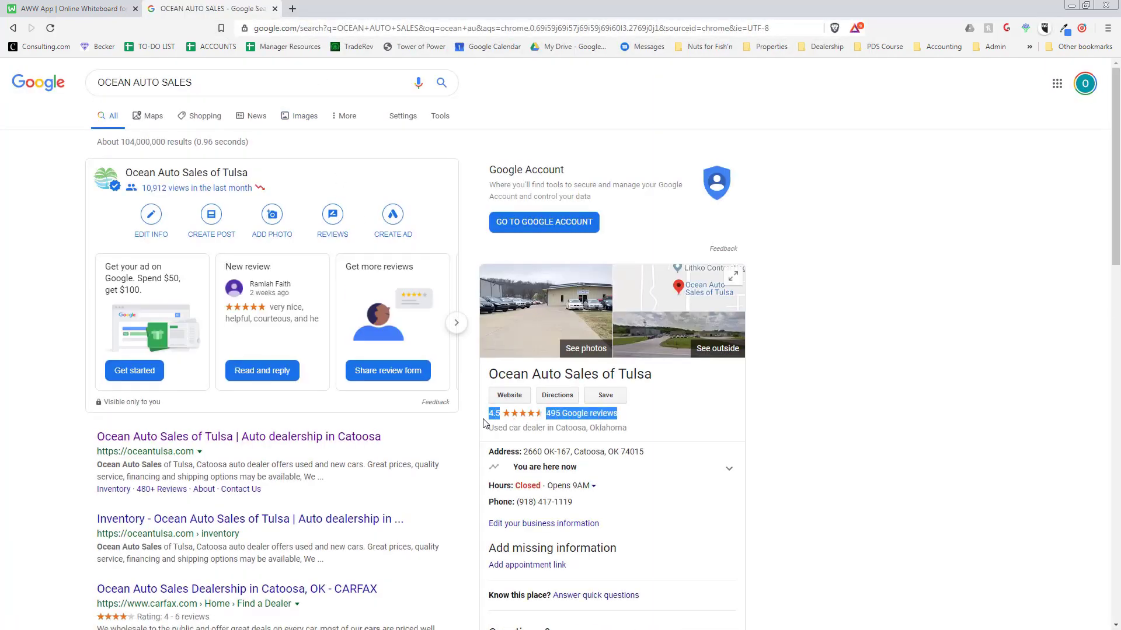
pyautogui.moveTo(826, 477)
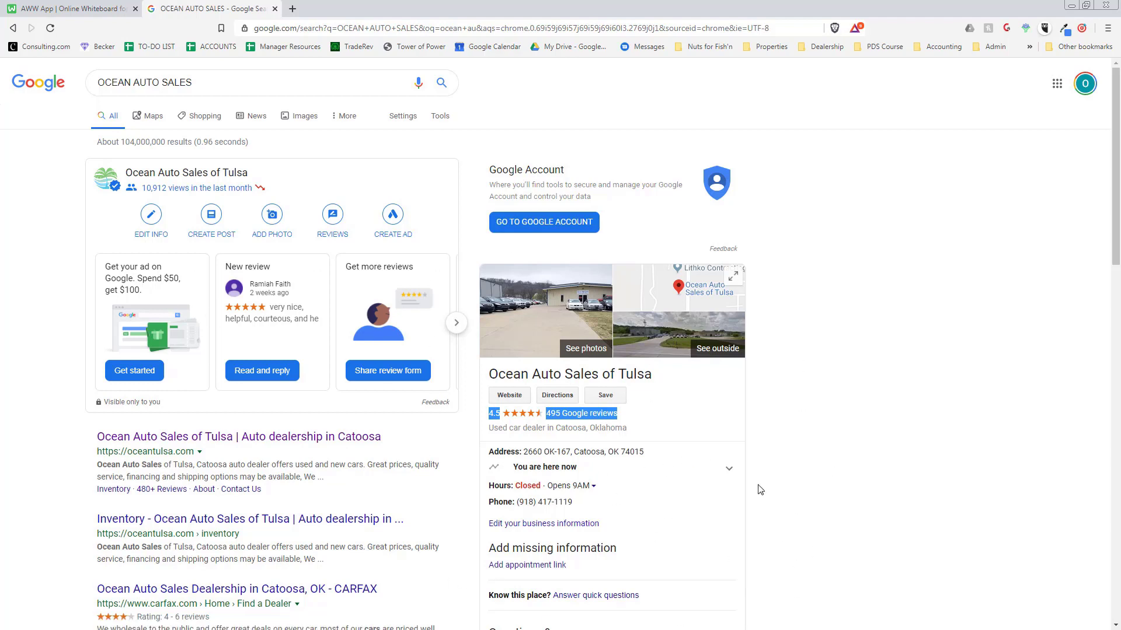
pyautogui.moveTo(451, 431)
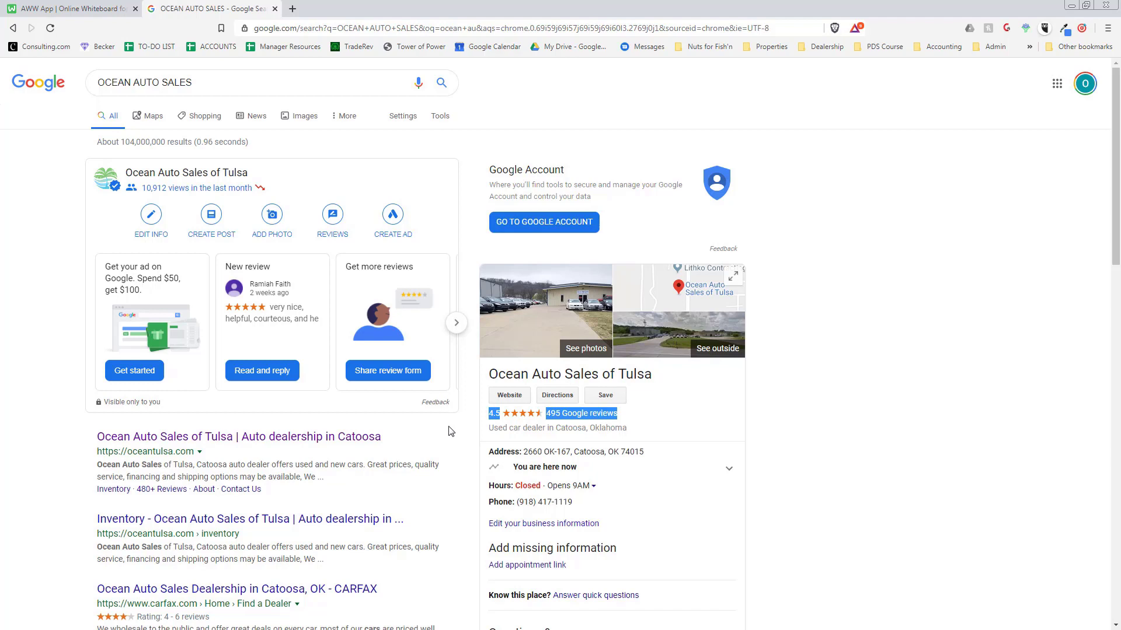
pyautogui.moveTo(567, 275)
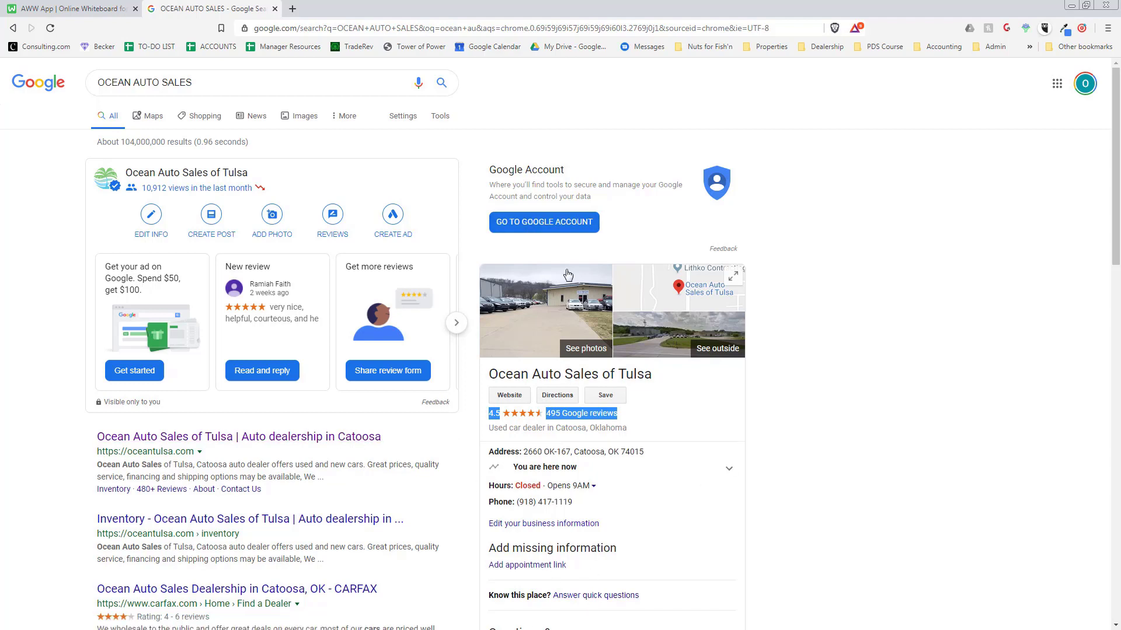
pyautogui.moveTo(168, 98)
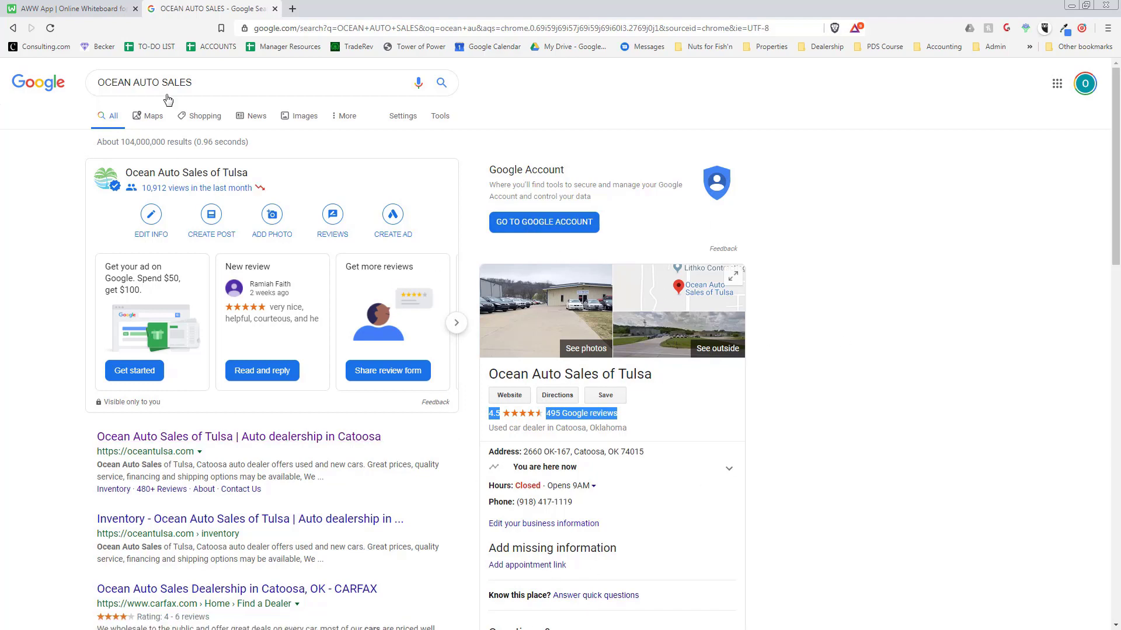
pyautogui.moveTo(141, 196)
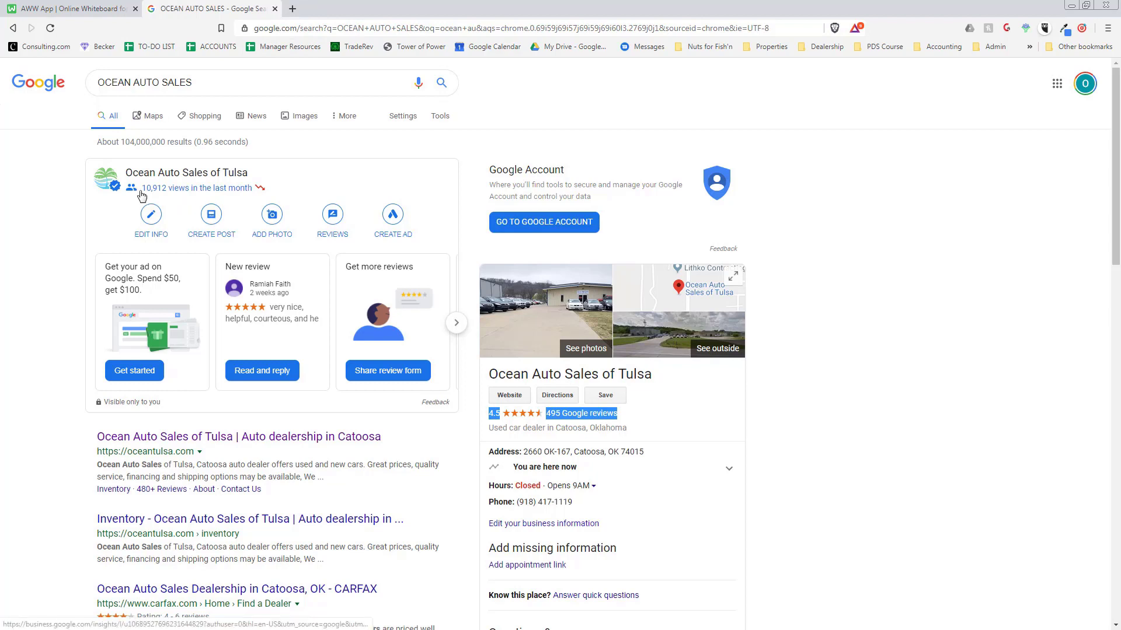
pyautogui.moveTo(140, 196)
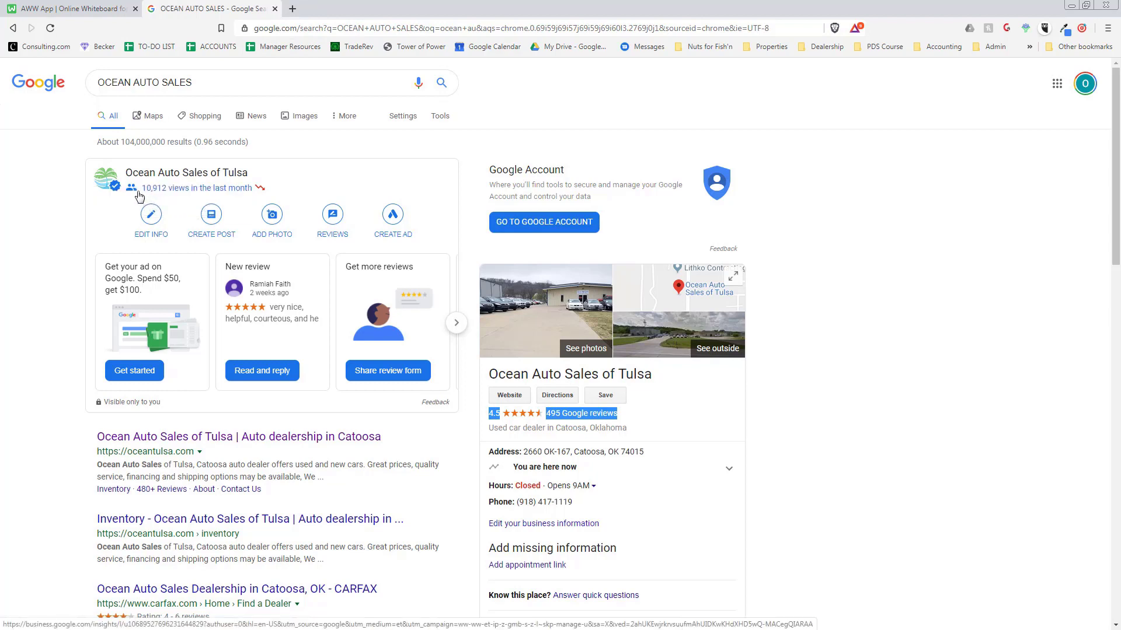
pyautogui.moveTo(124, 196)
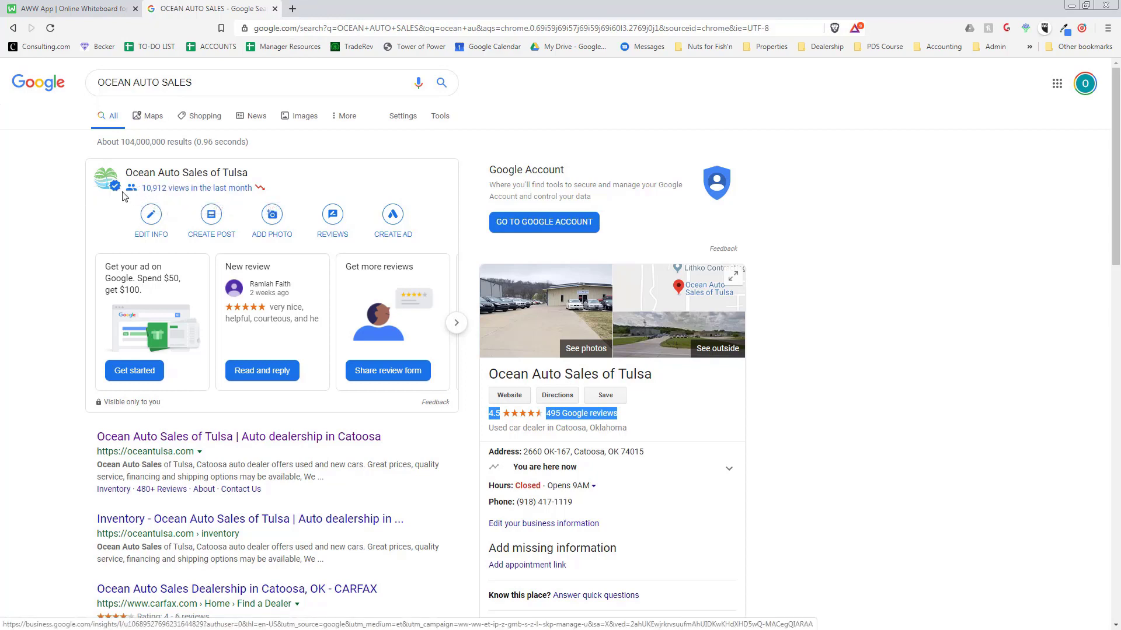
pyautogui.moveTo(222, 199)
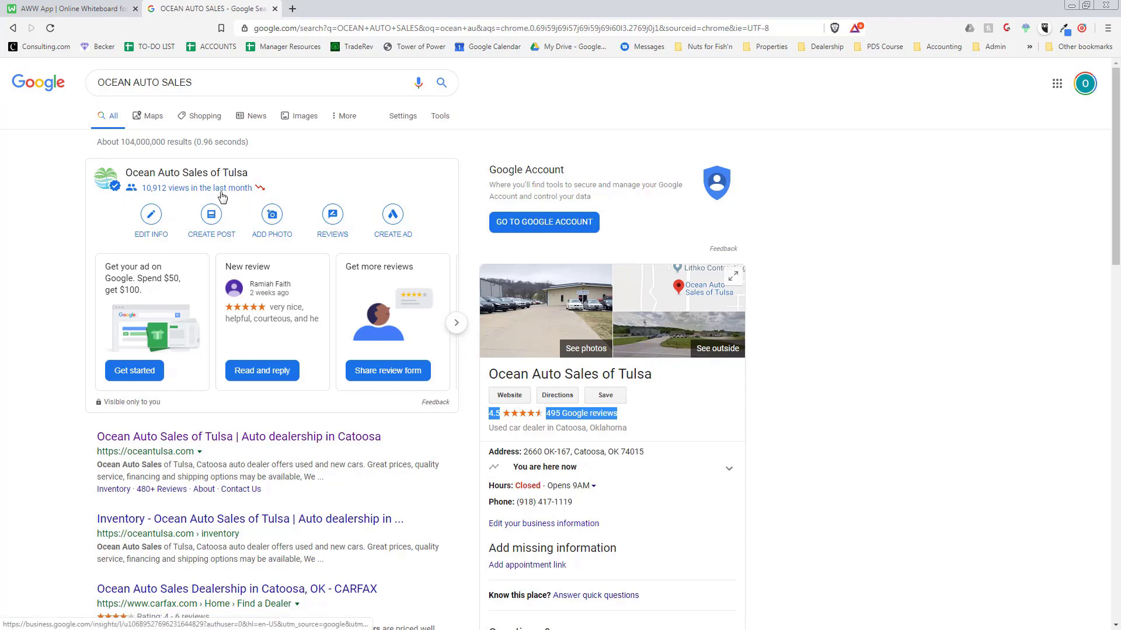
pyautogui.moveTo(161, 200)
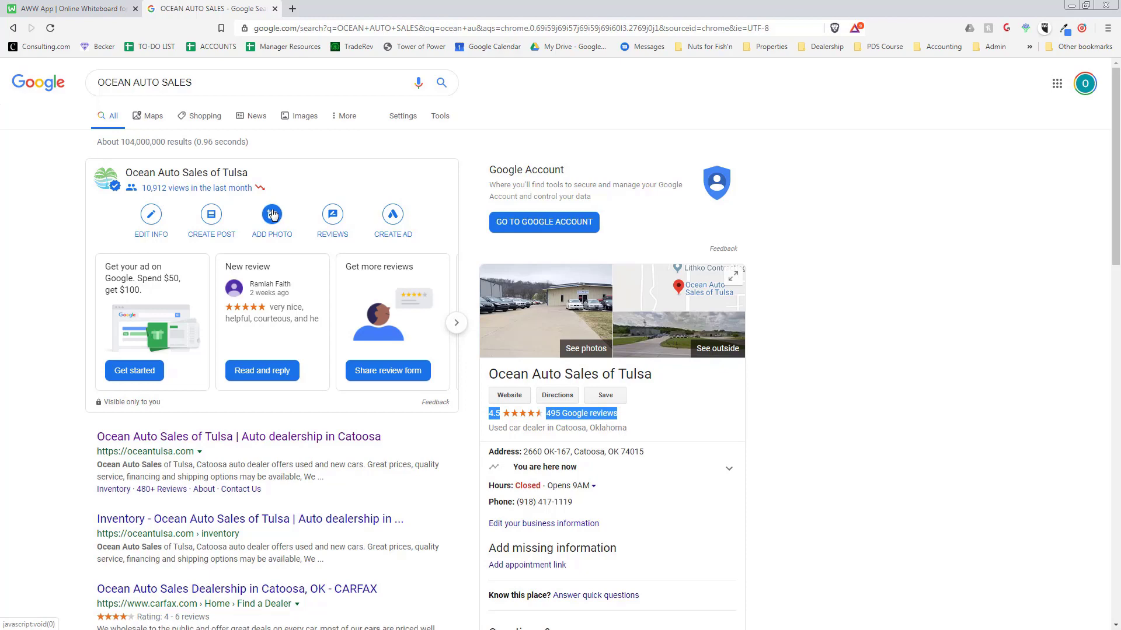
pyautogui.moveTo(328, 148)
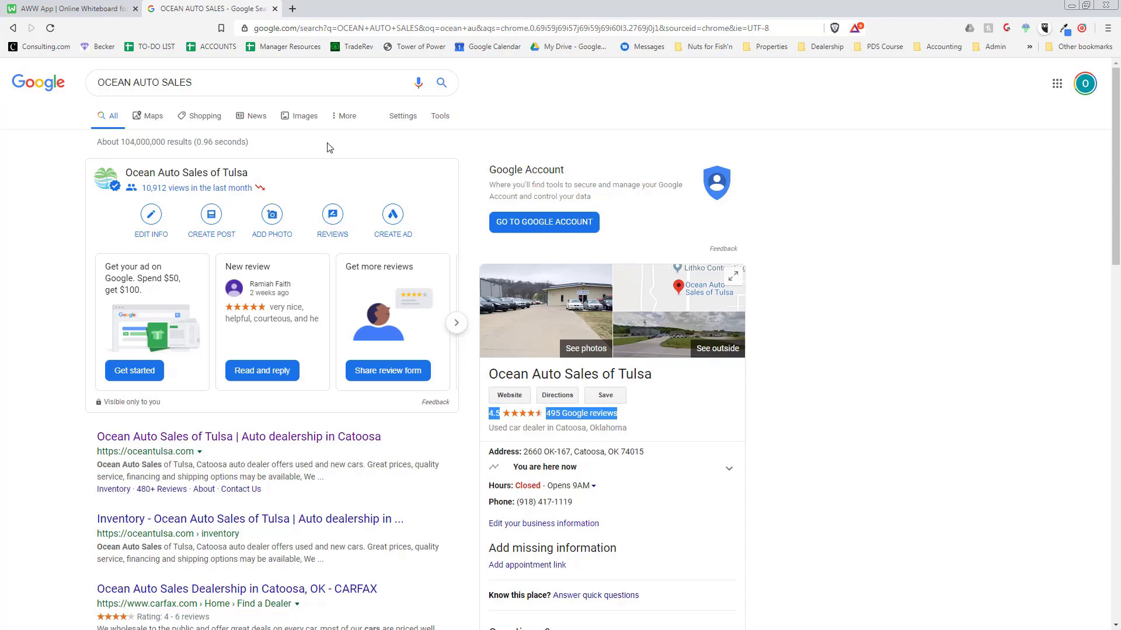
# Search 'used car dealer tulsa' in a new private window, with Ocean Auto Sales listed first
pyautogui.write('car dealership')
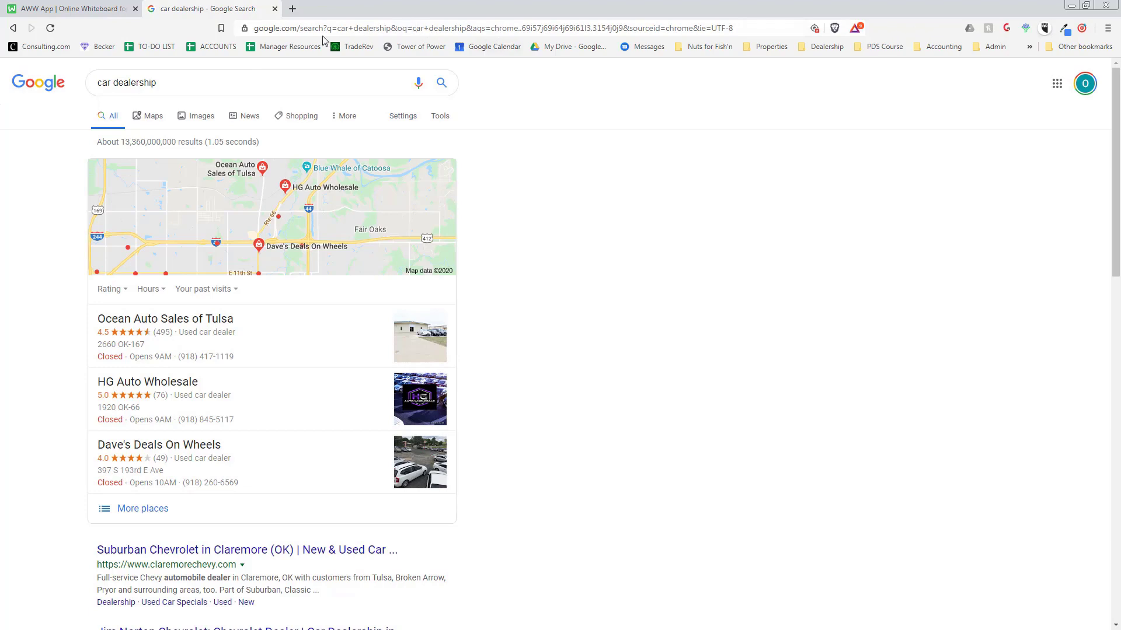
pyautogui.click(1107, 28)
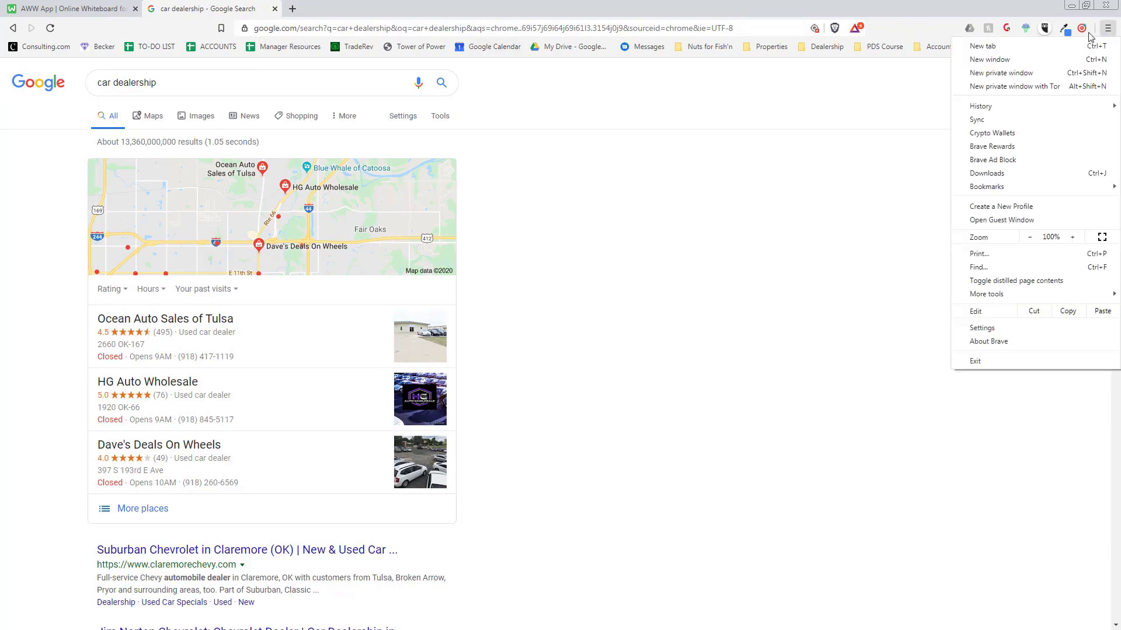
pyautogui.click(1000, 72)
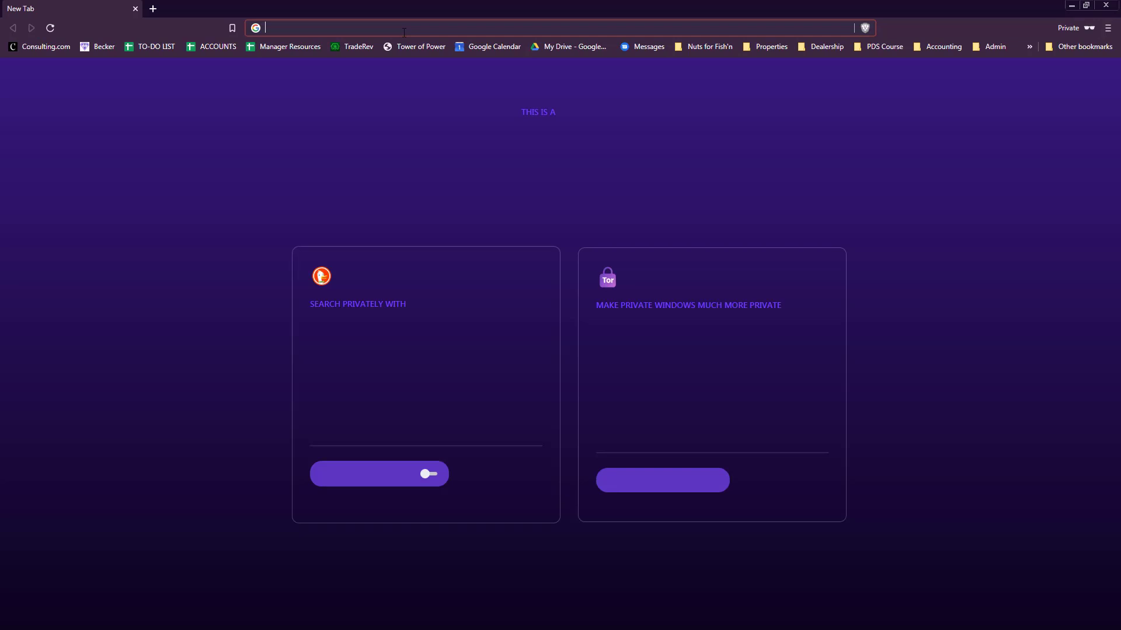
pyautogui.write('used car')
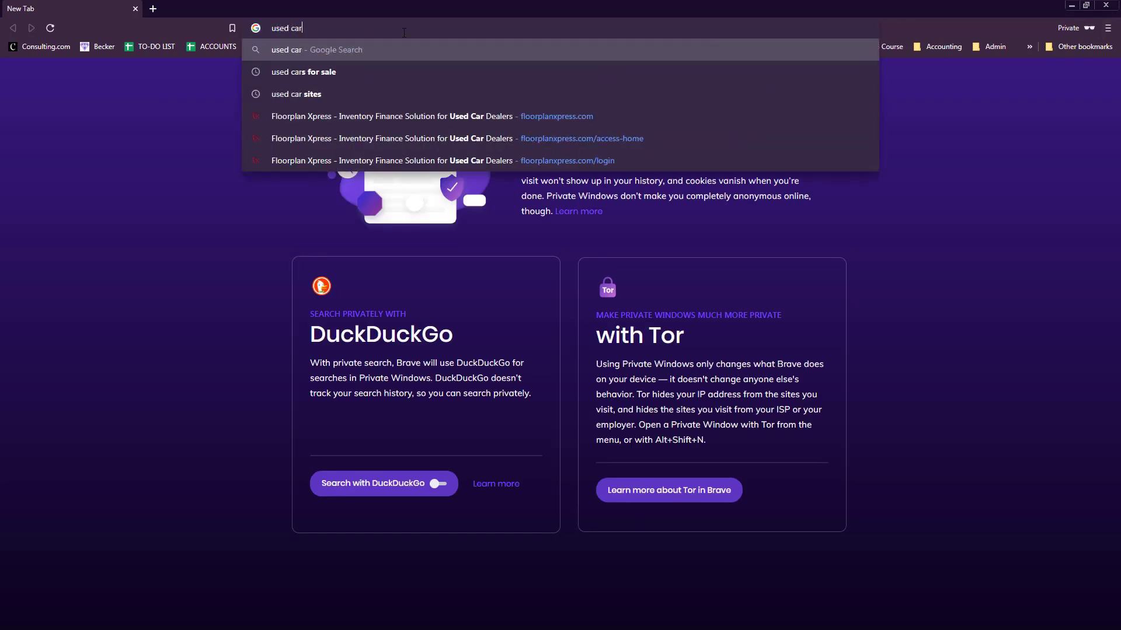
pyautogui.write('dealer tu')
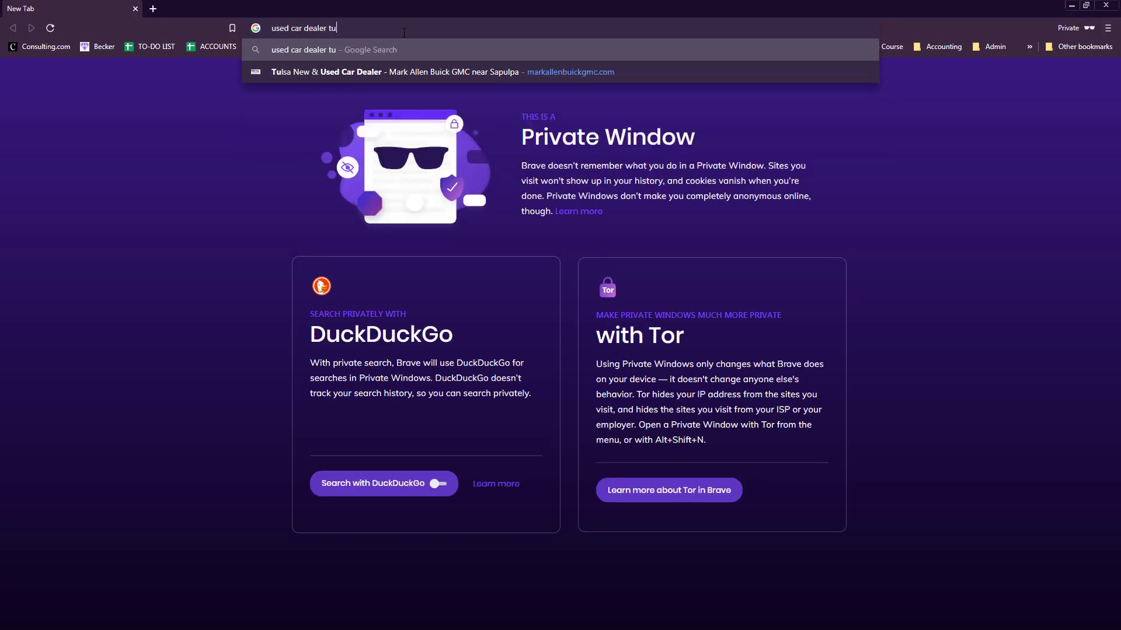
pyautogui.press('Return')
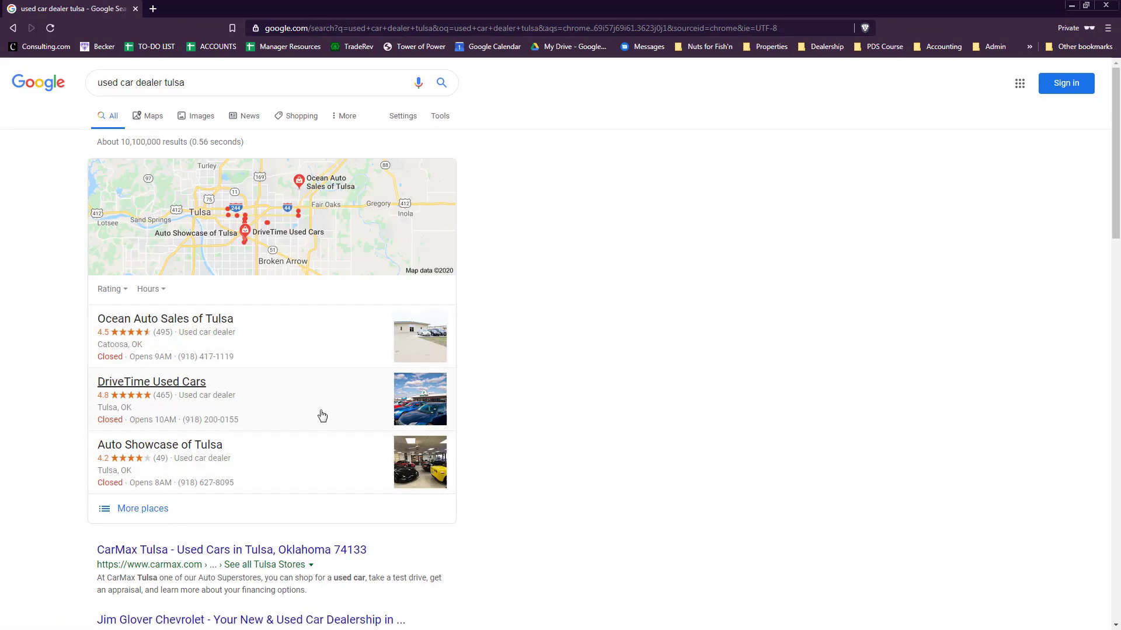
pyautogui.moveTo(122, 357)
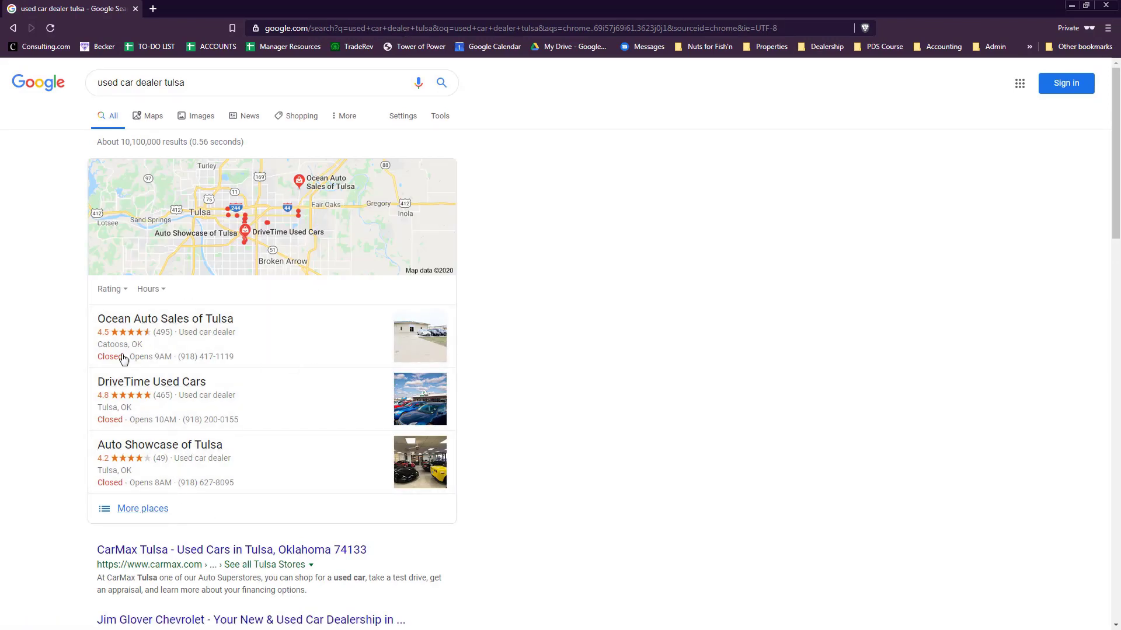
pyautogui.moveTo(149, 402)
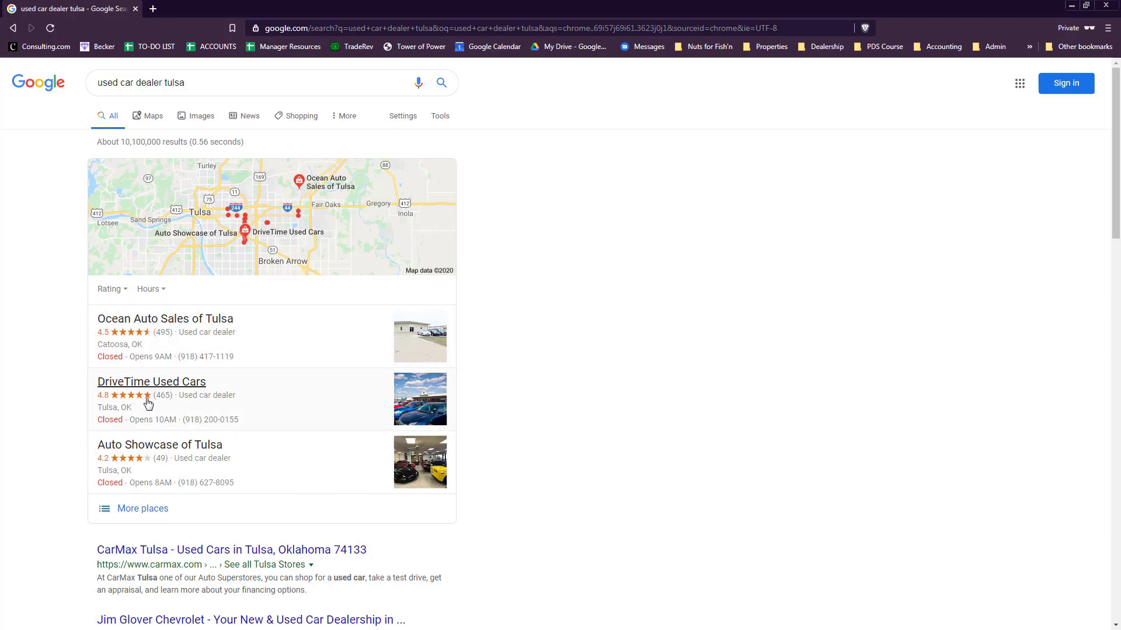
pyautogui.moveTo(147, 437)
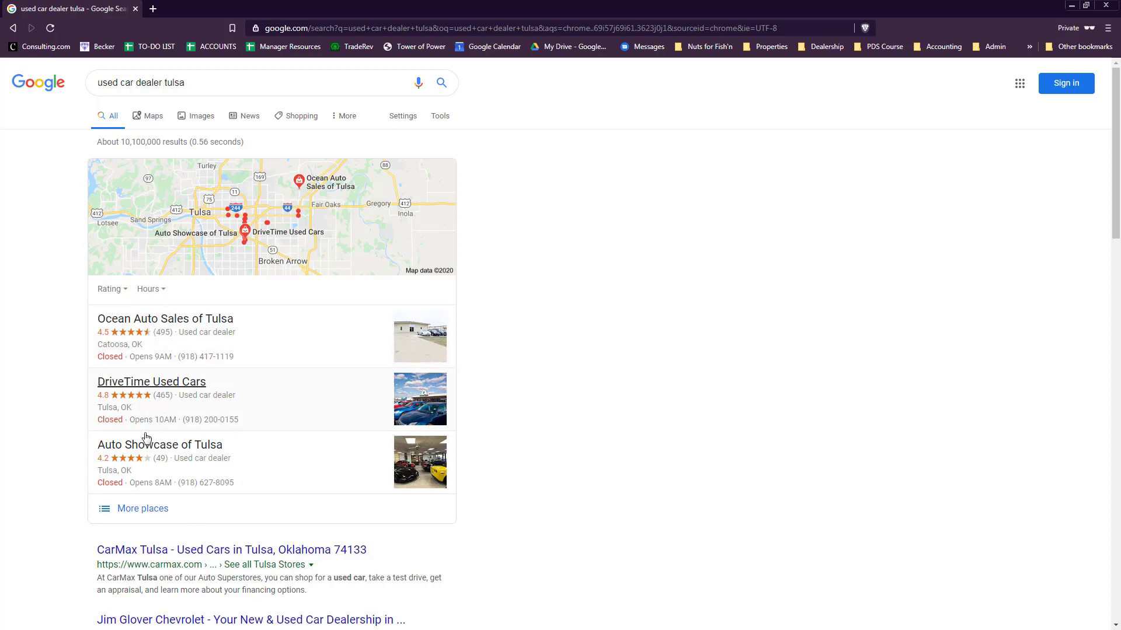
# Expand 'More places' and scroll through the full list of Tulsa used car dealers
pyautogui.click(143, 508)
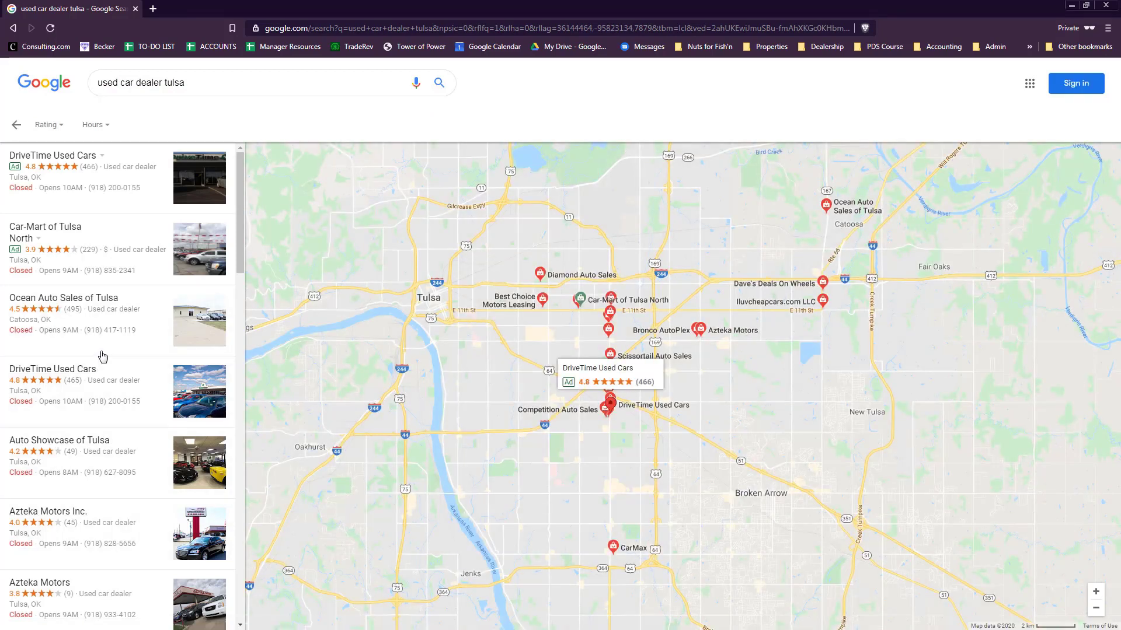
pyautogui.scroll(-3)
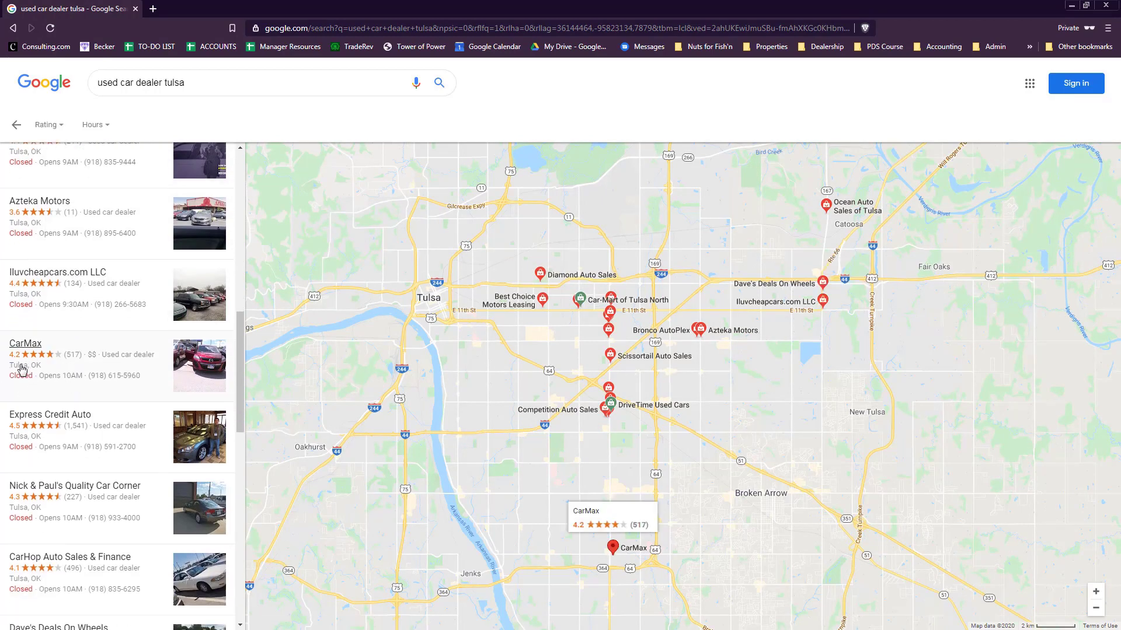
pyautogui.moveTo(23, 367)
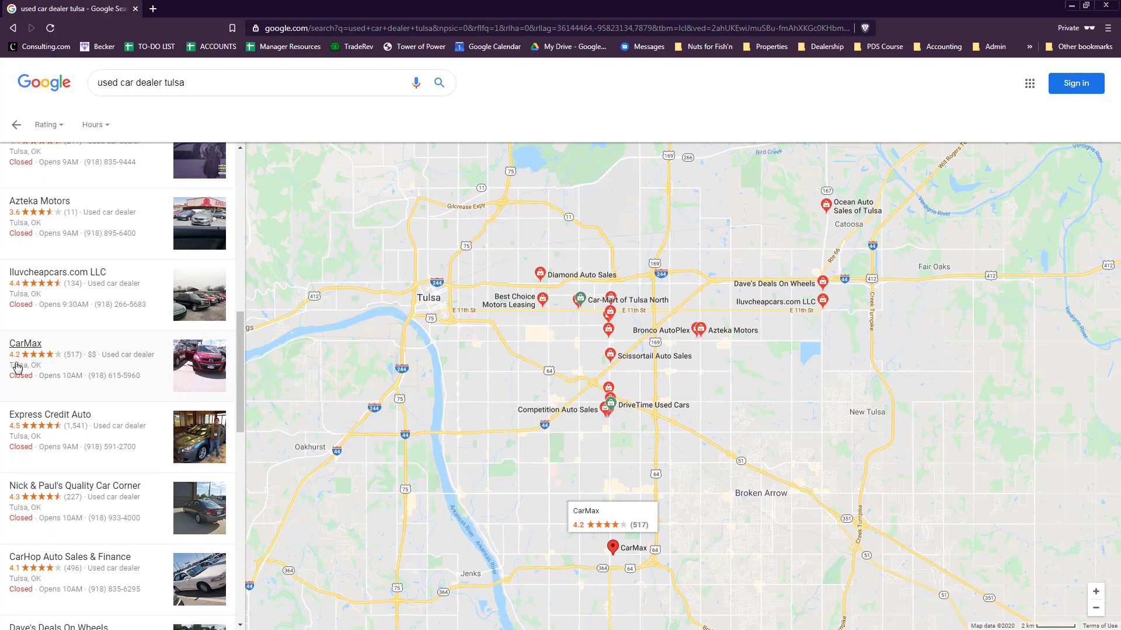
pyautogui.scroll(3)
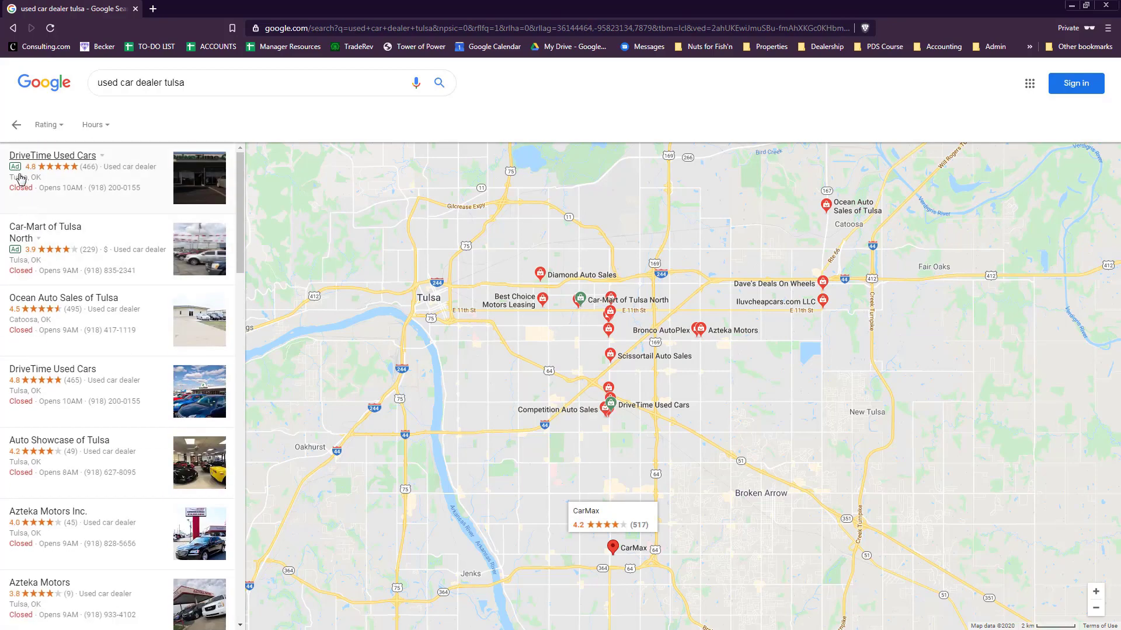
pyautogui.scroll(-3)
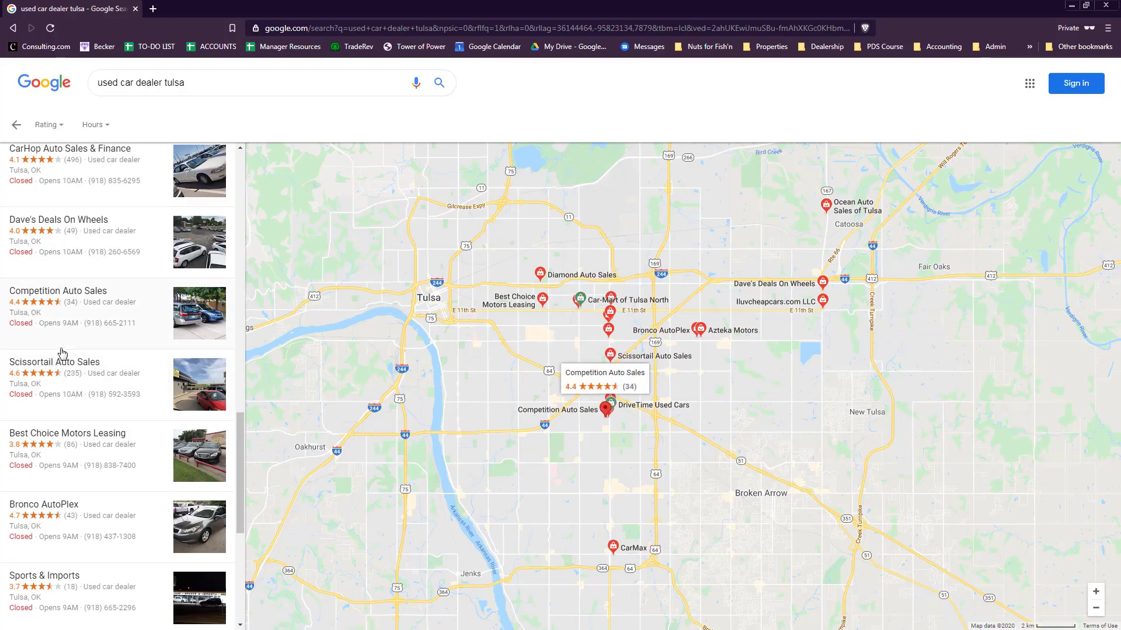
pyautogui.scroll(-3)
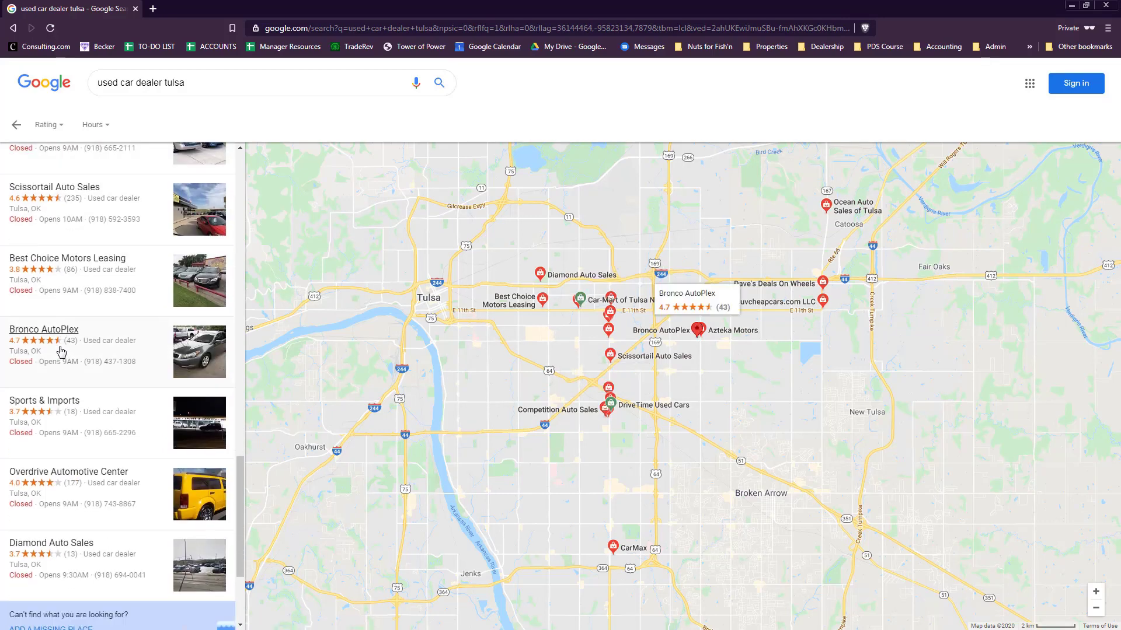
pyautogui.scroll(-3)
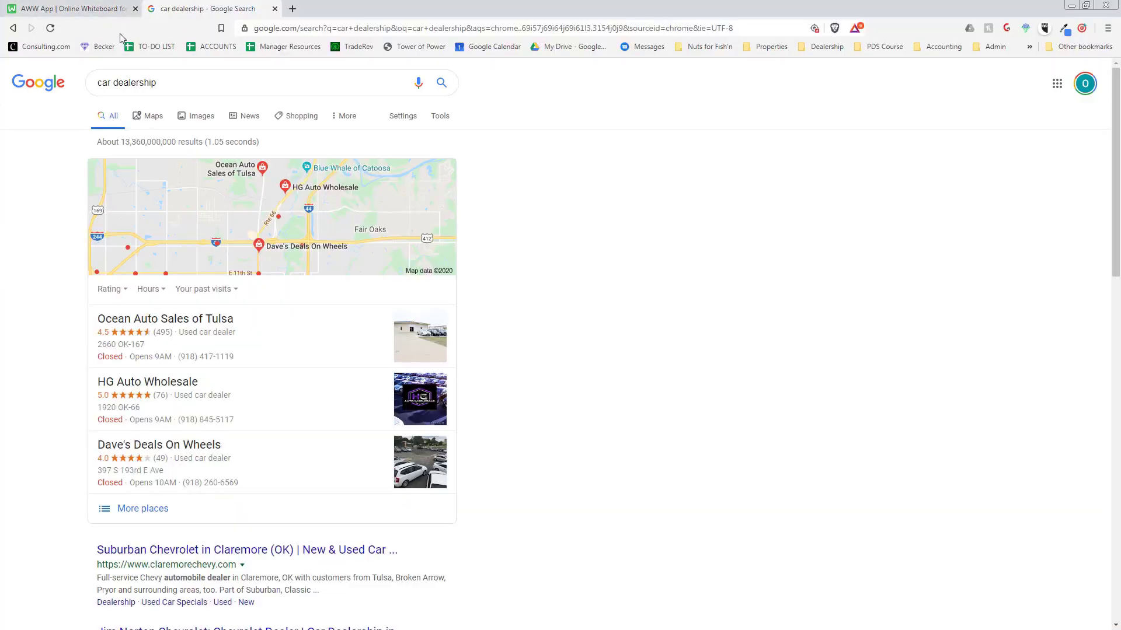
pyautogui.moveTo(212, 25)
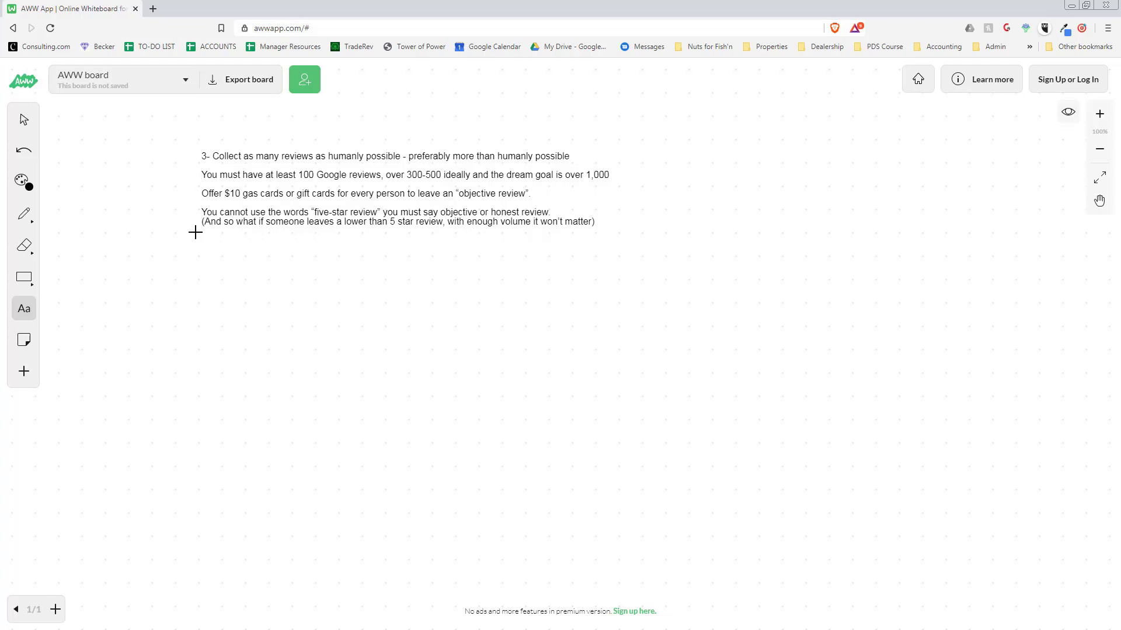
# Read through the whiteboard's typed notes on collecting Google reviews
pyautogui.click(570, 155)
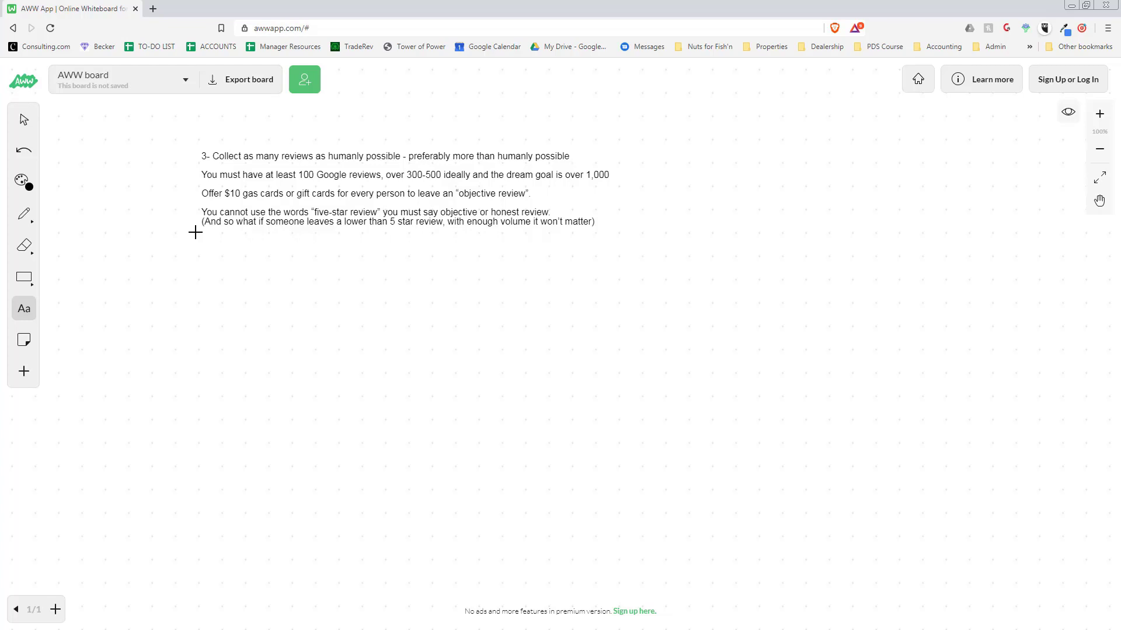
pyautogui.click(570, 155)
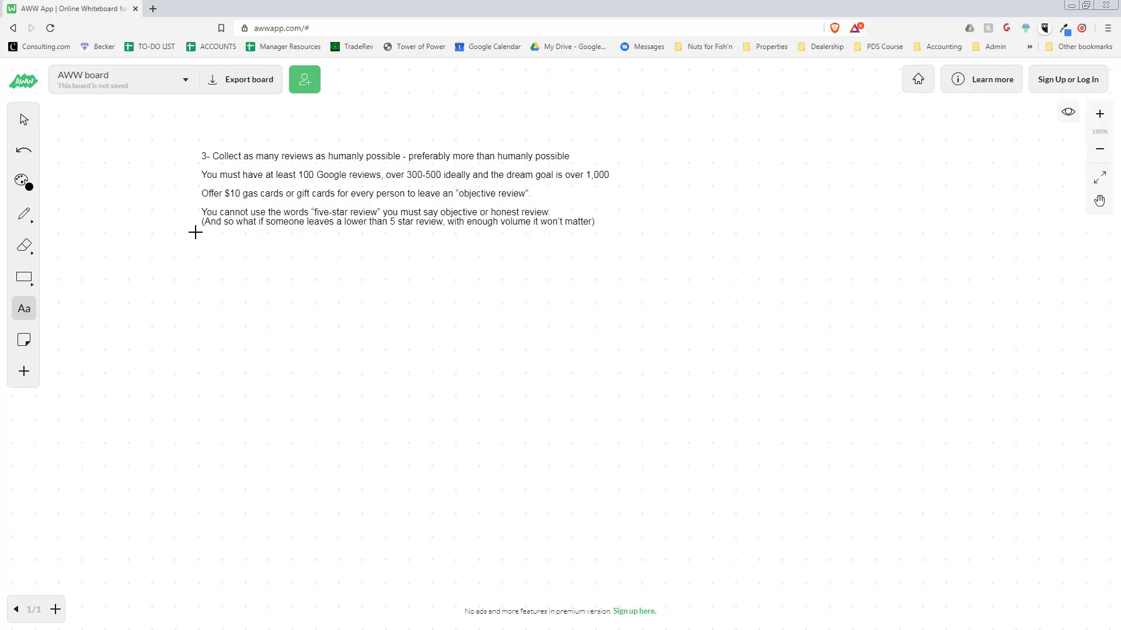
pyautogui.click(570, 155)
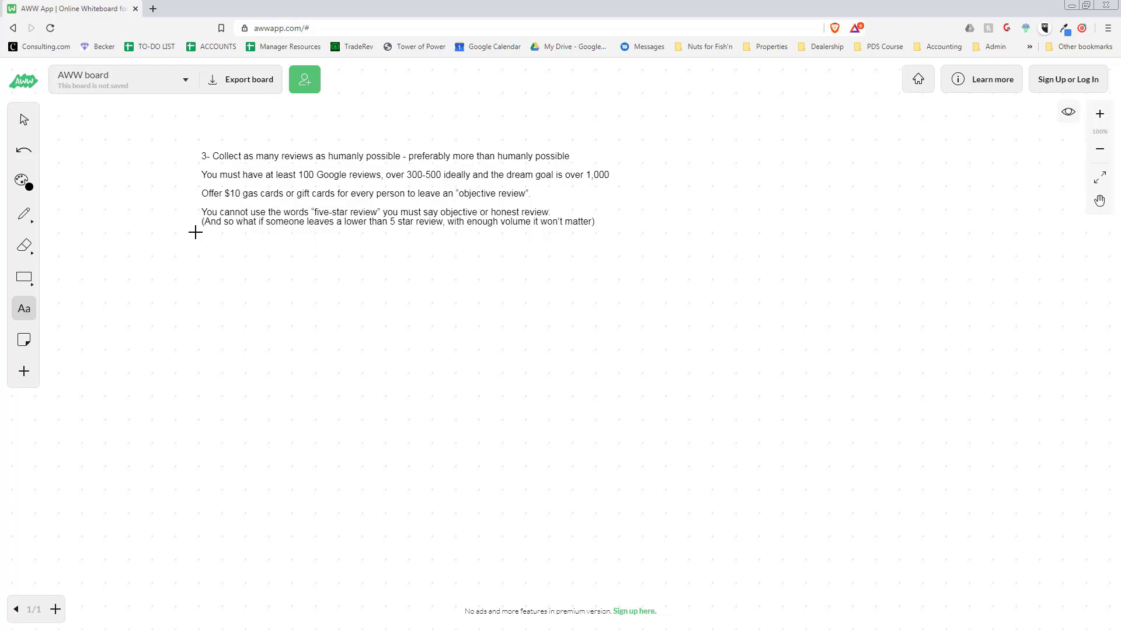
pyautogui.click(570, 155)
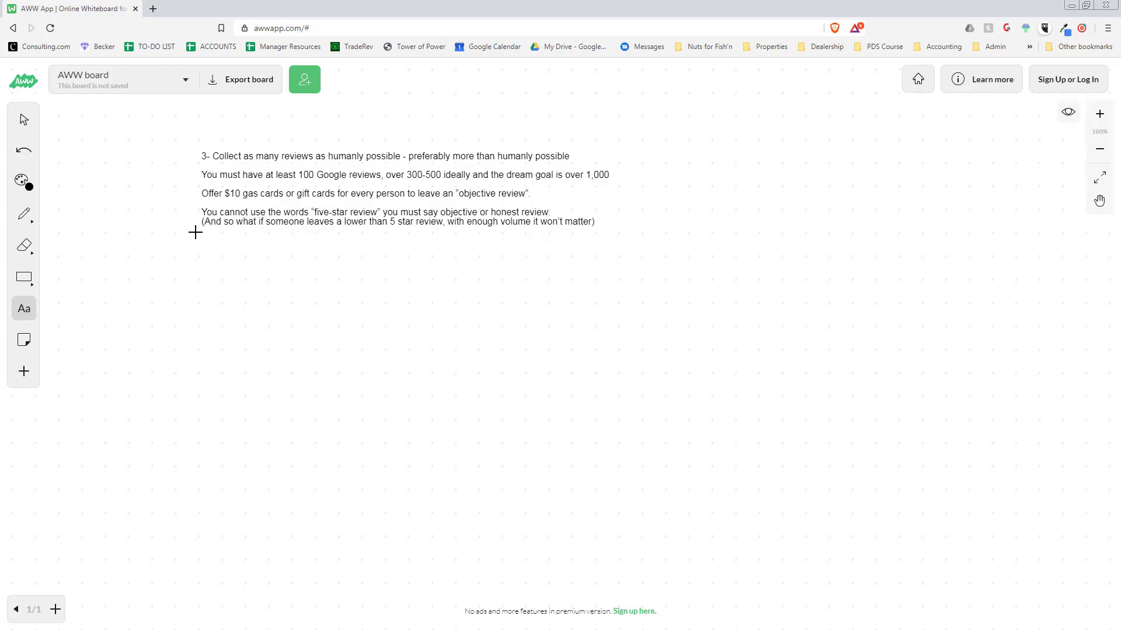
pyautogui.click(569, 156)
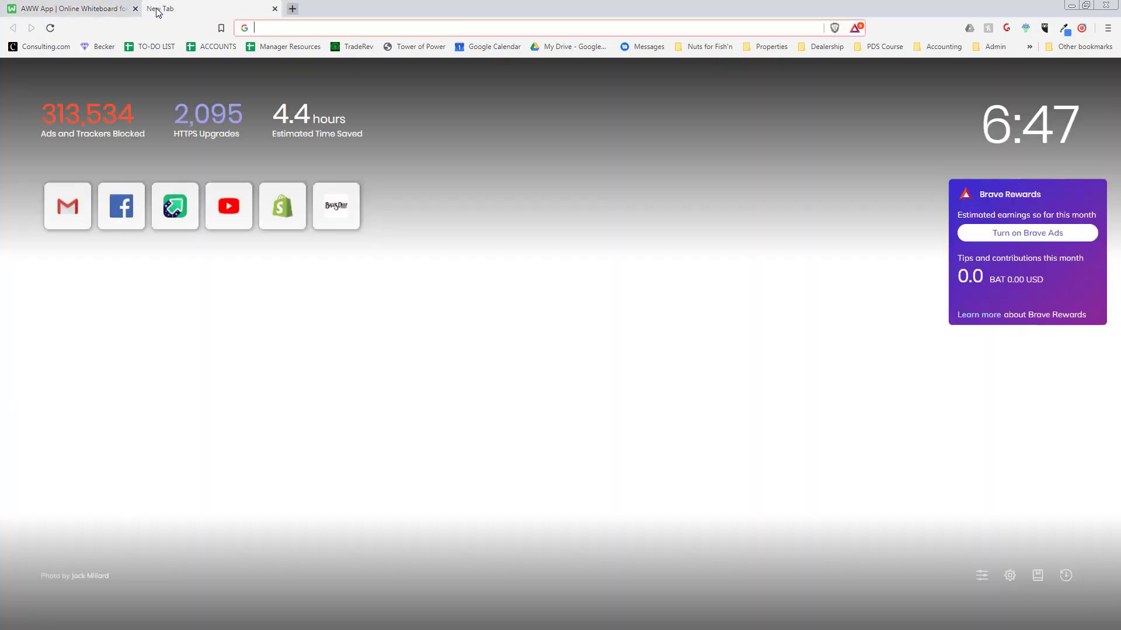
# Look up Ocean Auto Sales' 495 reviews, then return to the whiteboard notes
pyautogui.press('Return')
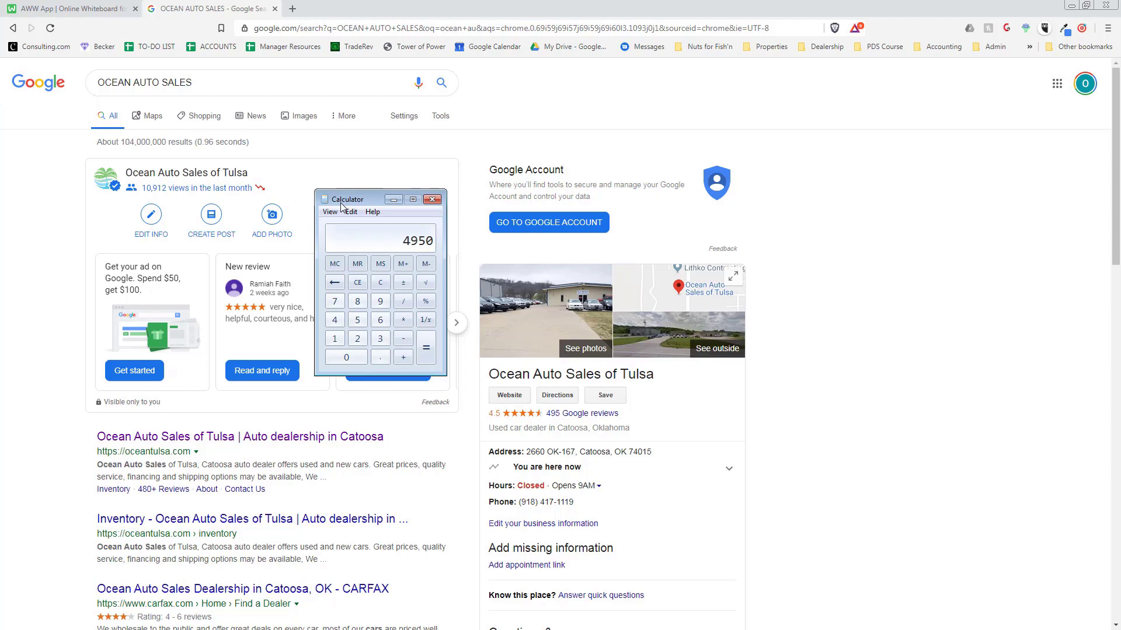
pyautogui.moveTo(648, 413)
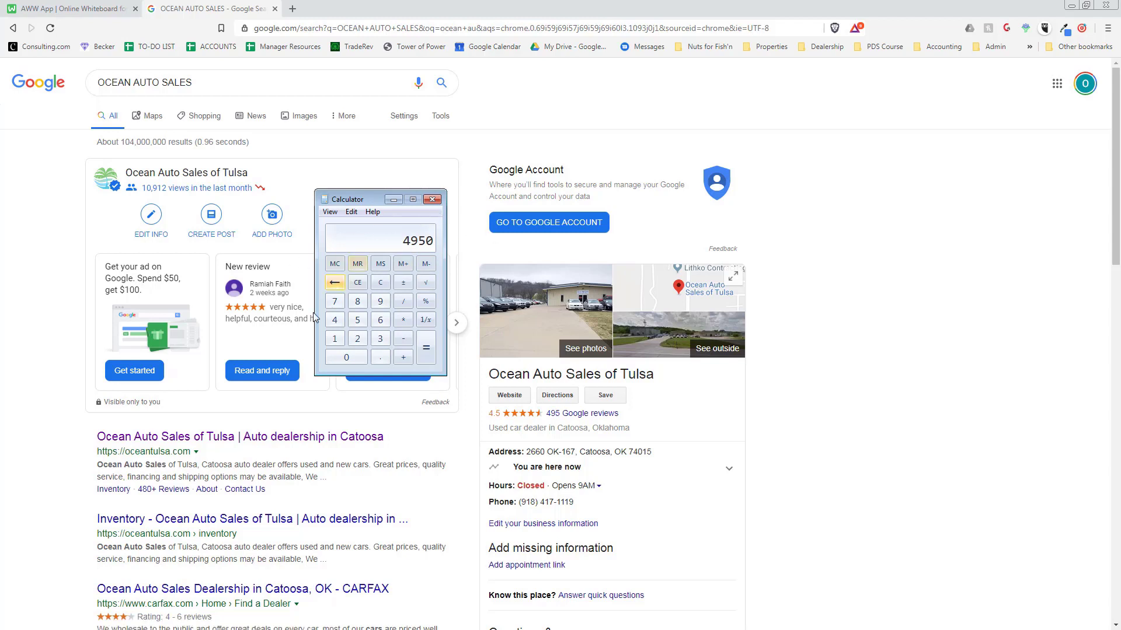
pyautogui.moveTo(364, 391)
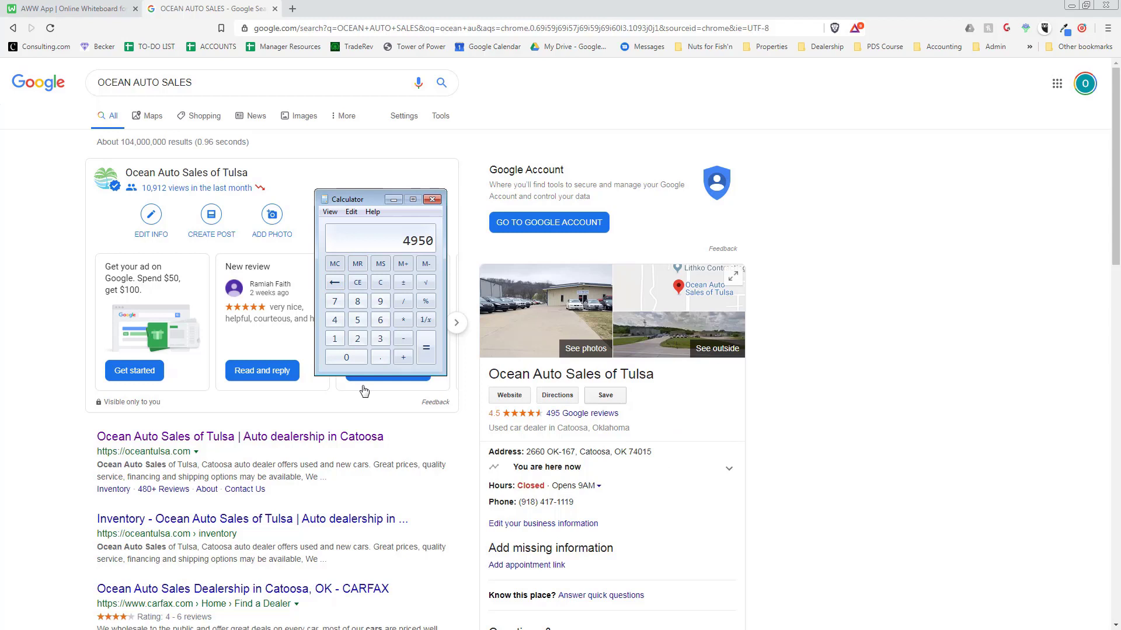
pyautogui.moveTo(831, 558)
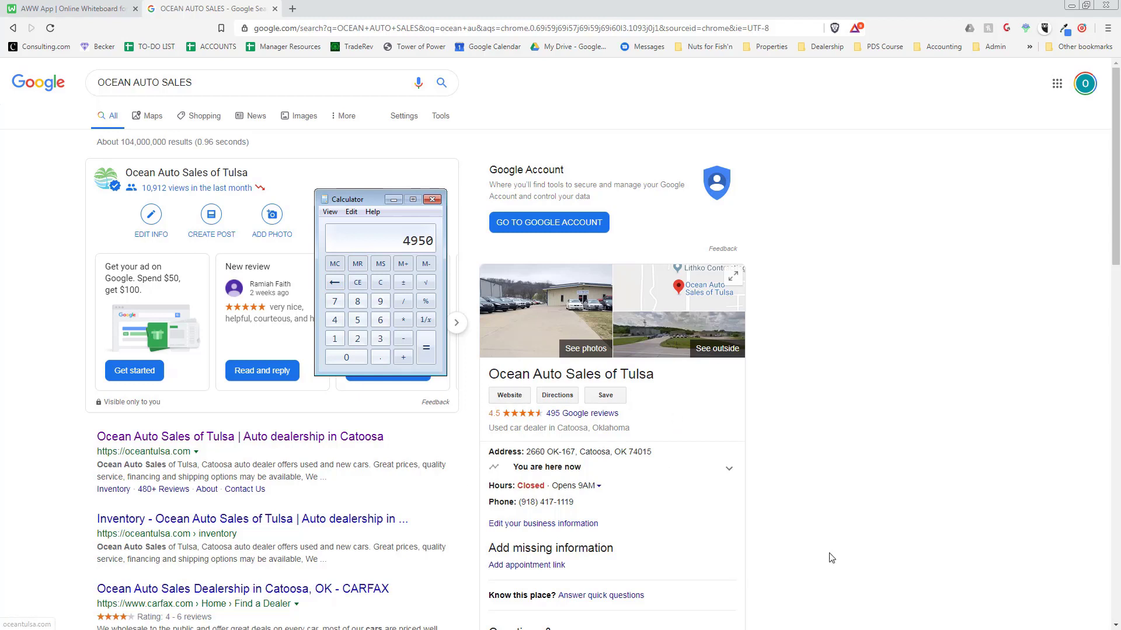
pyautogui.moveTo(605, 266)
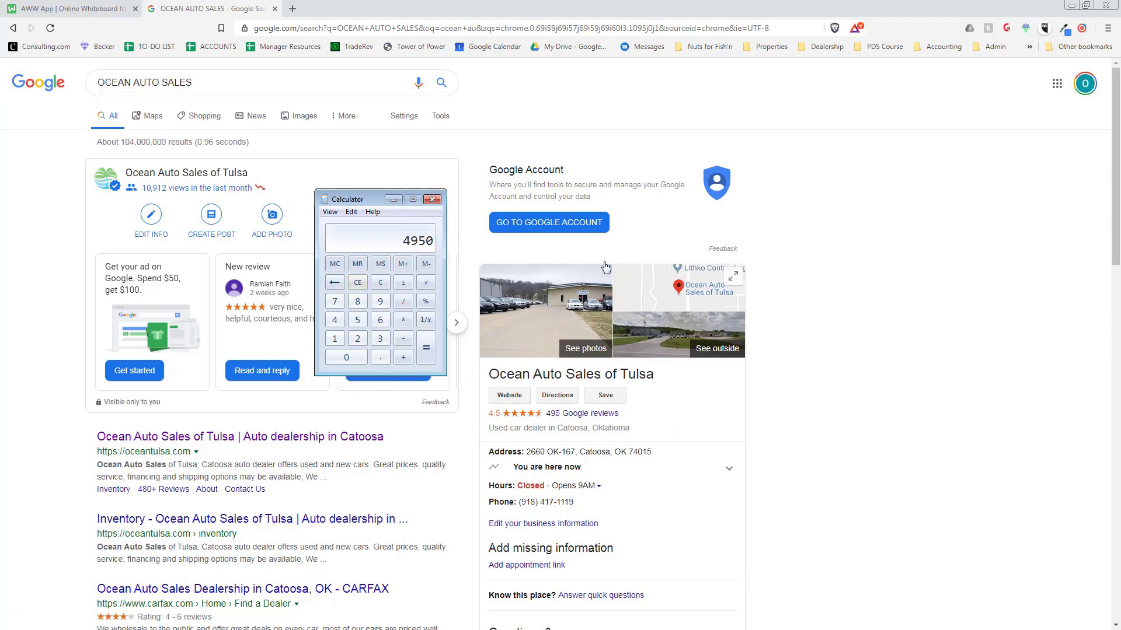
pyautogui.moveTo(710, 365)
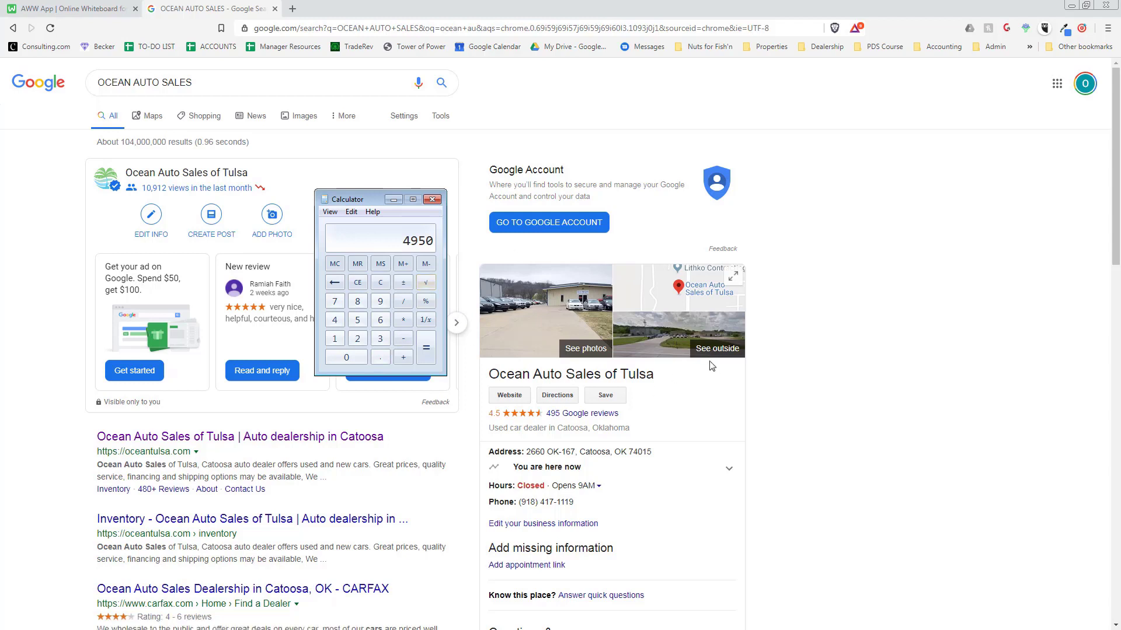
pyautogui.moveTo(720, 382)
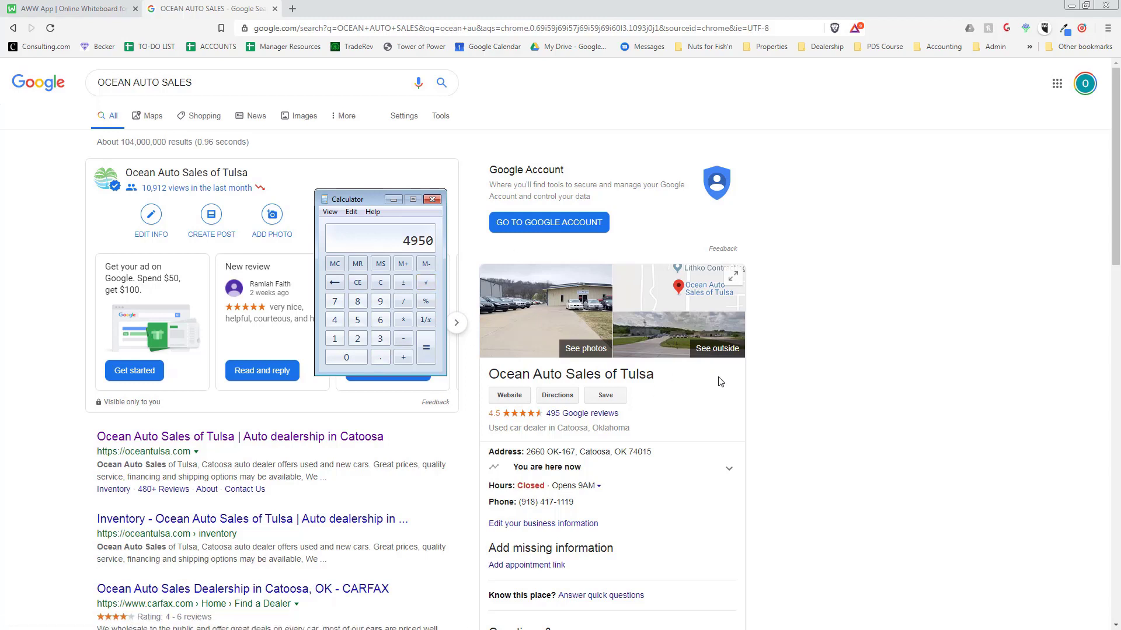
pyautogui.moveTo(728, 373)
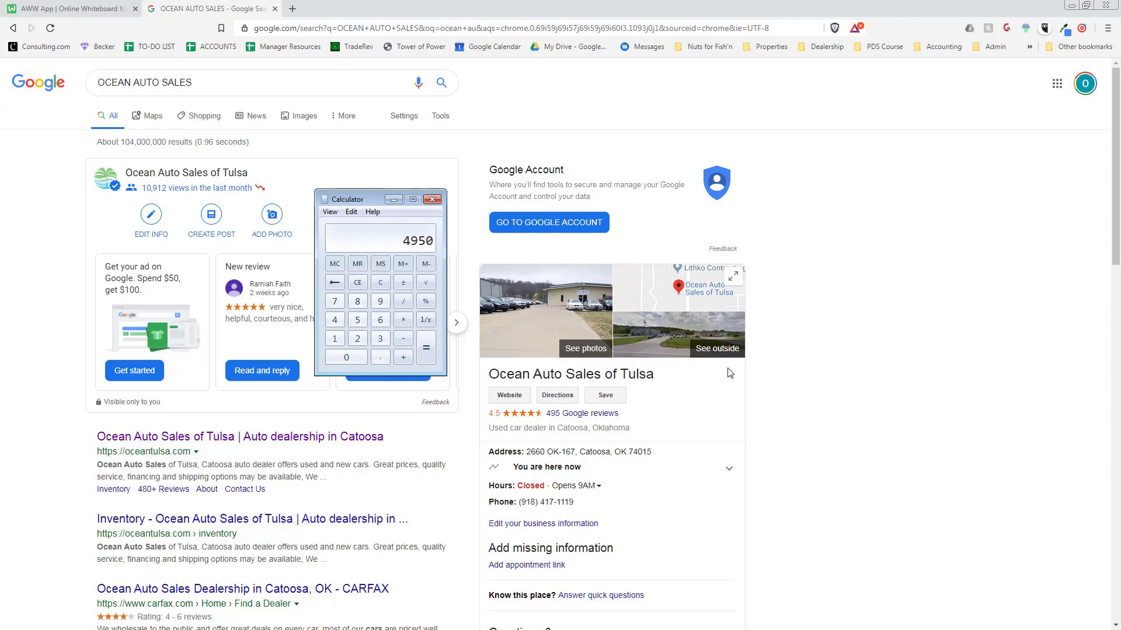
pyautogui.moveTo(743, 363)
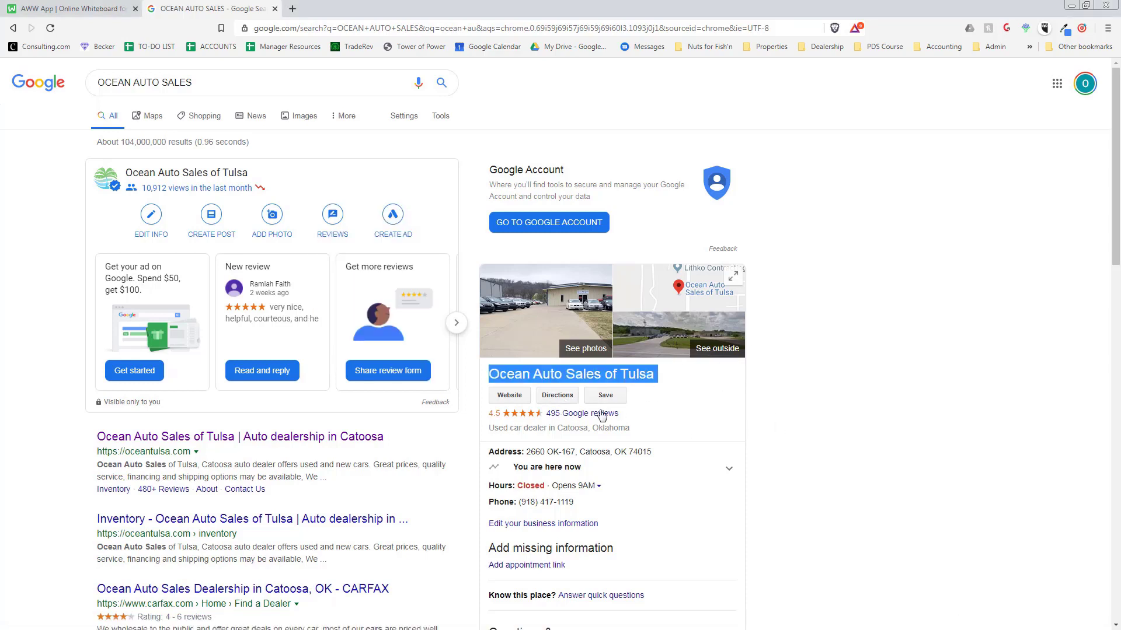
pyautogui.moveTo(37, 366)
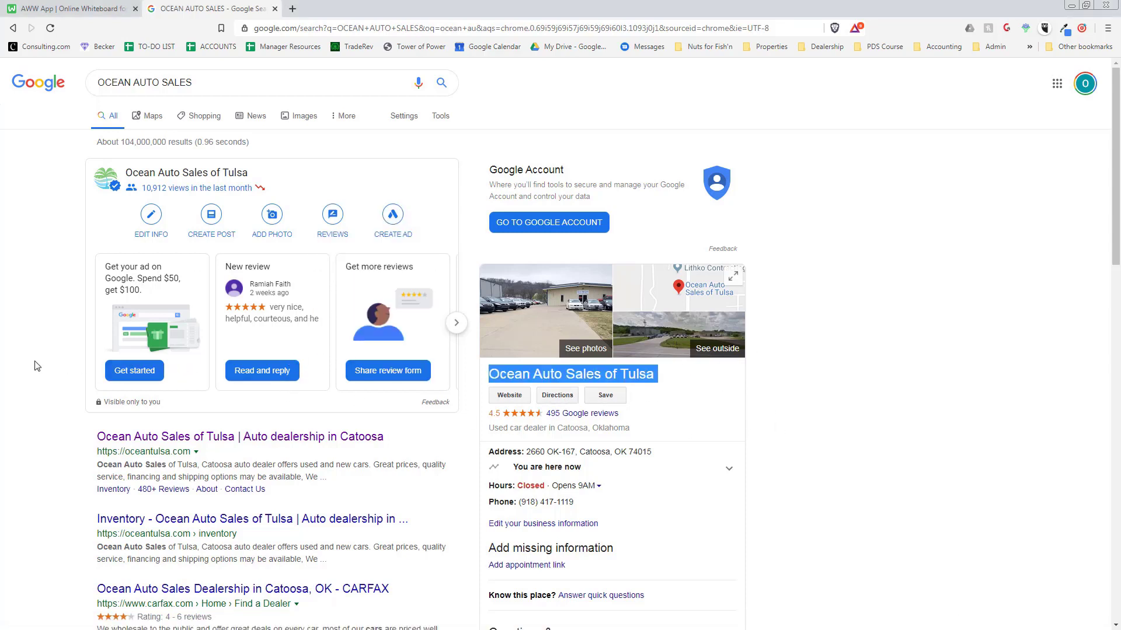
pyautogui.moveTo(83, 368)
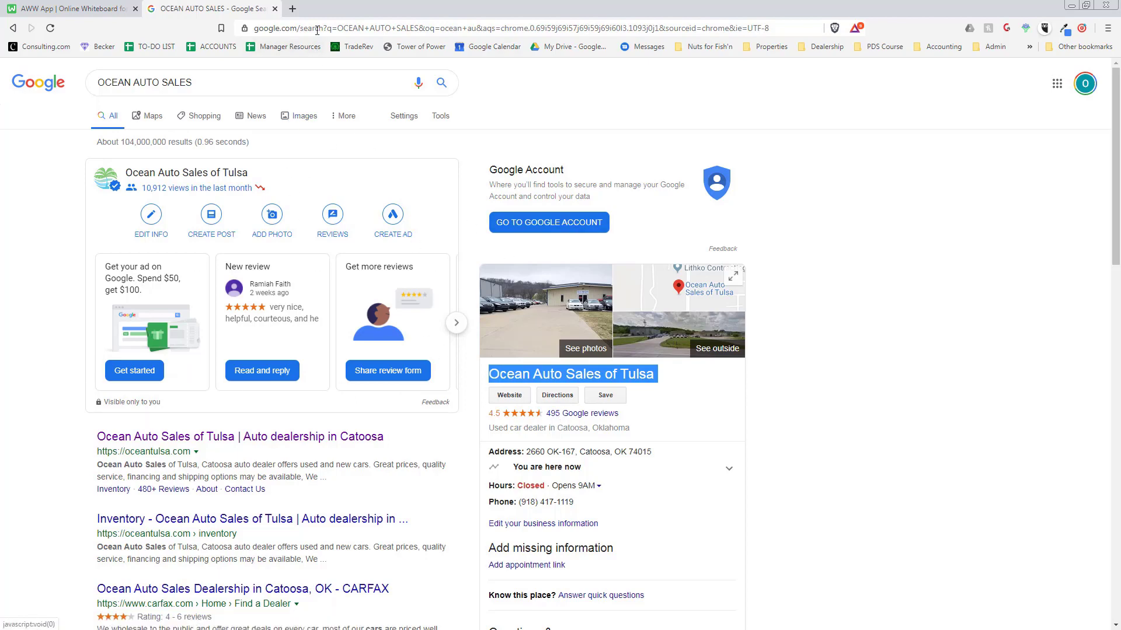
pyautogui.click(69, 8)
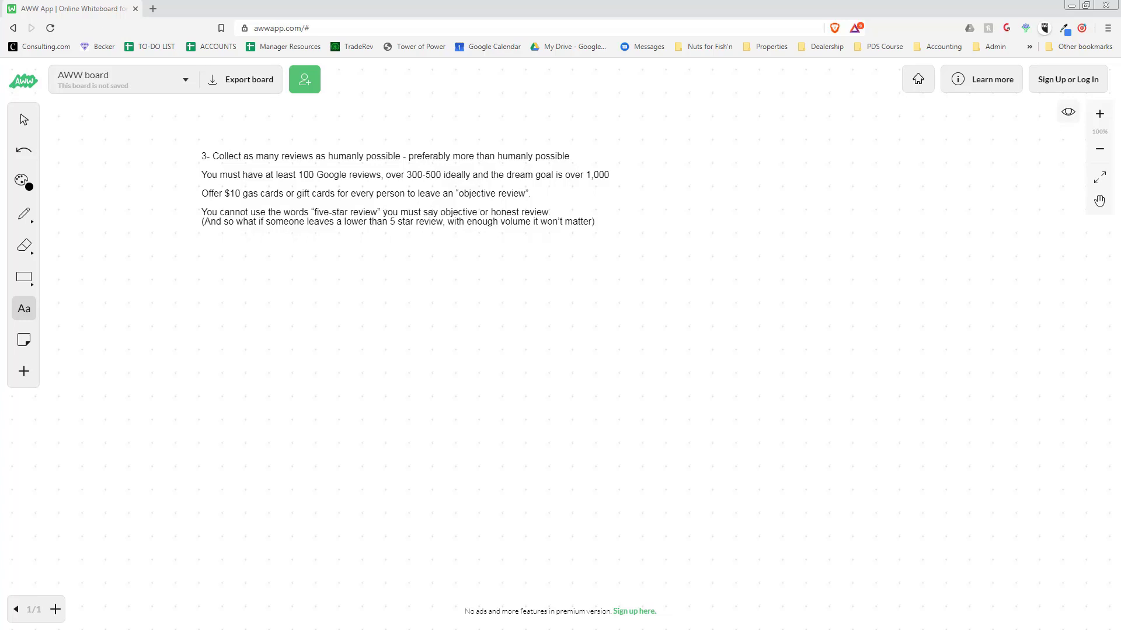
pyautogui.moveTo(292, 7)
pyautogui.write('https://www.amazon.com/gp/product/B0145WI2RQ?deliveryMechanism=SMS')
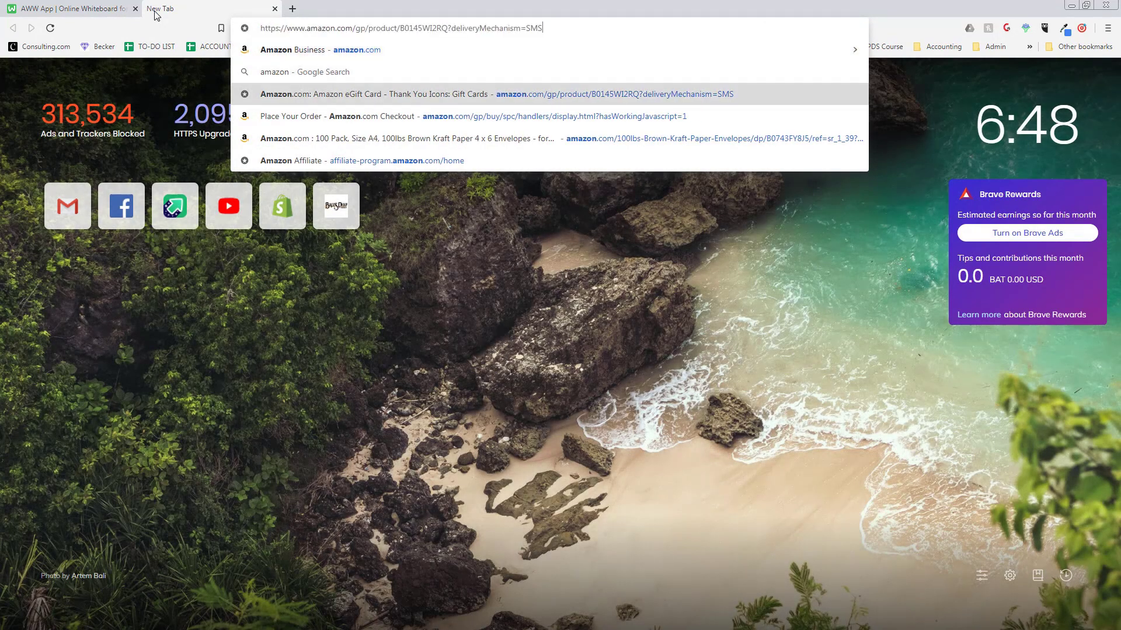
# Fill the eGift Card with a phone number and 'thank you for your review, $100 for every referral' message
pyautogui.press('Return')
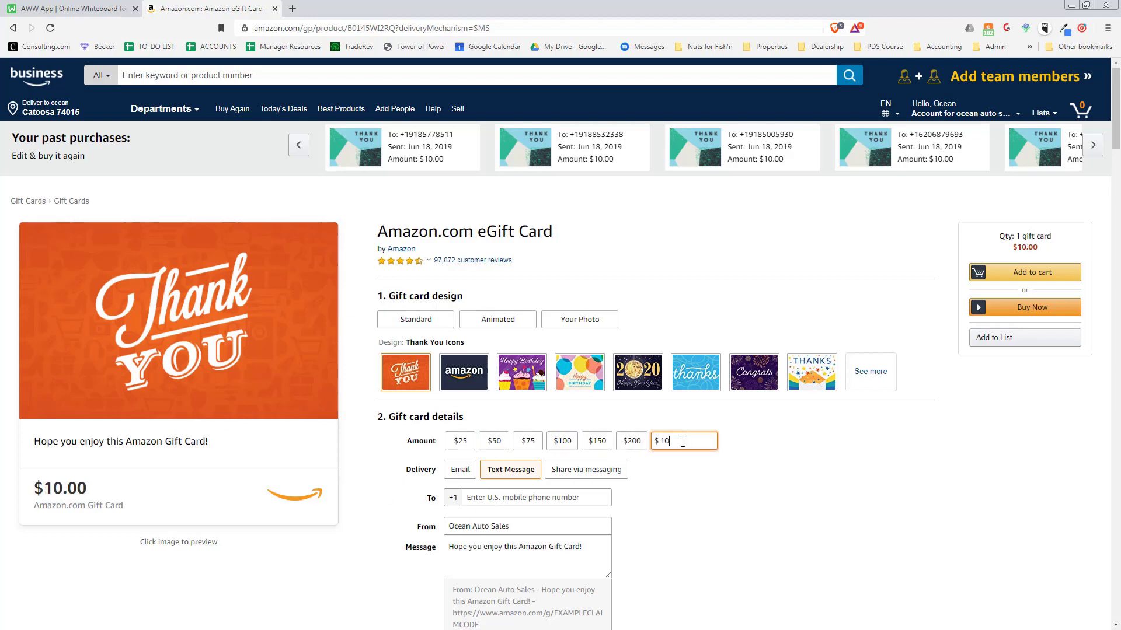
pyautogui.click(534, 497)
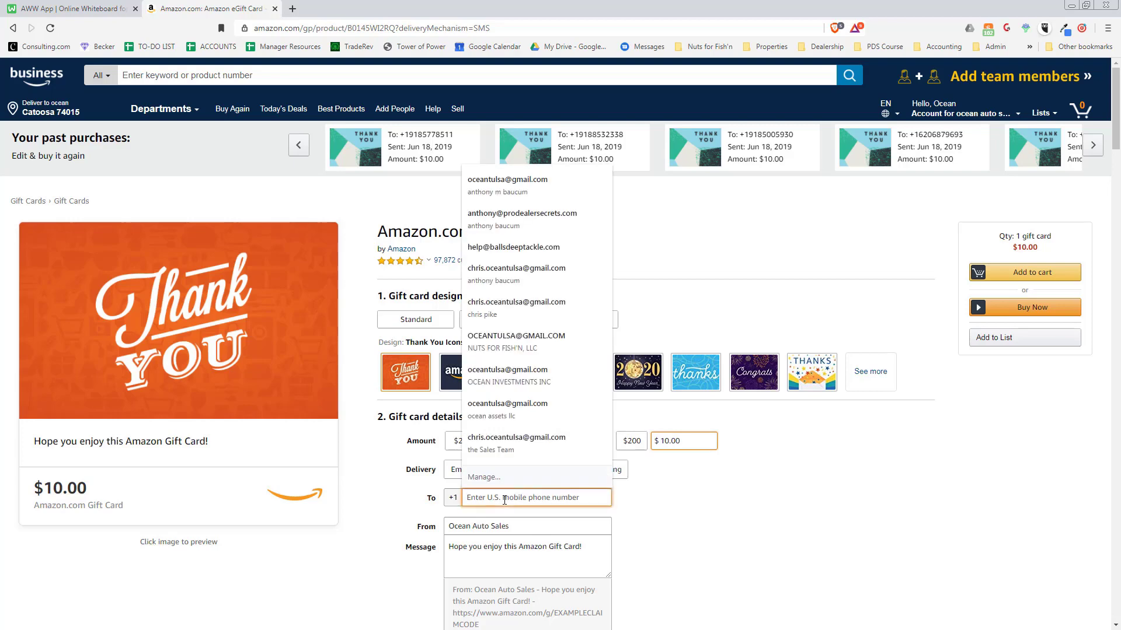
pyautogui.write('69165156')
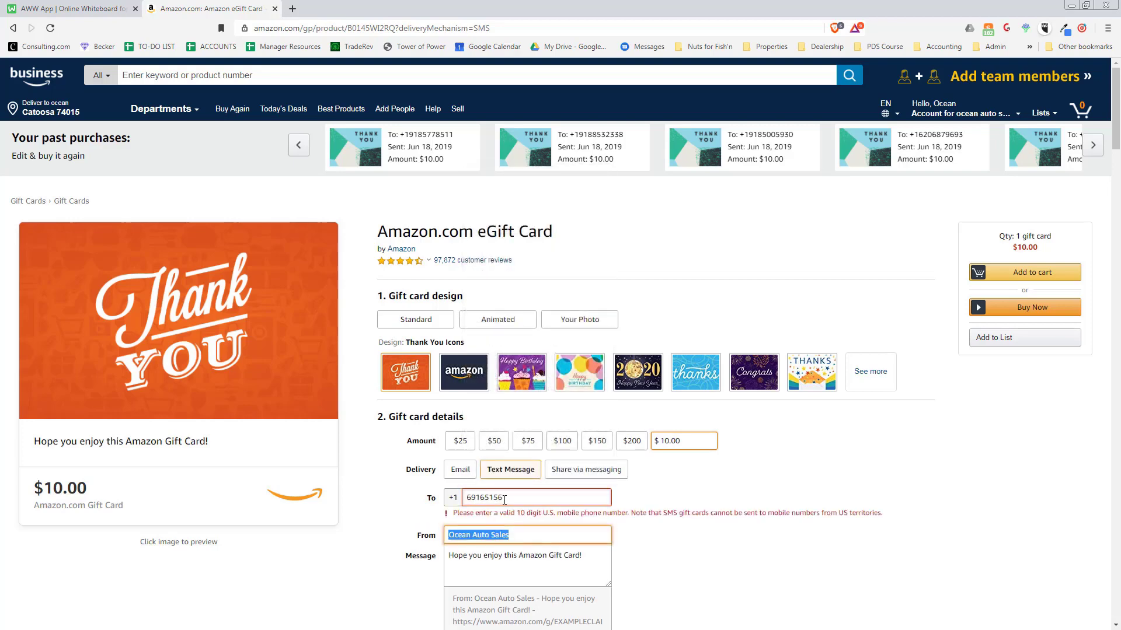
pyautogui.write('sdkjhfsdgf')
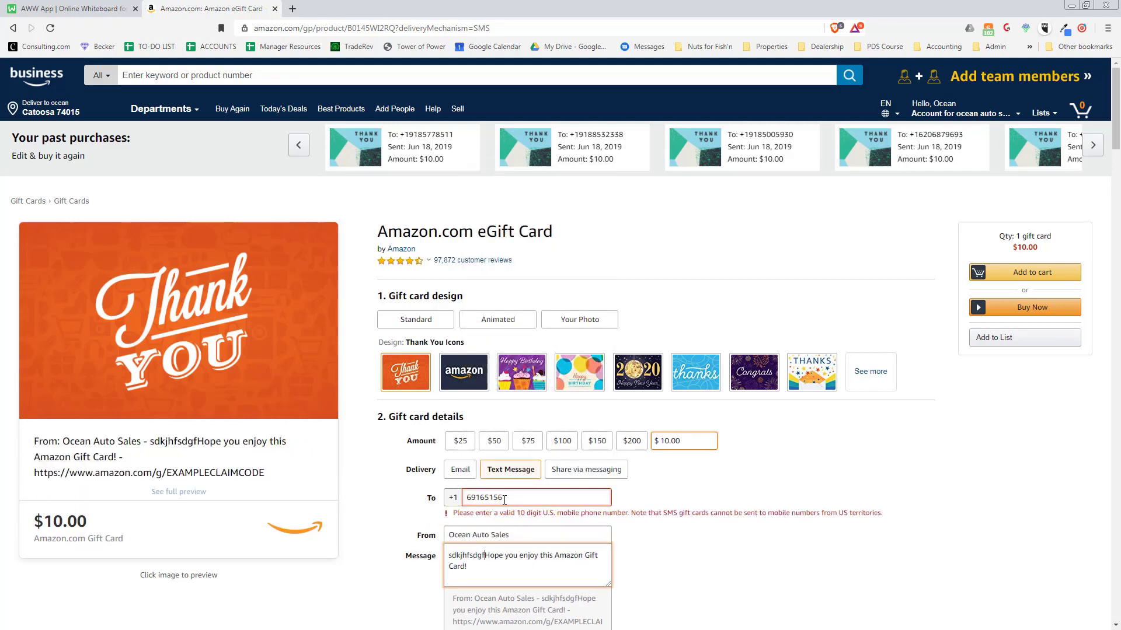
pyautogui.write('thank you f')
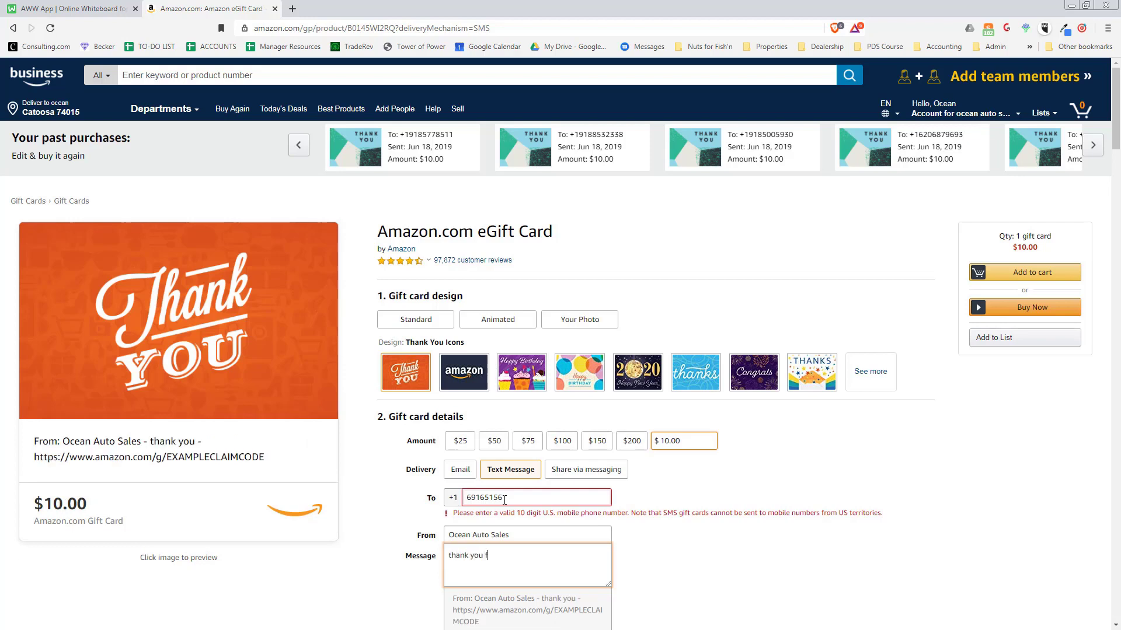
pyautogui.write('or your re')
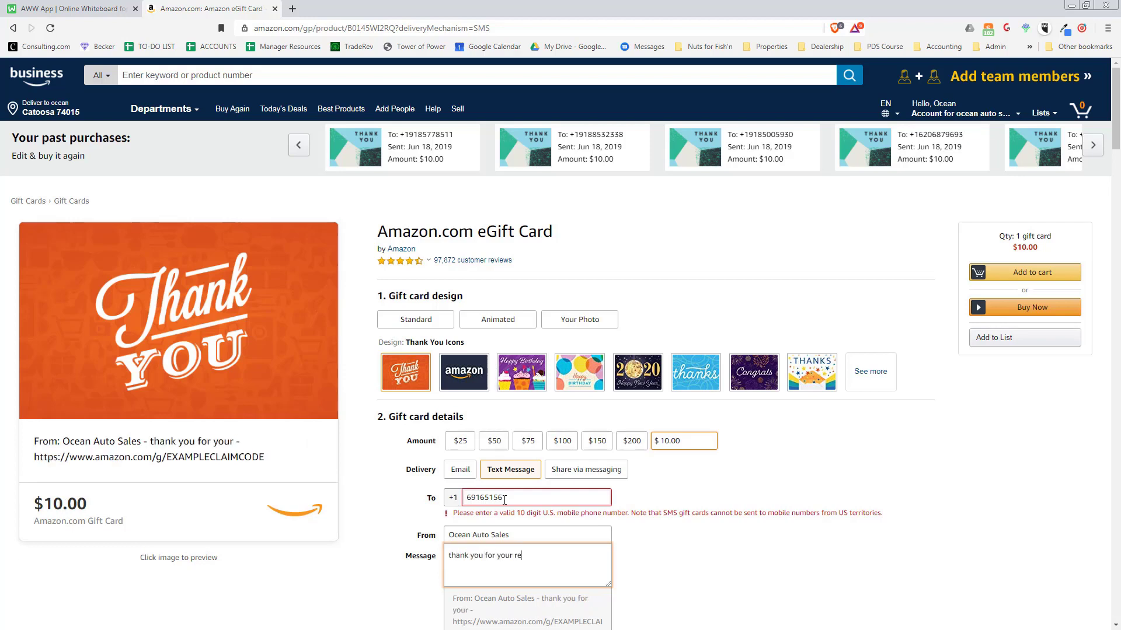
pyautogui.write('view, we off')
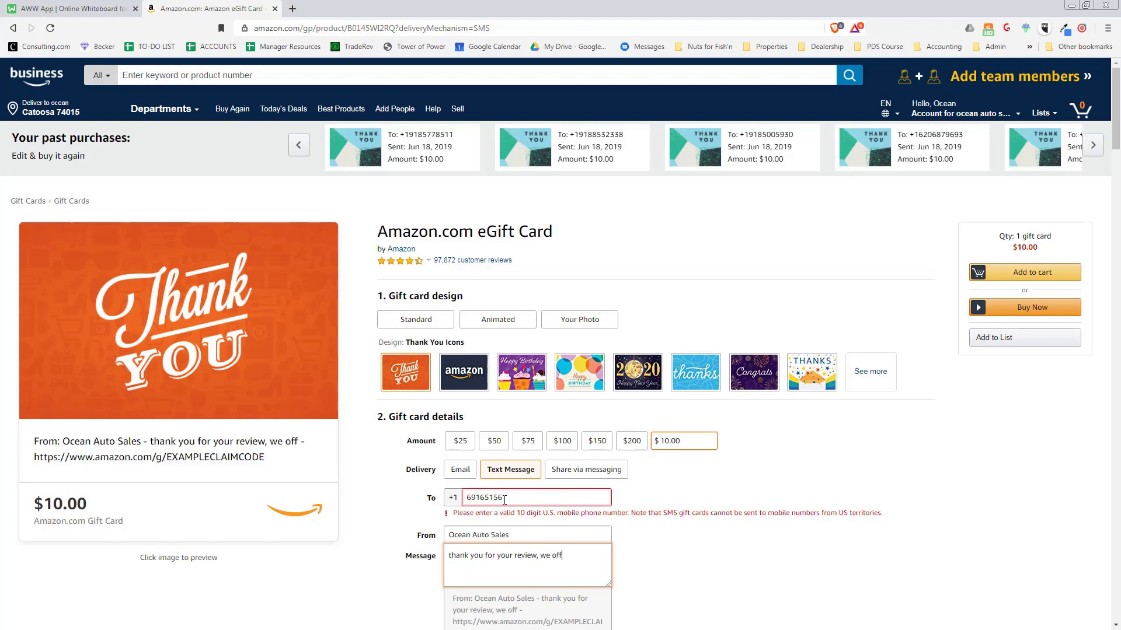
pyautogui.write('er $100 for')
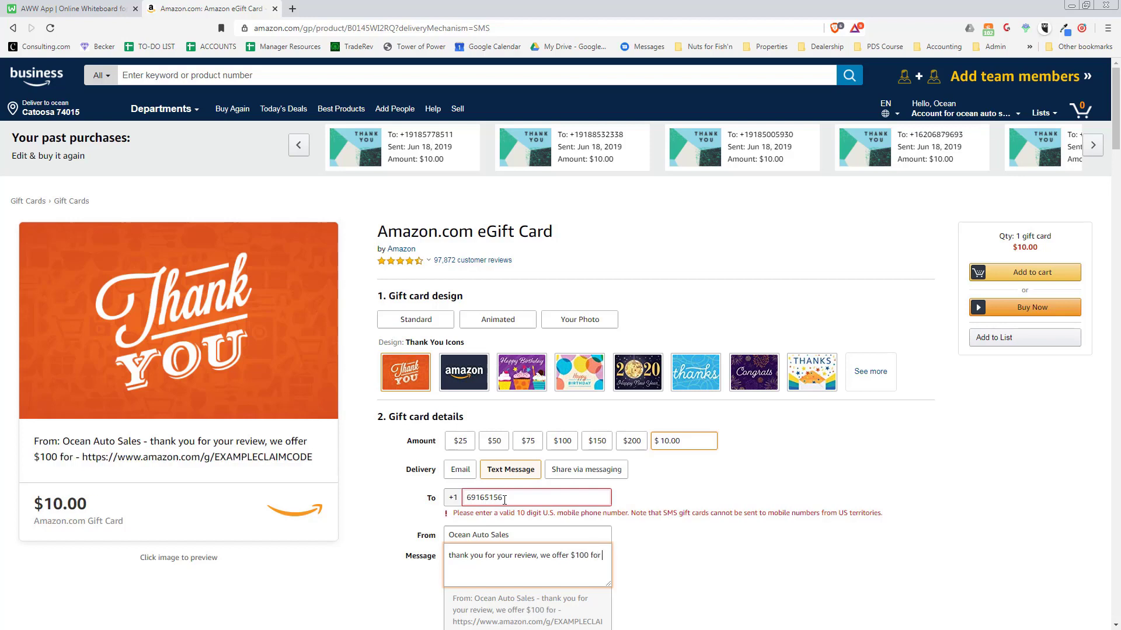
pyautogui.write('eveyr referral you send to us!')
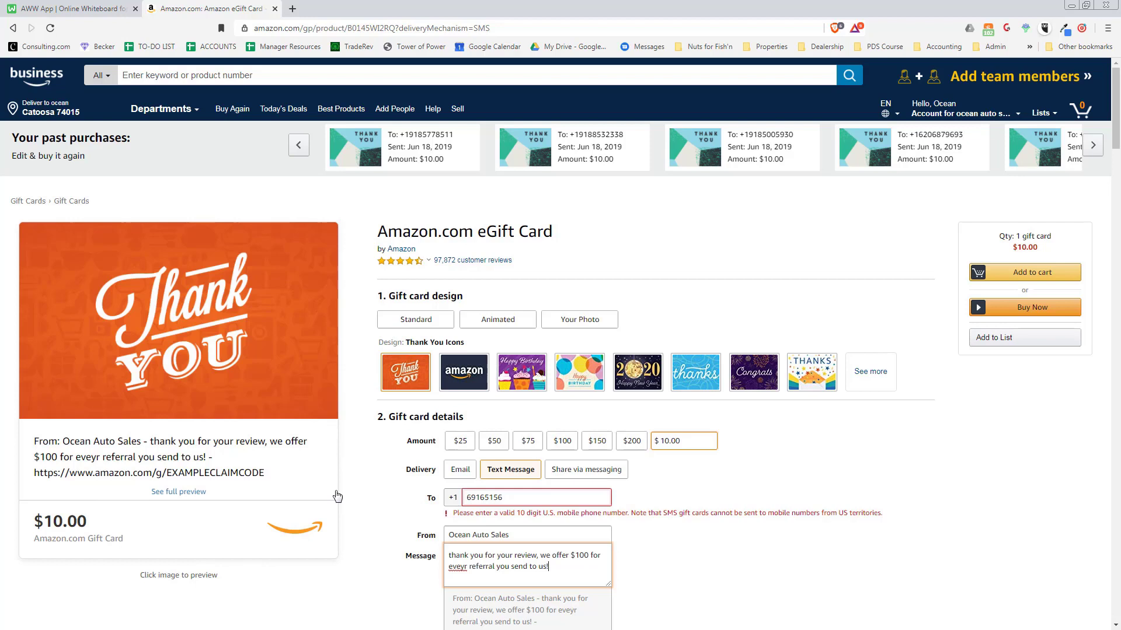
pyautogui.moveTo(737, 357)
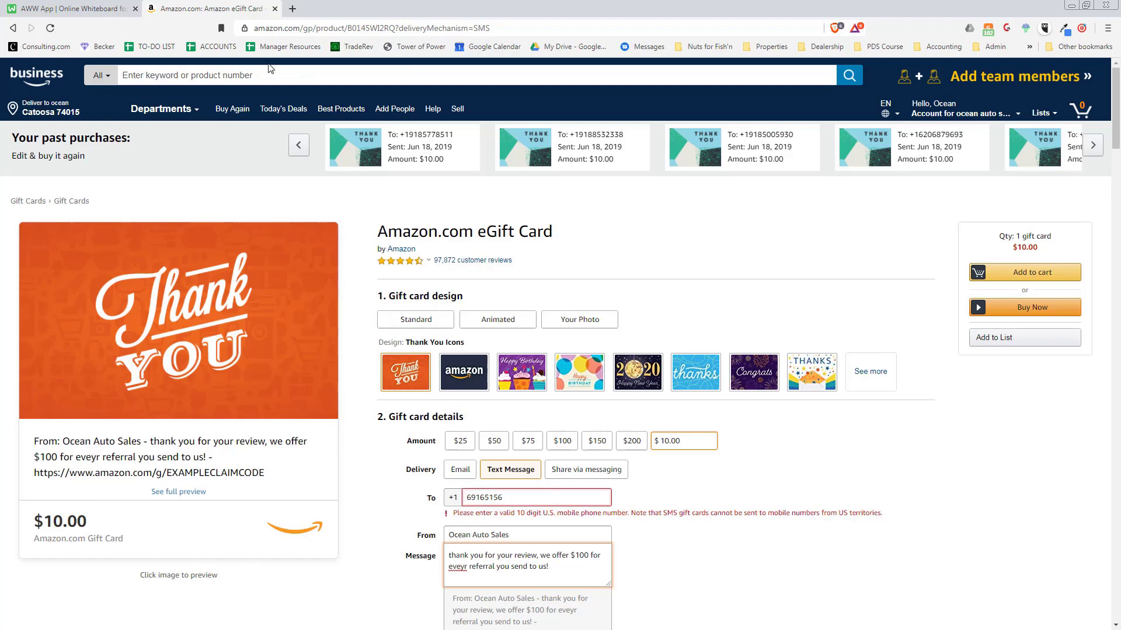
pyautogui.moveTo(208, 8)
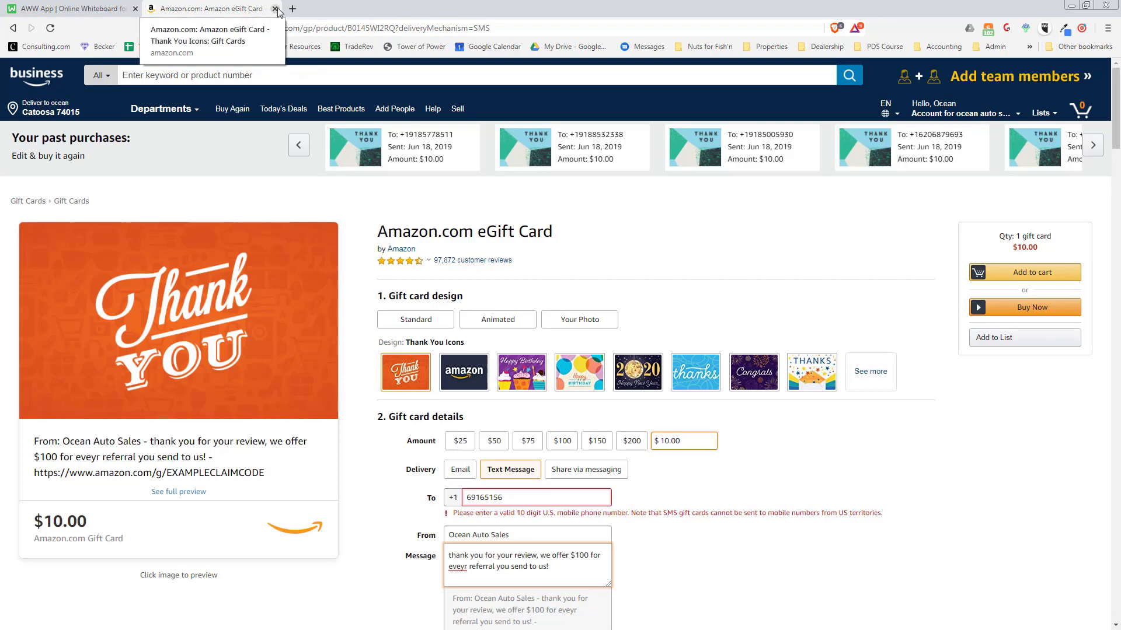
# Close the Amazon tab and view the Review Template PDF's texting script in Google Drive
pyautogui.click(275, 8)
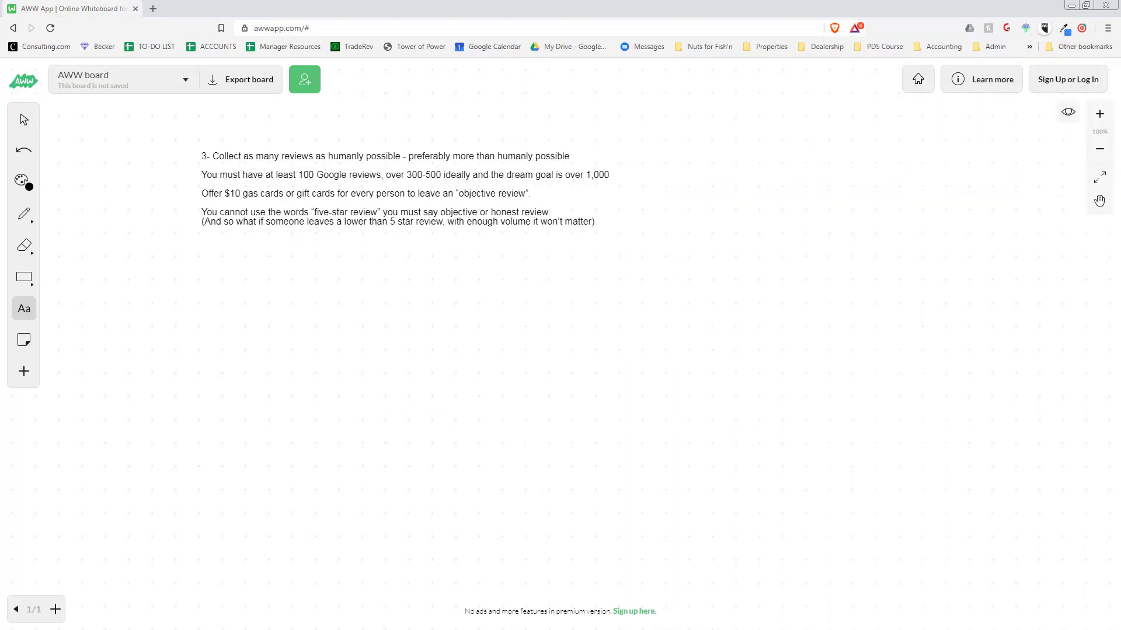
pyautogui.click(573, 47)
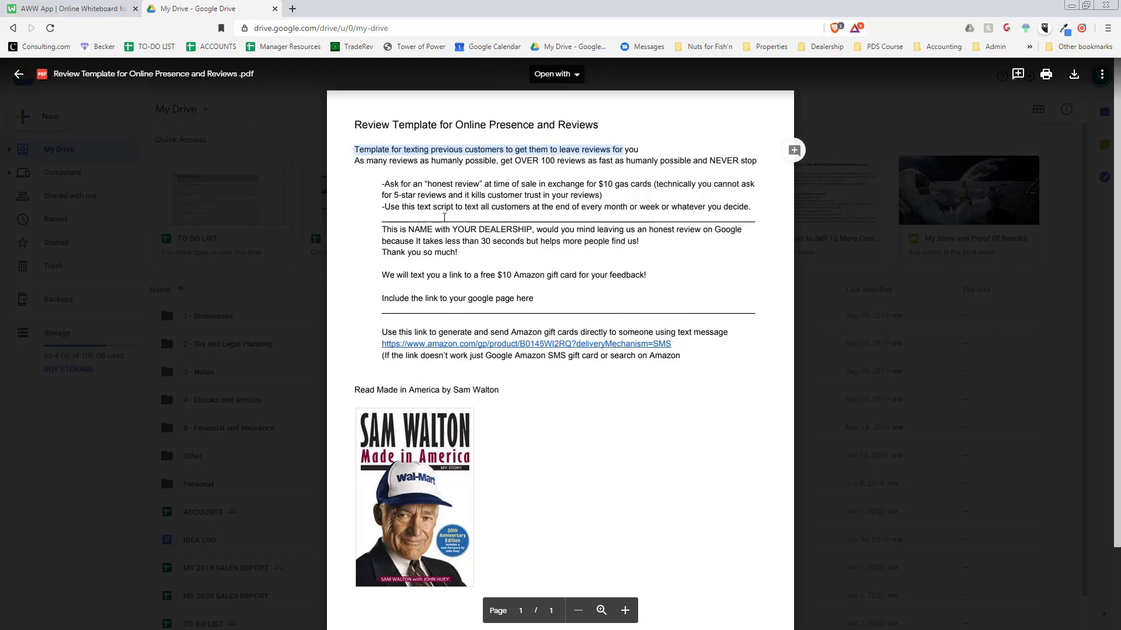
pyautogui.click(489, 160)
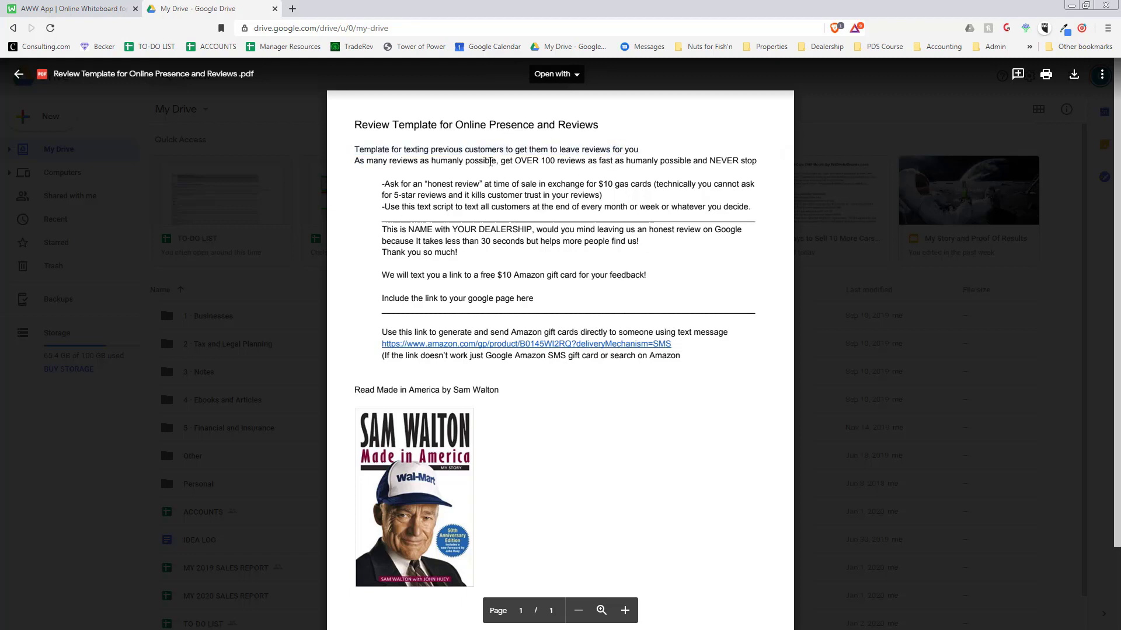
pyautogui.moveTo(387, 182)
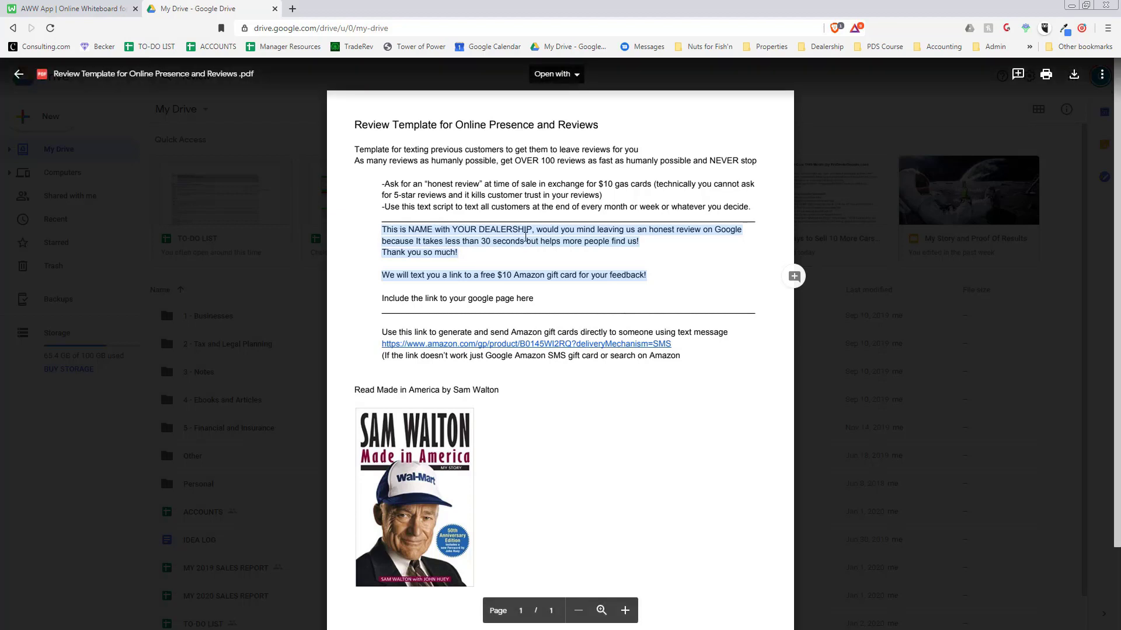
pyautogui.moveTo(250, 296)
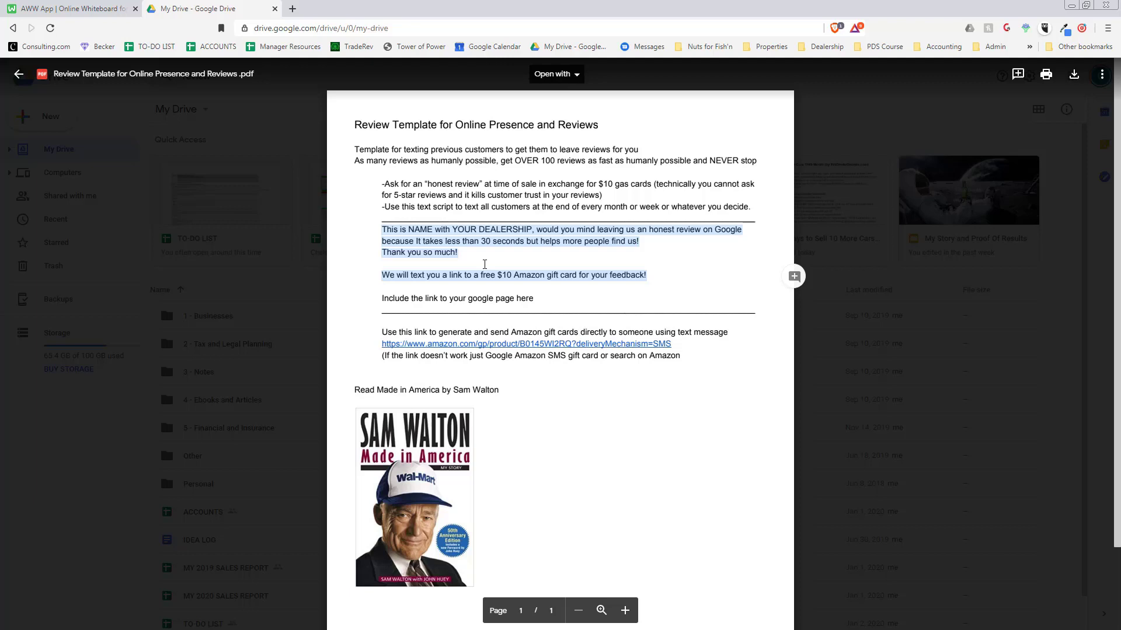
pyautogui.moveTo(437, 451)
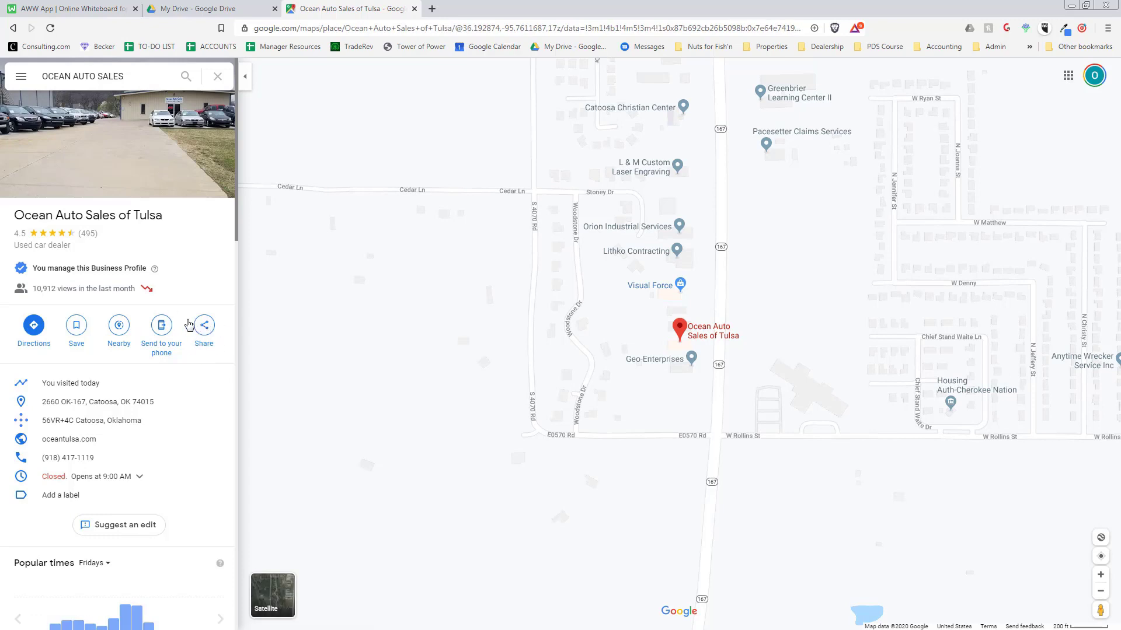
# Copy the dealership listing's share link from Google Maps
pyautogui.click(203, 326)
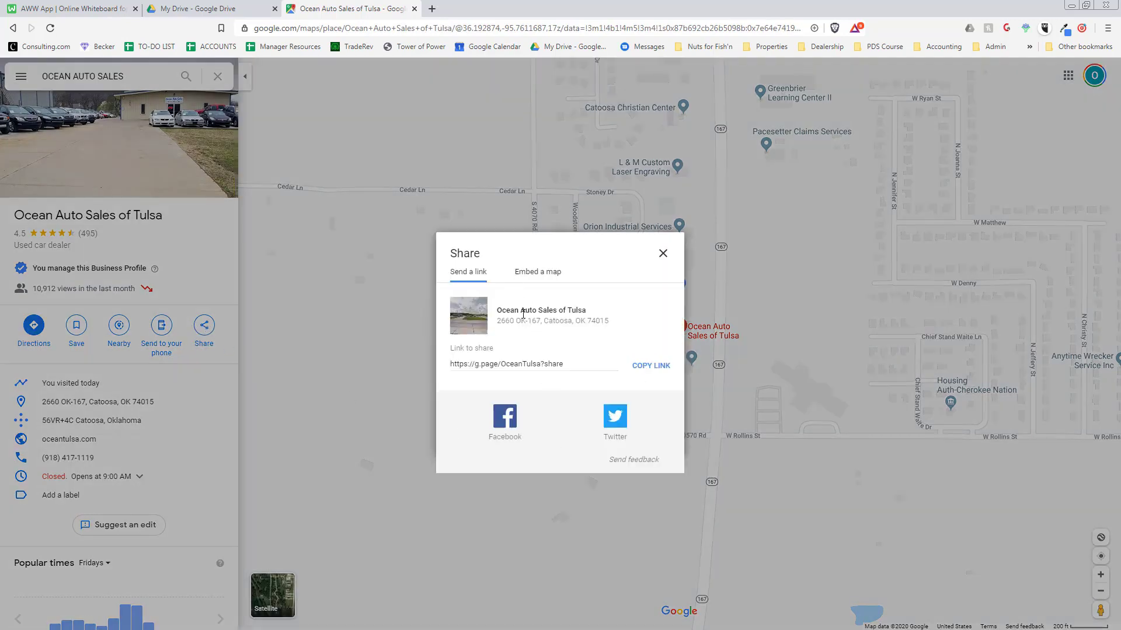
pyautogui.click(650, 365)
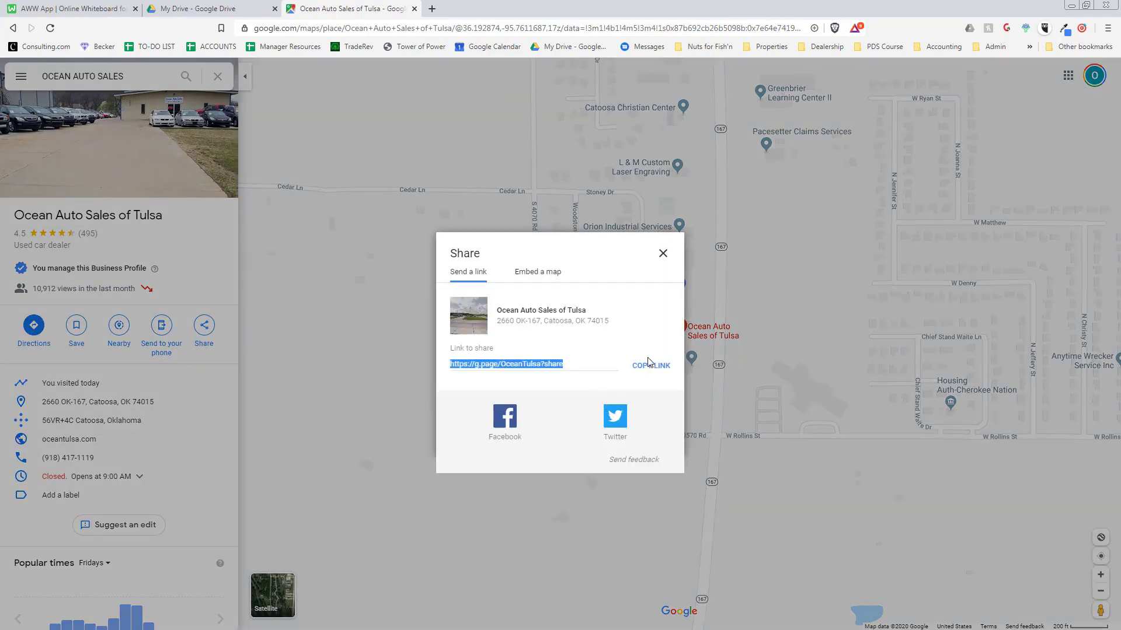
pyautogui.click(650, 366)
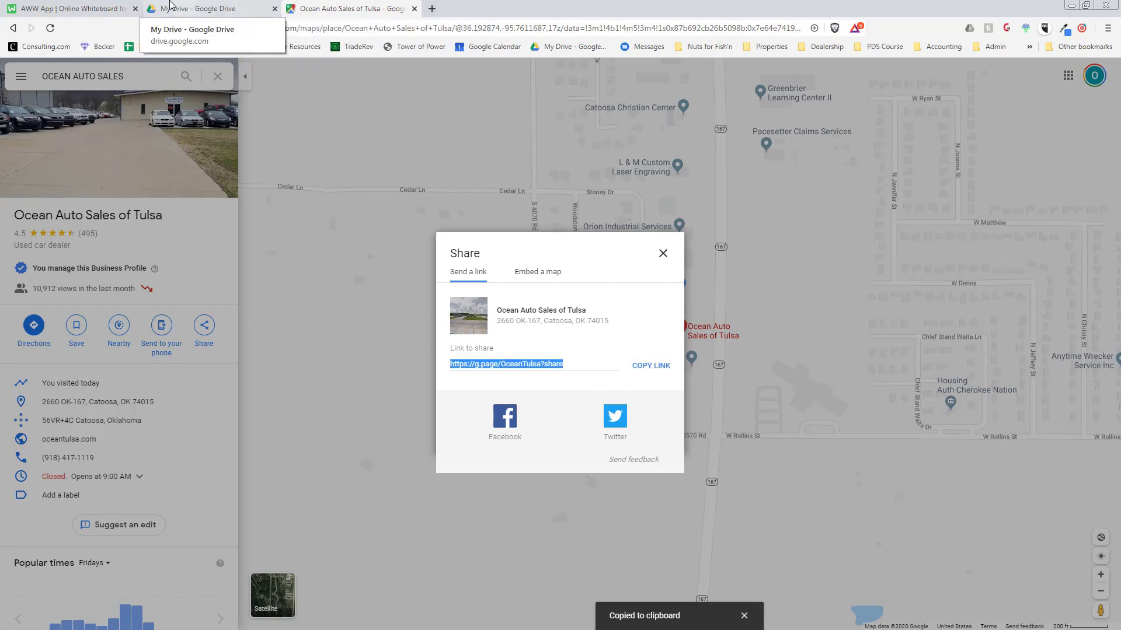
pyautogui.click(208, 8)
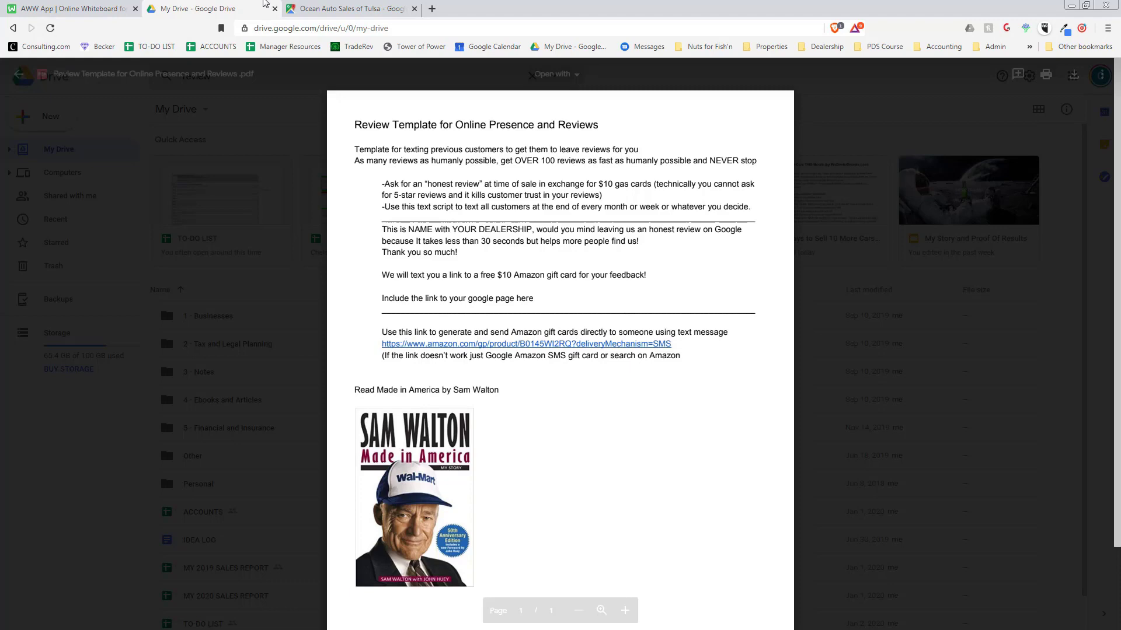
pyautogui.click(350, 8)
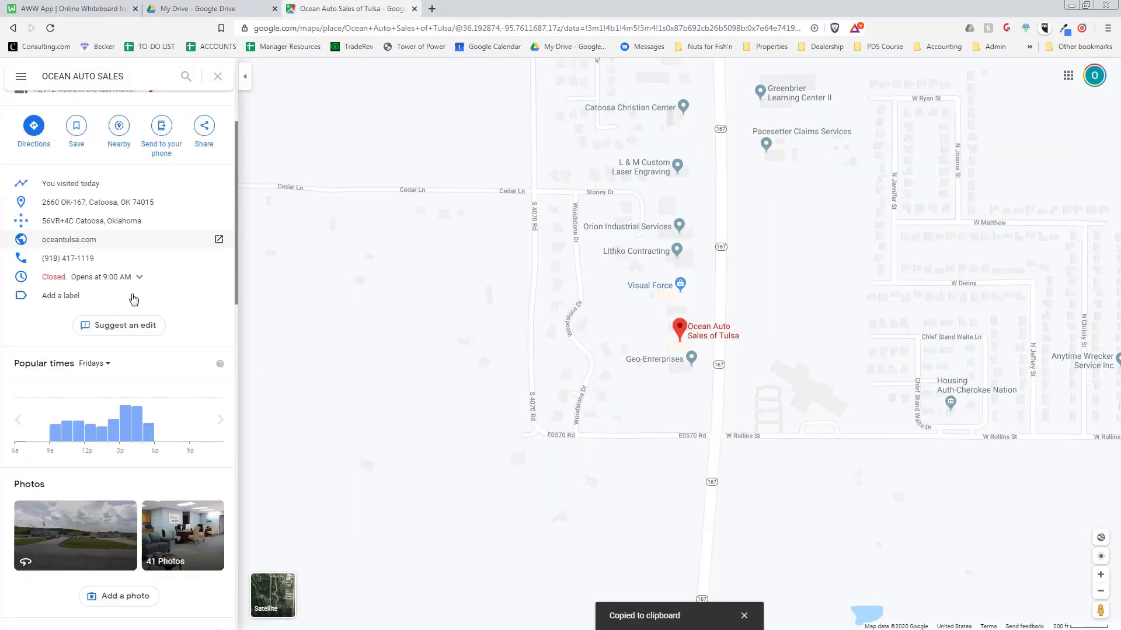
# Scroll the listing panel through its rating summary and customer reviews
pyautogui.scroll(-3)
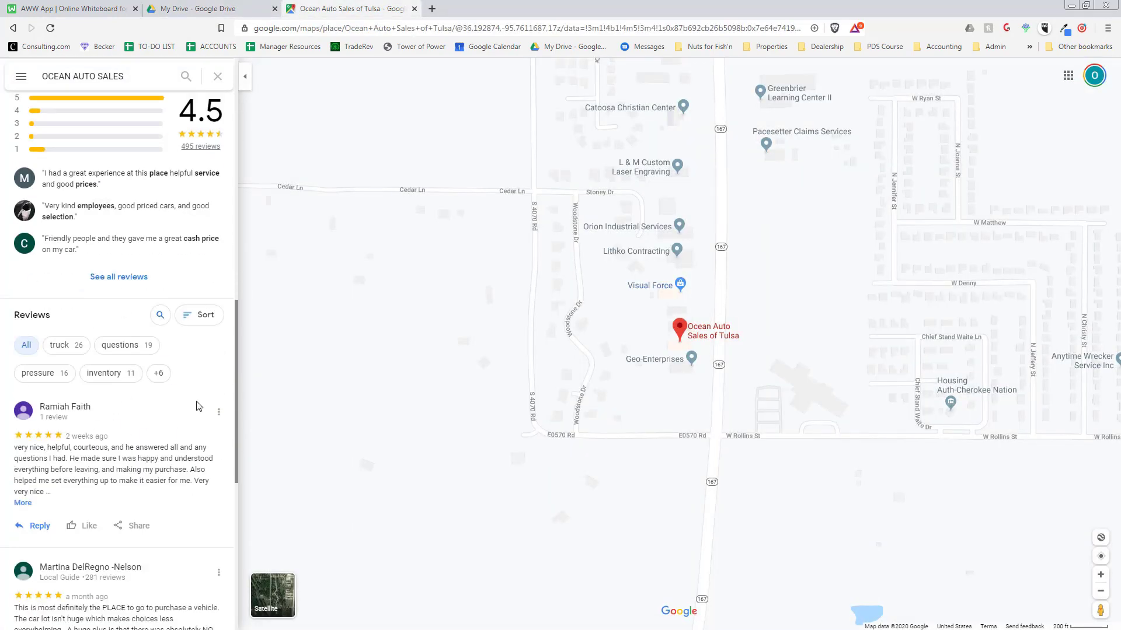
pyautogui.scroll(3)
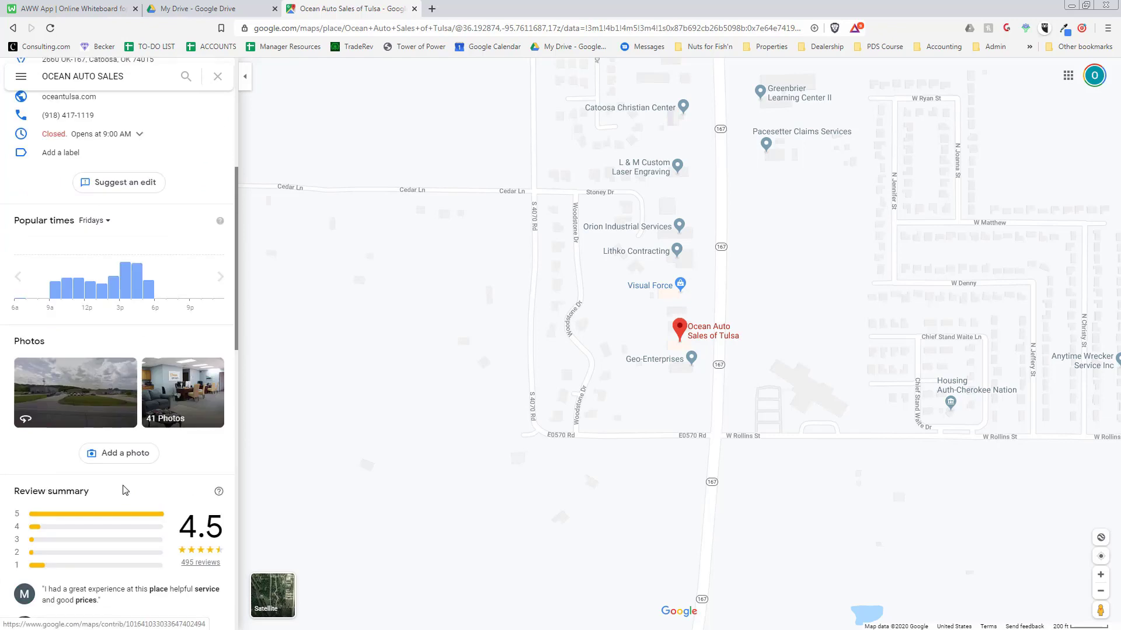
pyautogui.scroll(3)
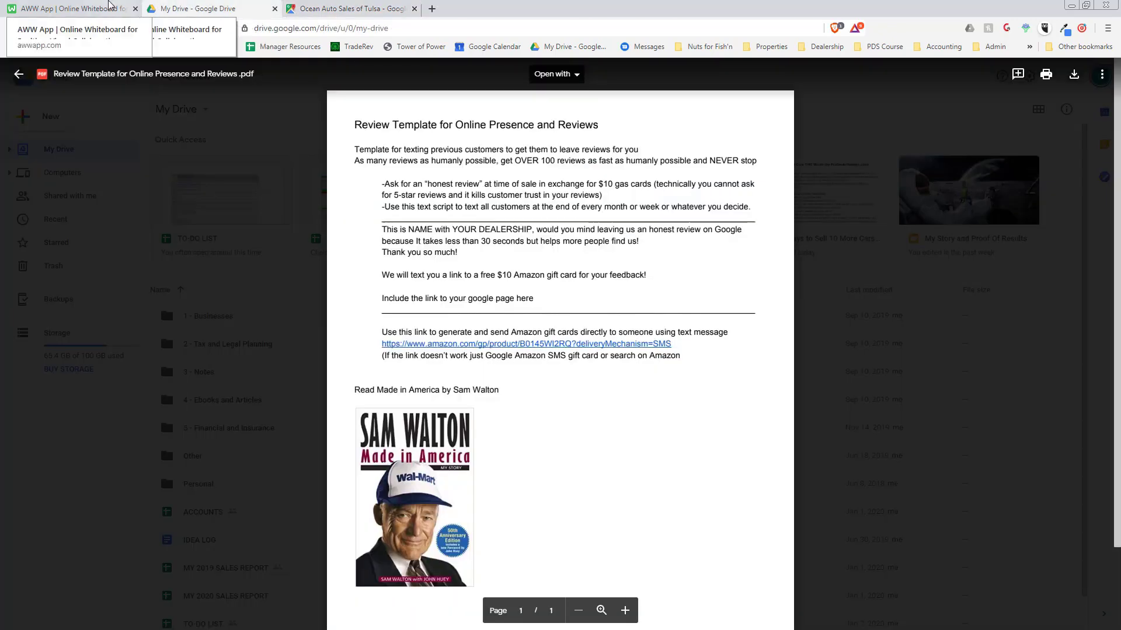
pyautogui.moveTo(638, 349)
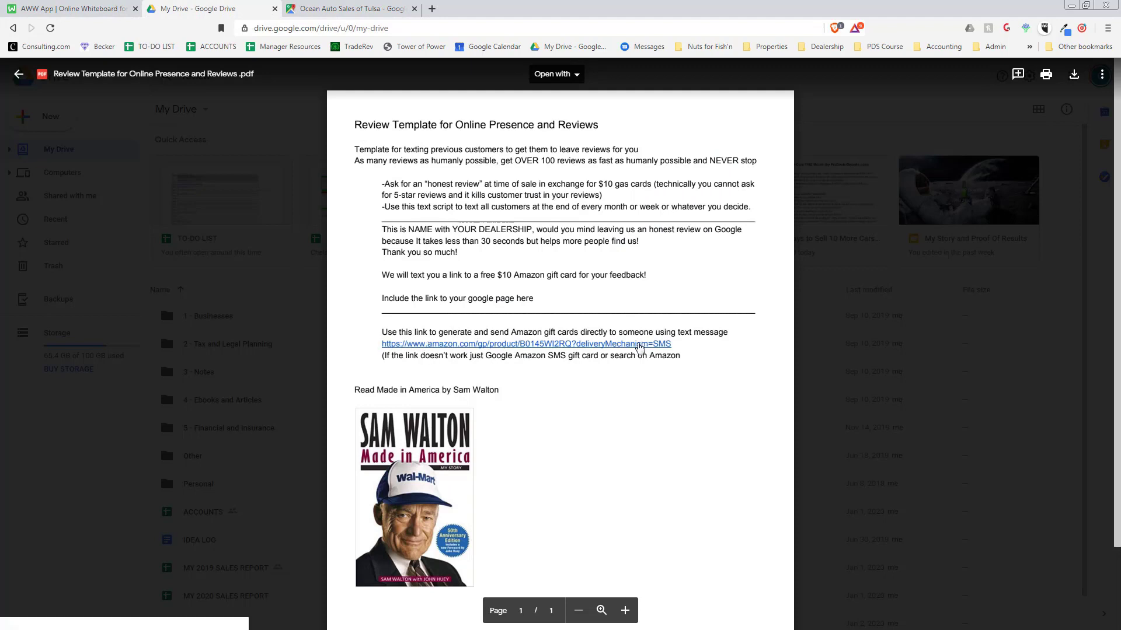
pyautogui.moveTo(440, 350)
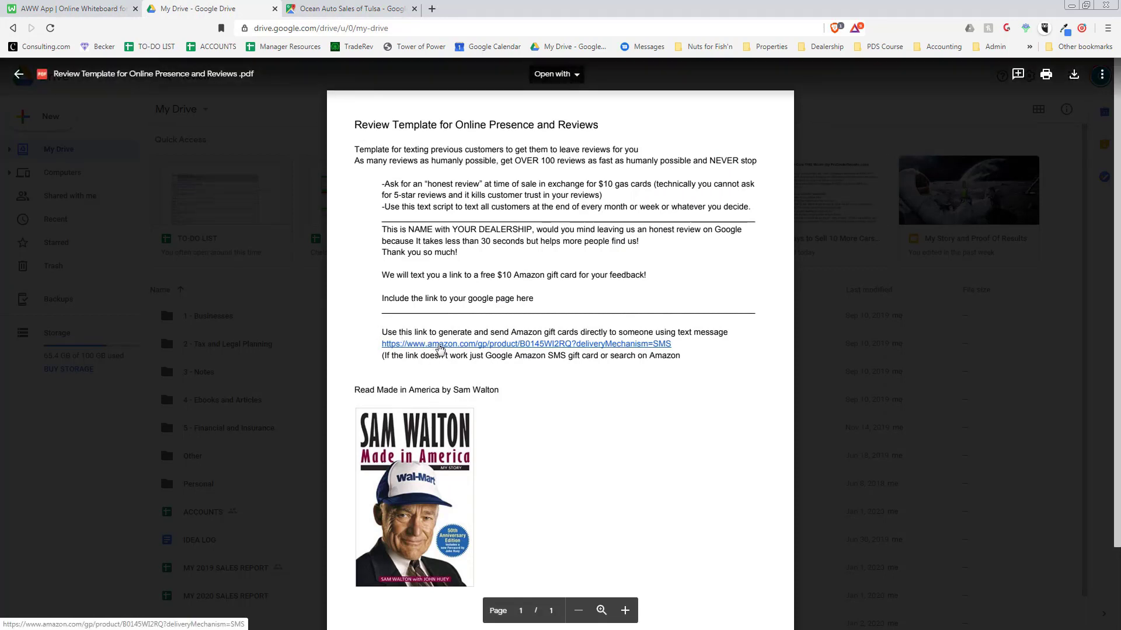
pyautogui.moveTo(498, 374)
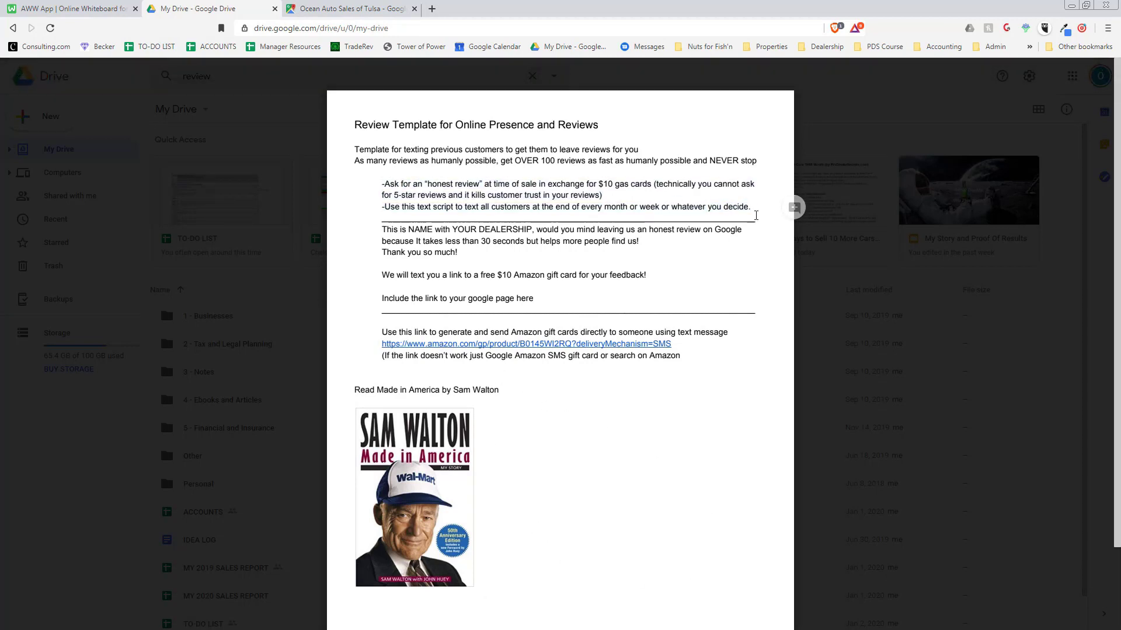
# Check the template's Amazon gift card link in Drive, then return to the whiteboard notes
pyautogui.click(71, 8)
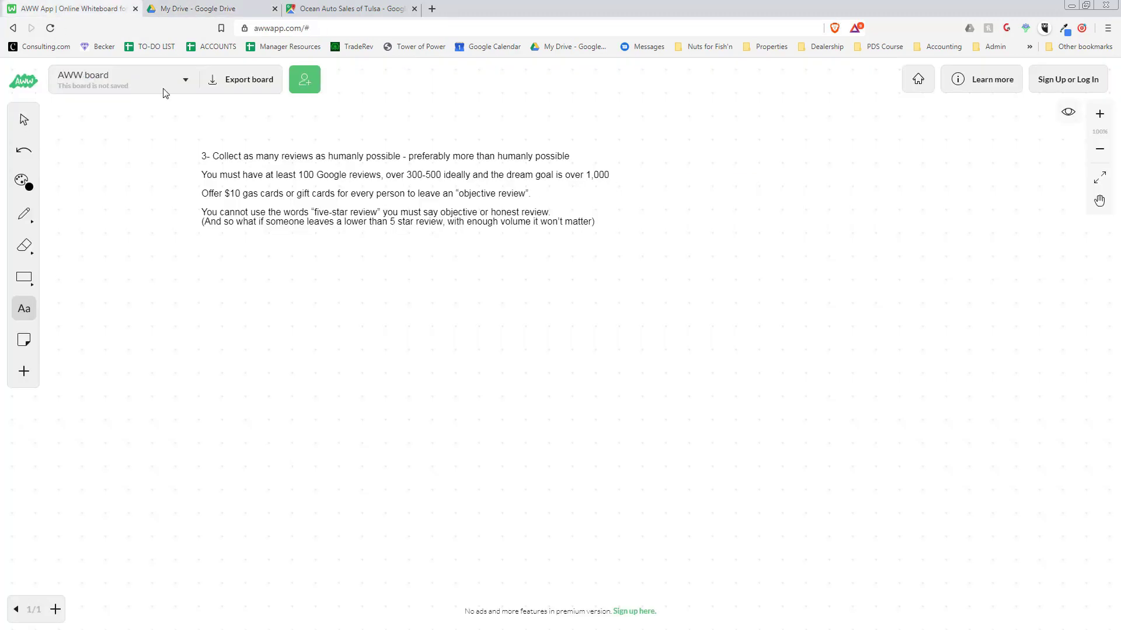
pyautogui.click(207, 8)
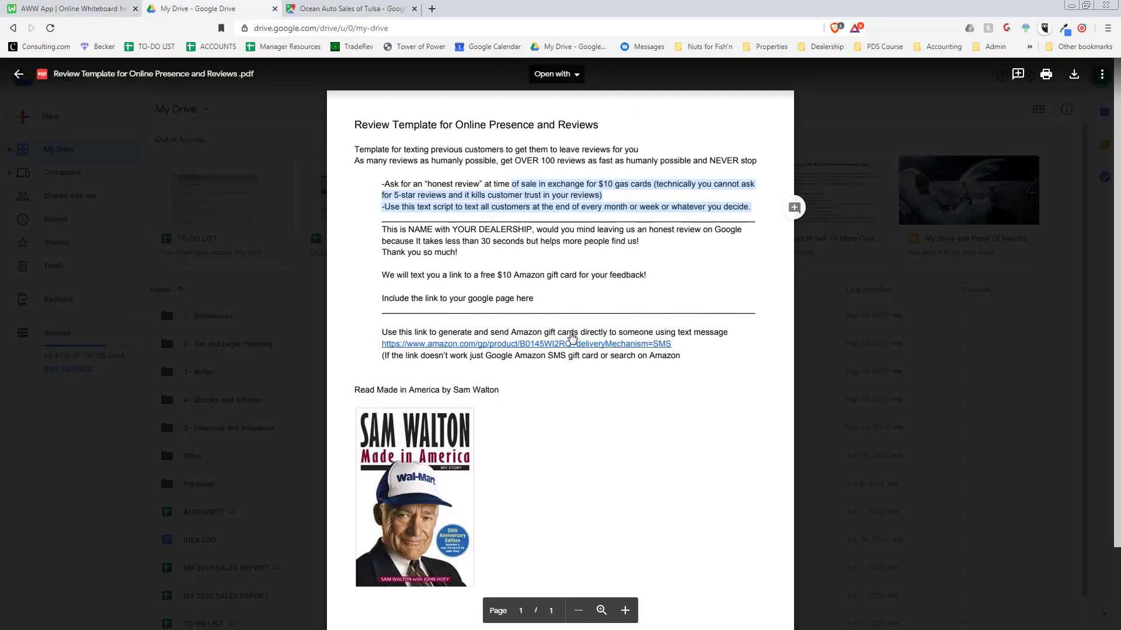
pyautogui.moveTo(514, 252)
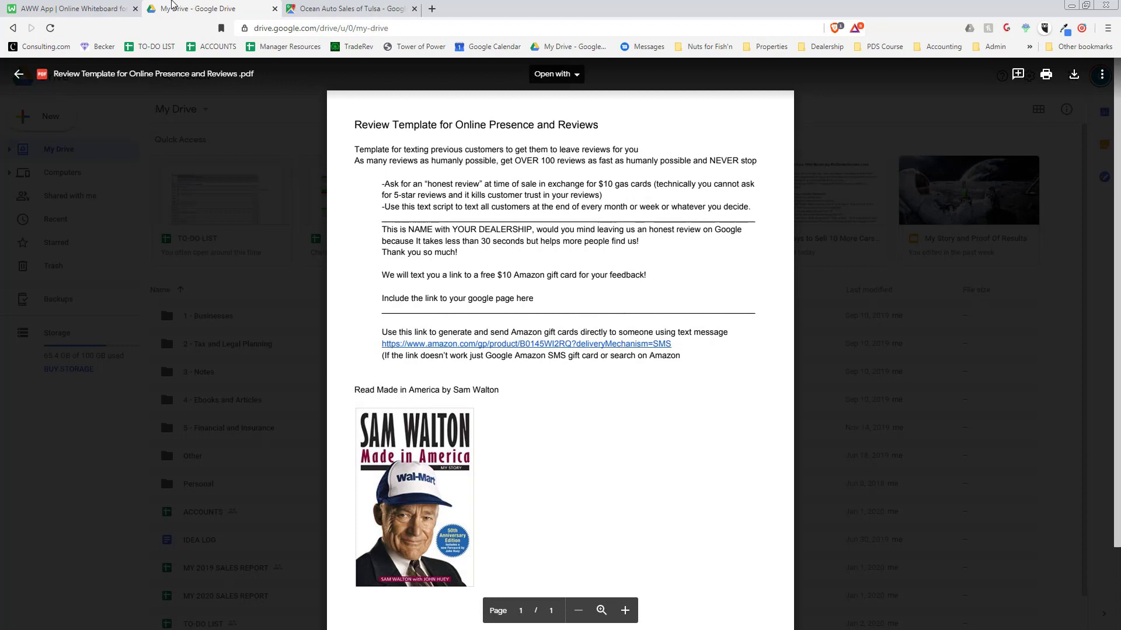
pyautogui.click(68, 8)
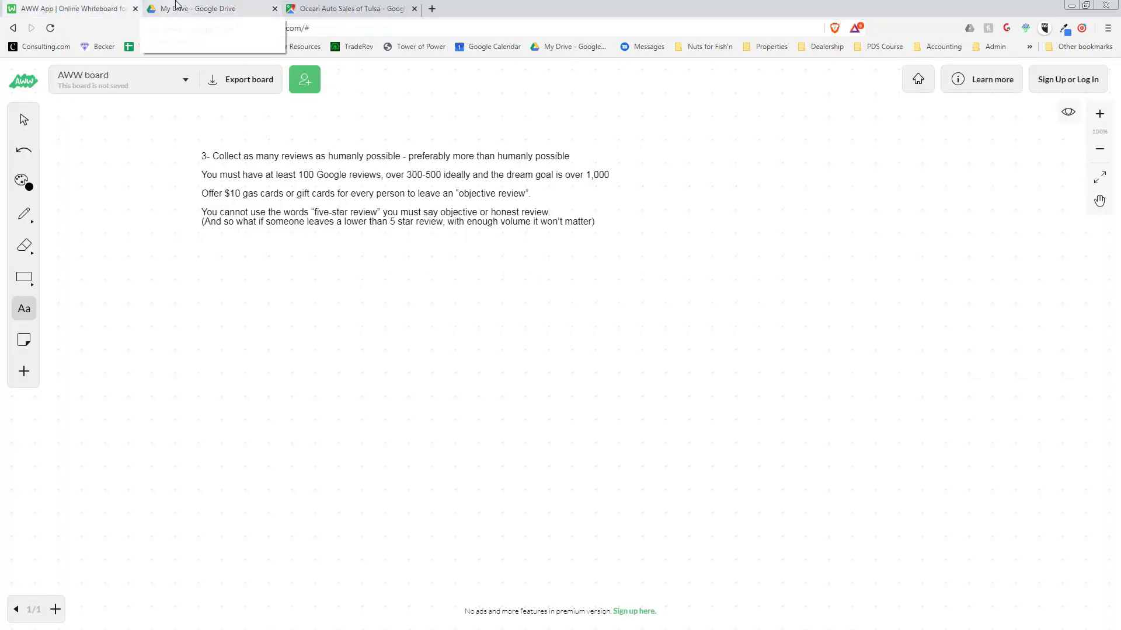
pyautogui.moveTo(349, 8)
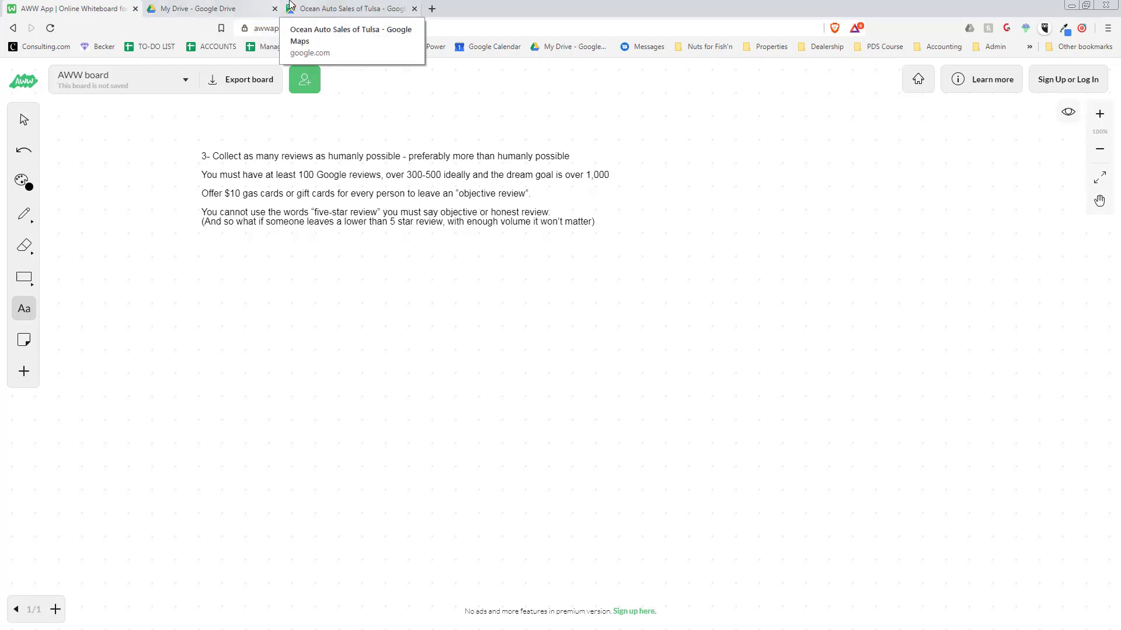
# Close the Google Maps tab, leaving the whiteboard of review notes displayed
pyautogui.click(415, 9)
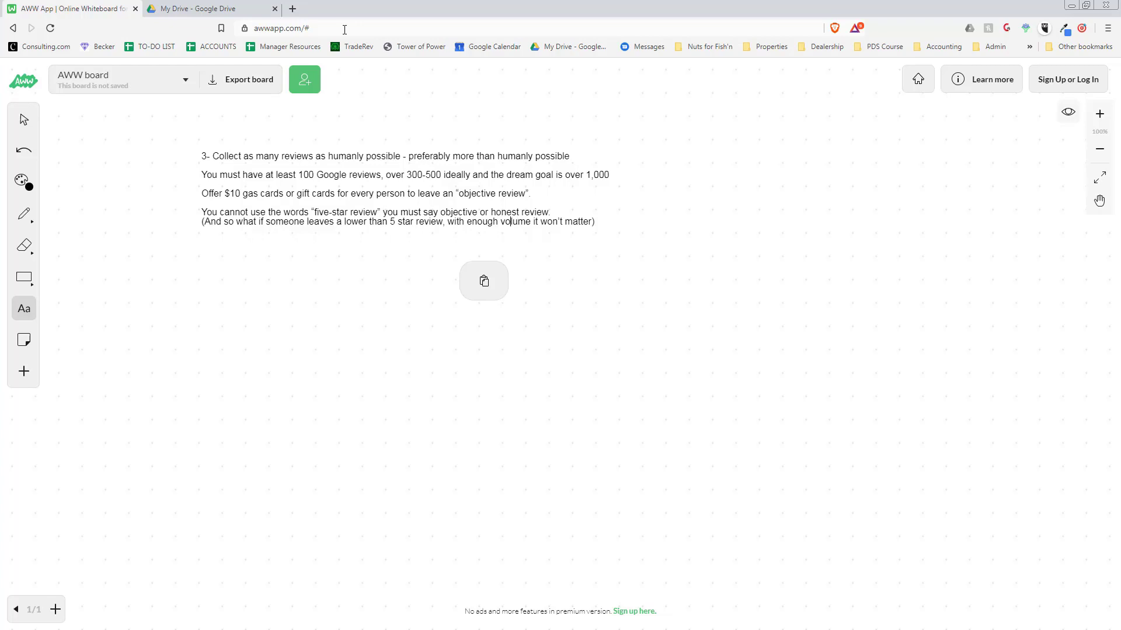
pyautogui.moveTo(543, 230)
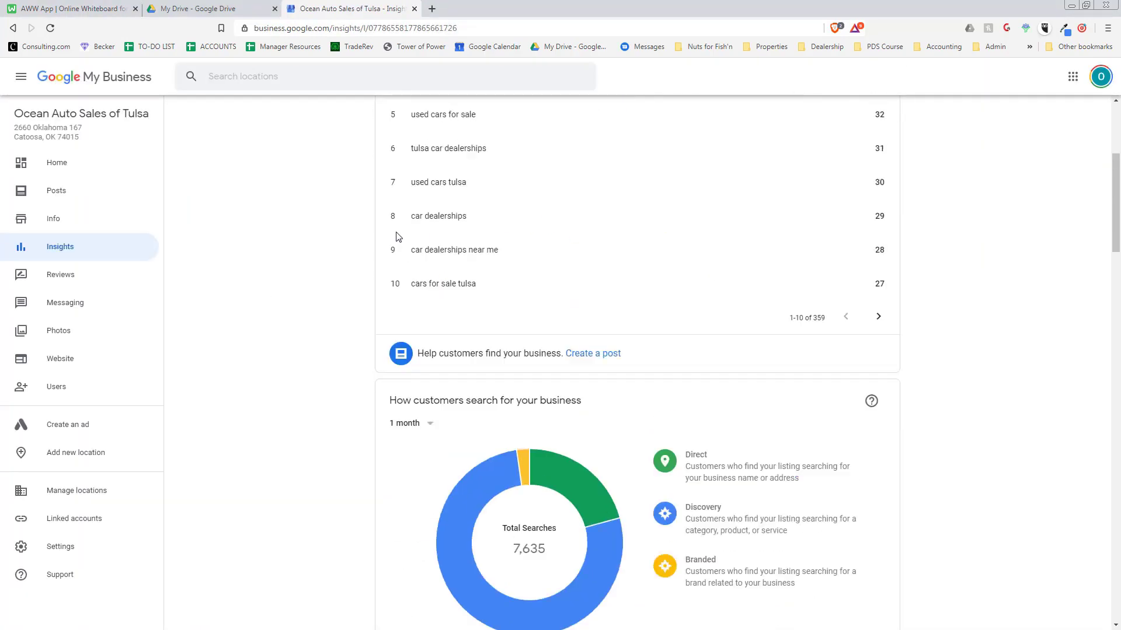
pyautogui.scroll(3)
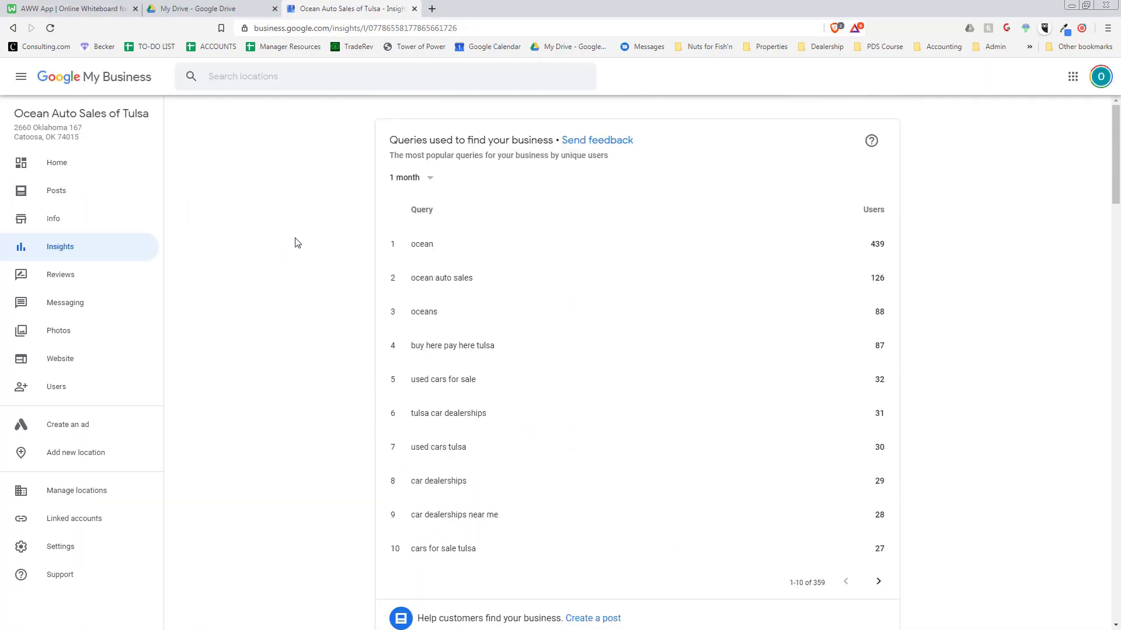
pyautogui.scroll(-3)
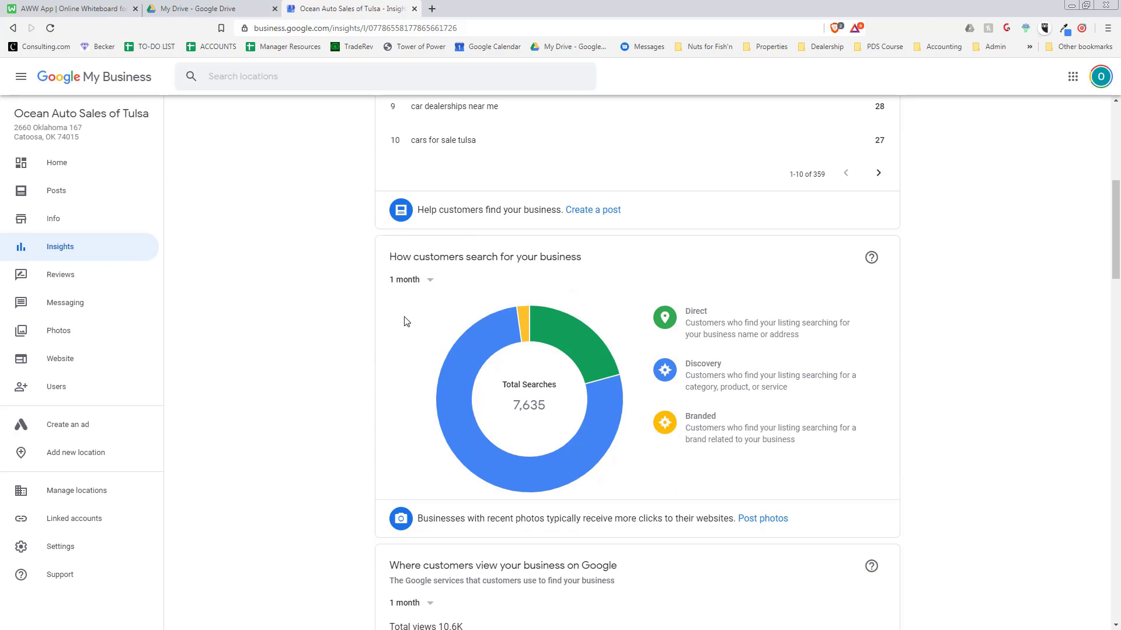
pyautogui.moveTo(436, 19)
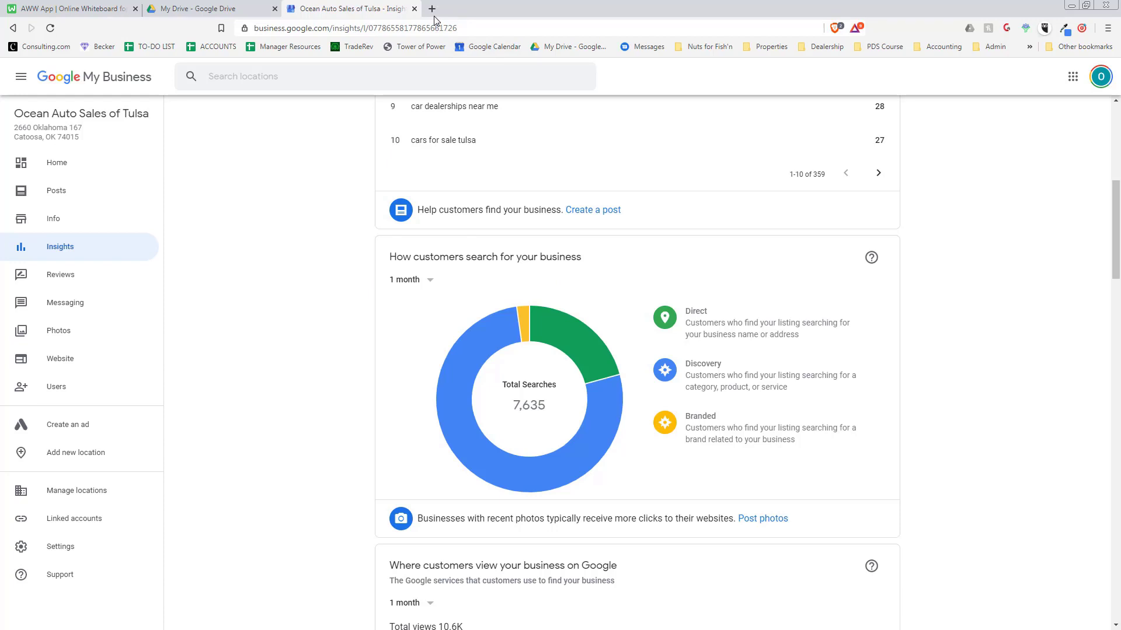
pyautogui.moveTo(571, 412)
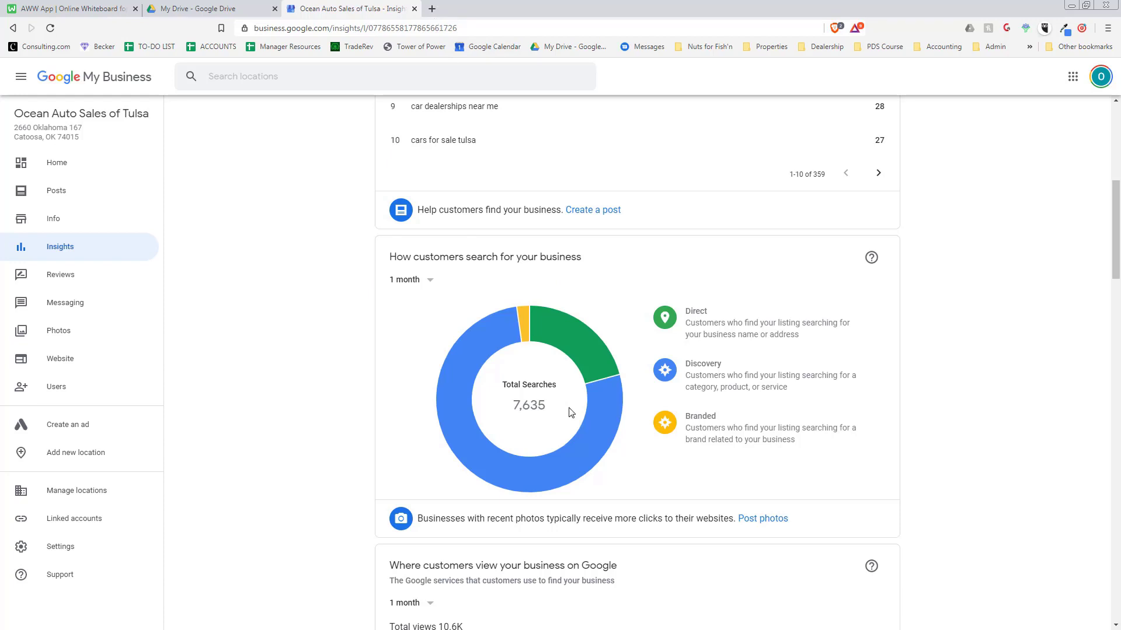
pyautogui.doubleClick(528, 405)
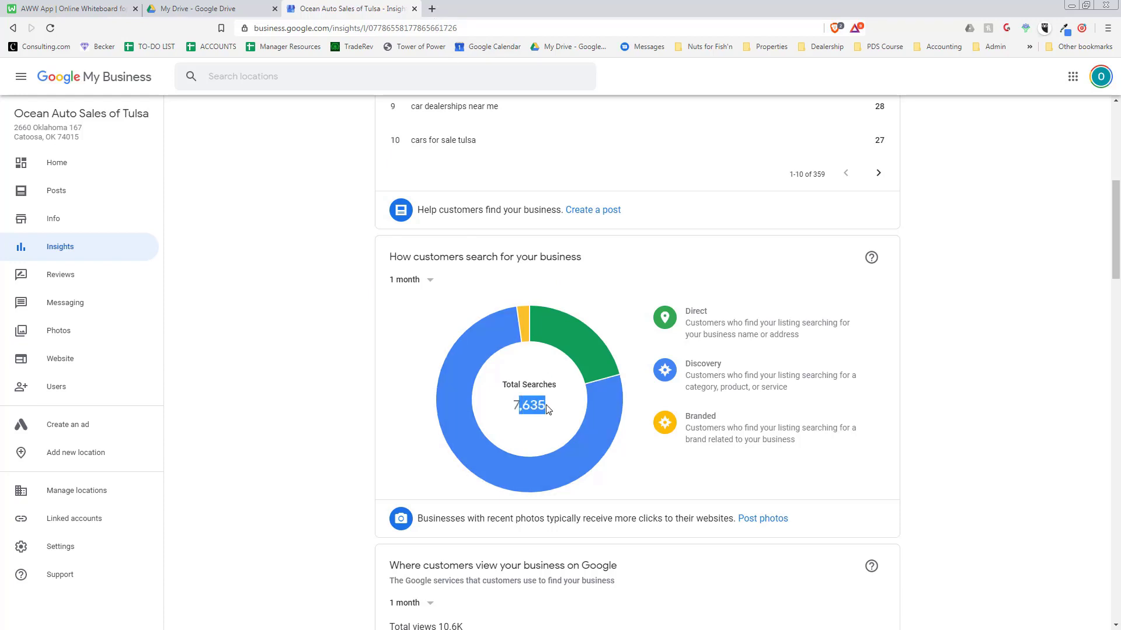
pyautogui.moveTo(521, 397)
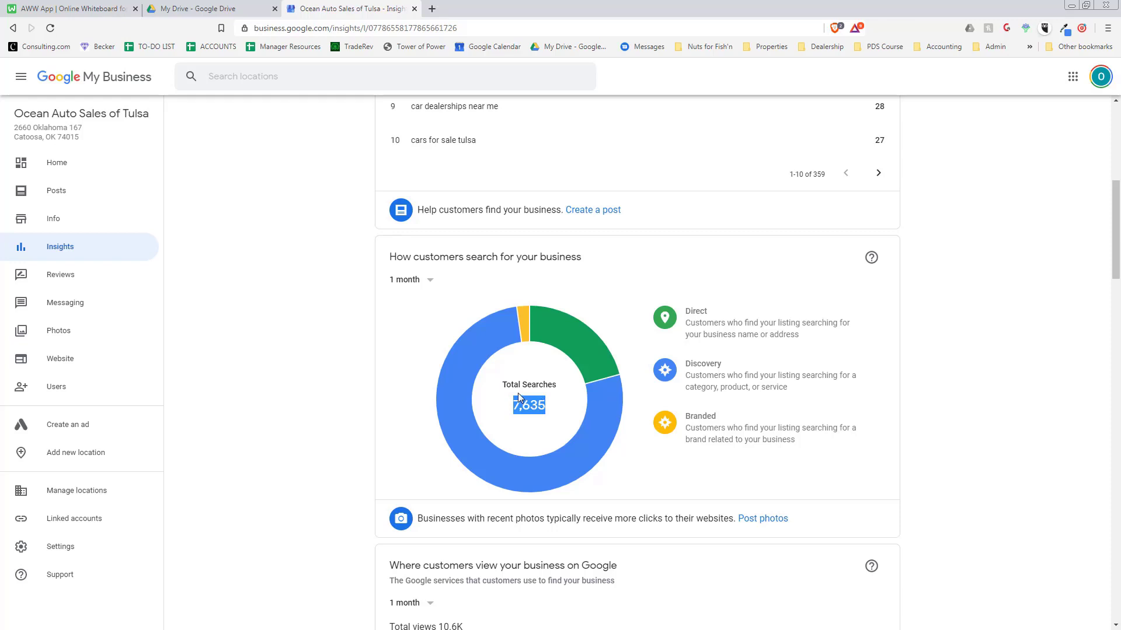
pyautogui.scroll(-3)
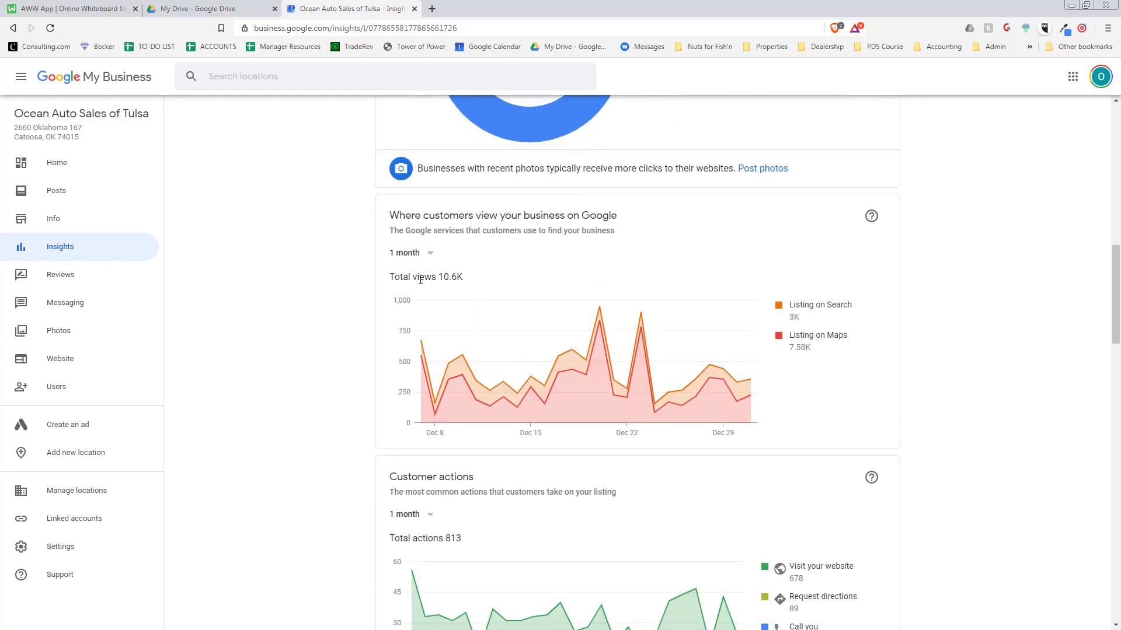
pyautogui.doubleClick(449, 277)
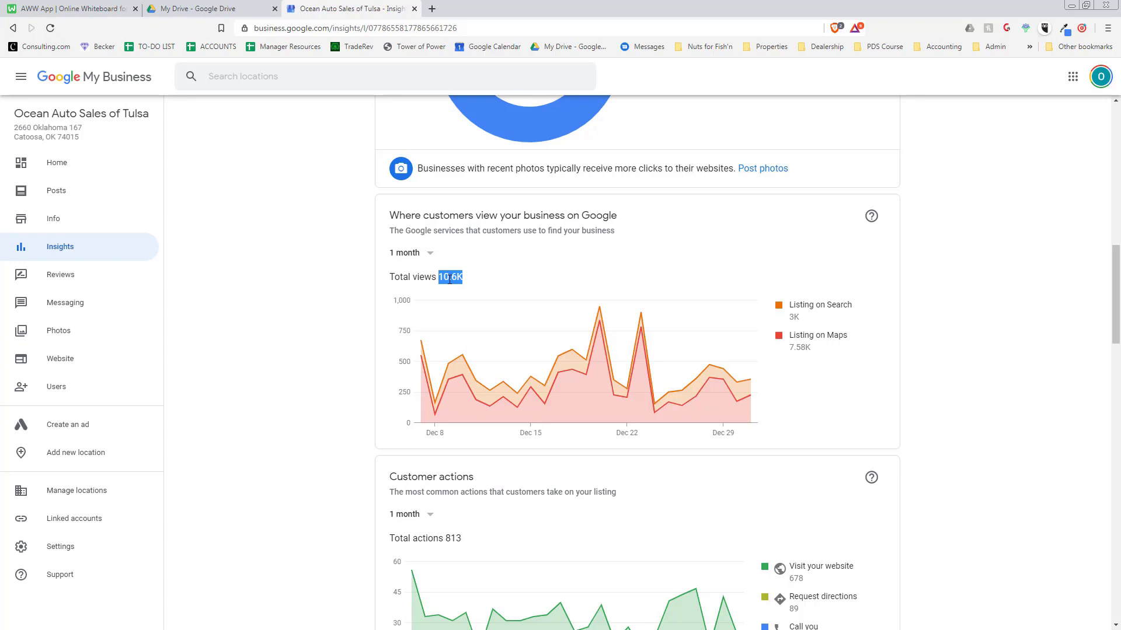
pyautogui.moveTo(791, 324)
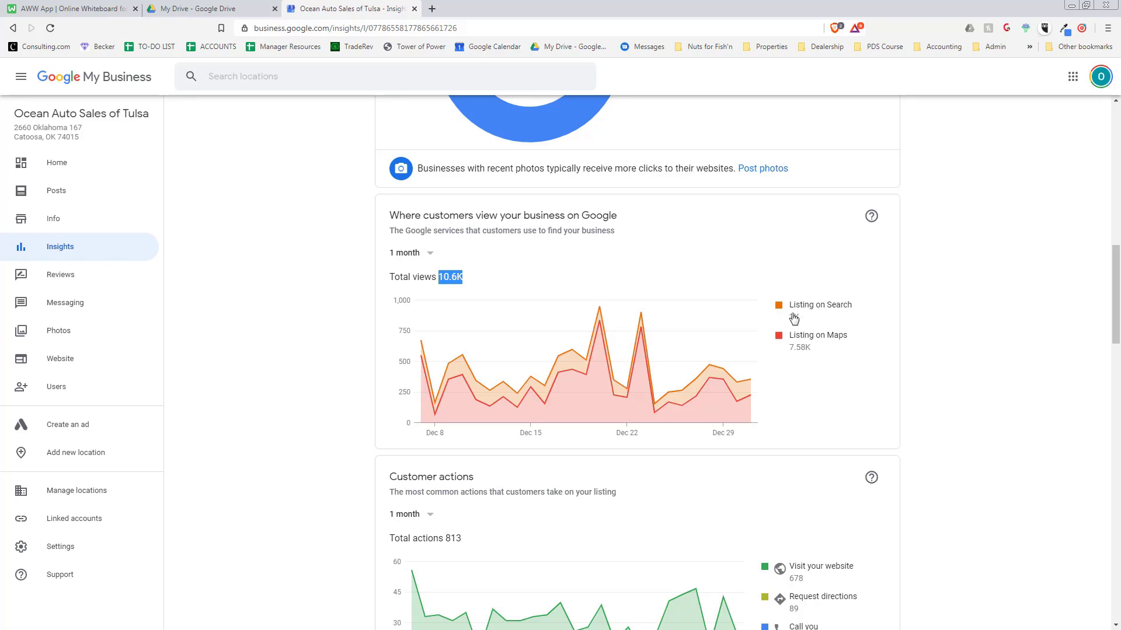
pyautogui.moveTo(803, 355)
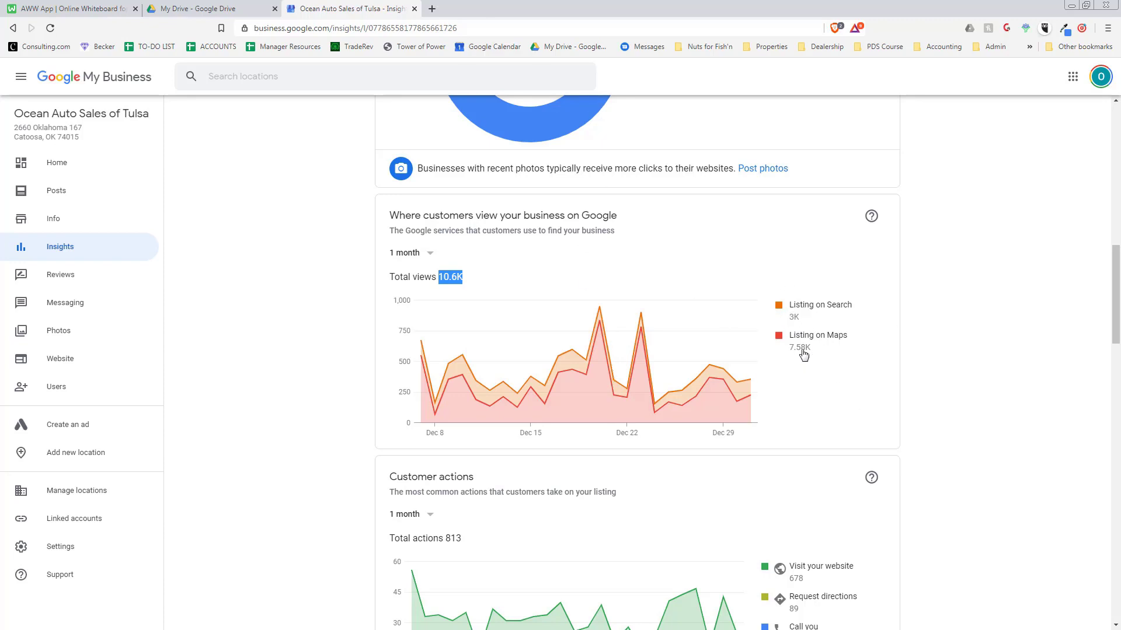
pyautogui.moveTo(831, 360)
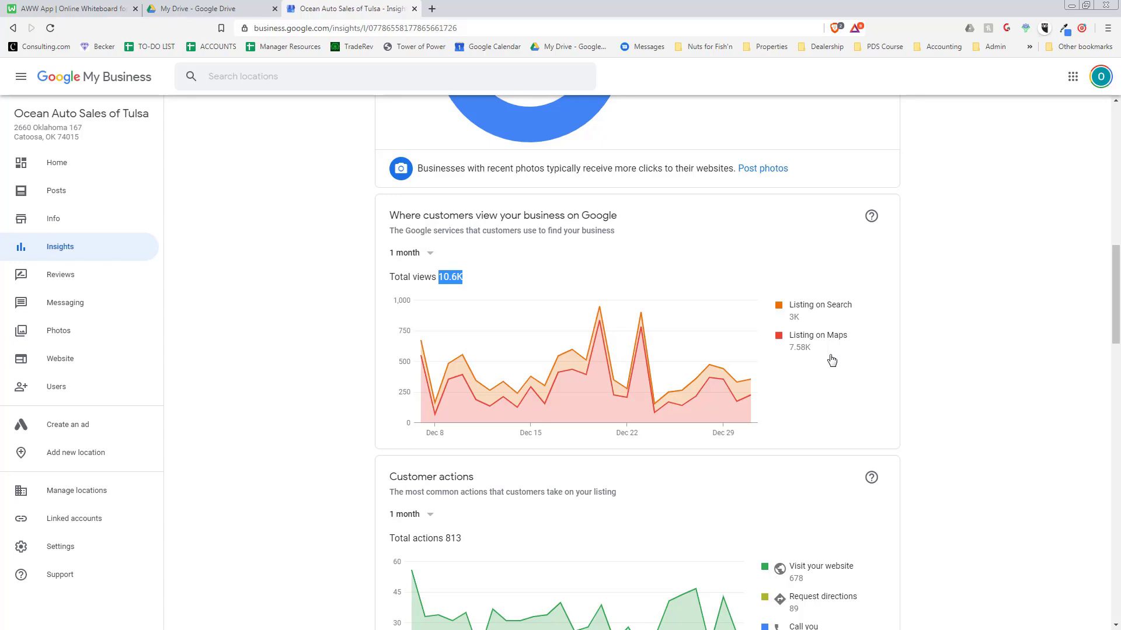
pyautogui.moveTo(784, 355)
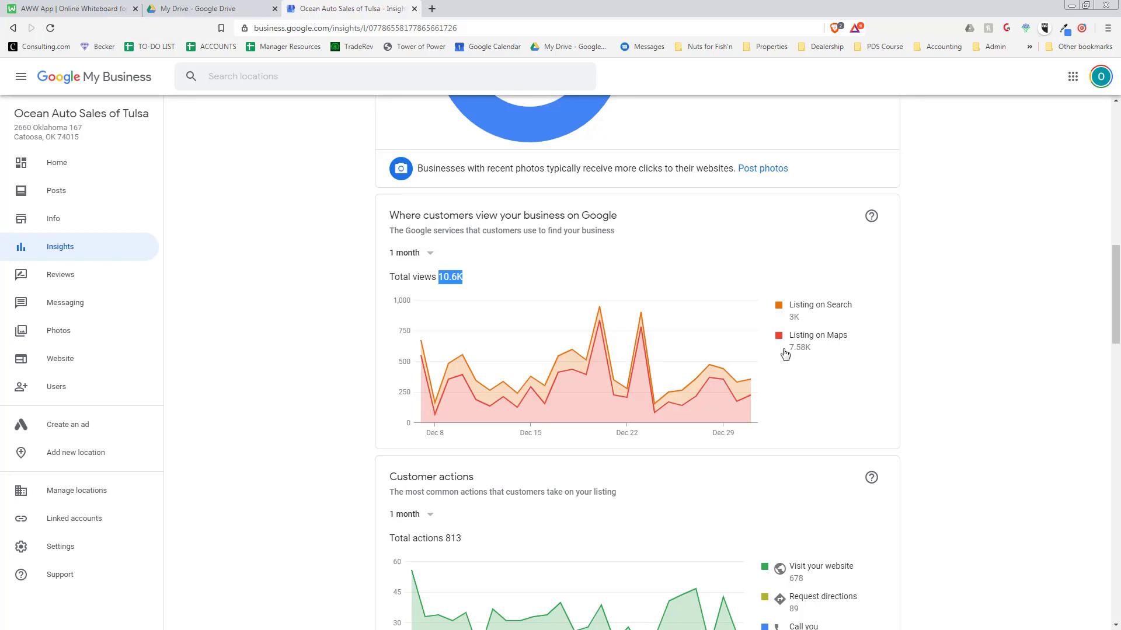
pyautogui.scroll(-3)
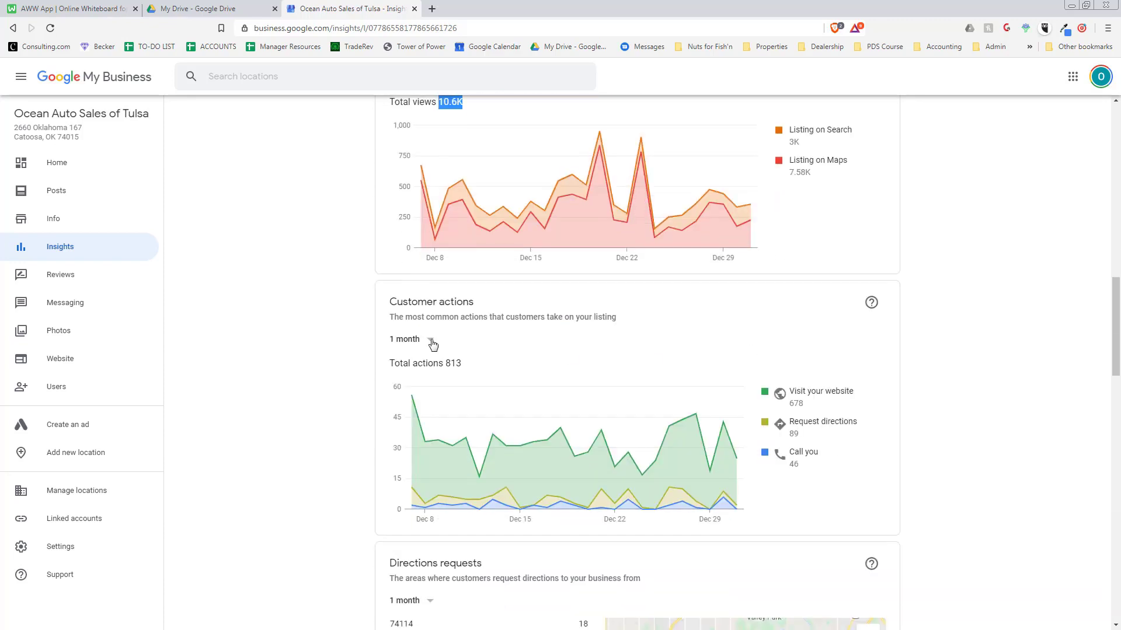
pyautogui.scroll(-3)
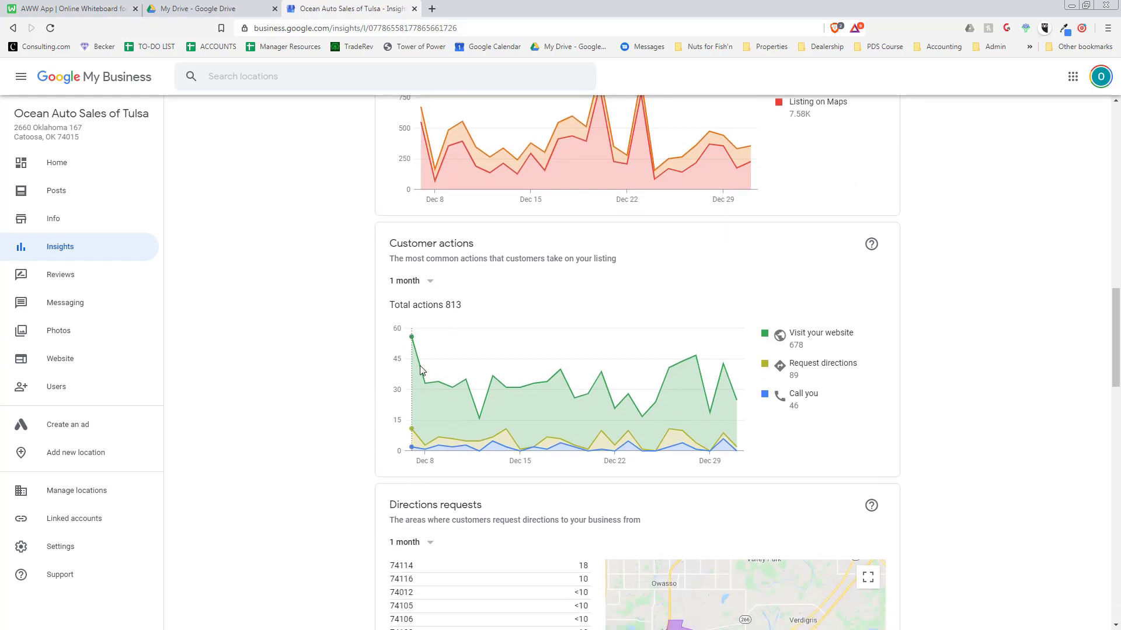
pyautogui.moveTo(920, 338)
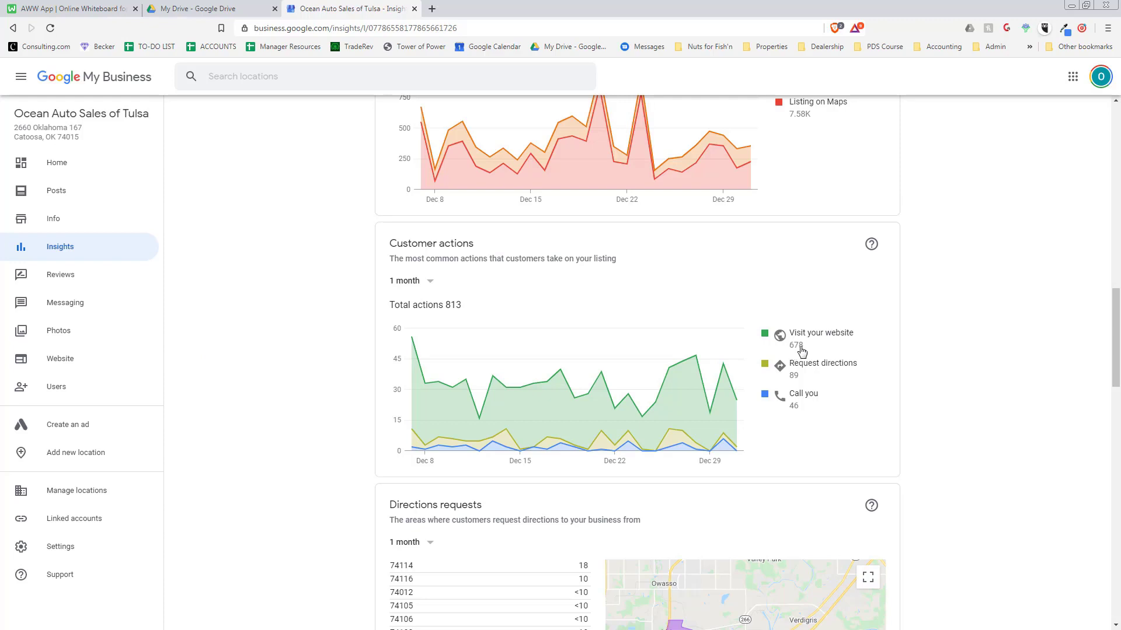
pyautogui.moveTo(846, 349)
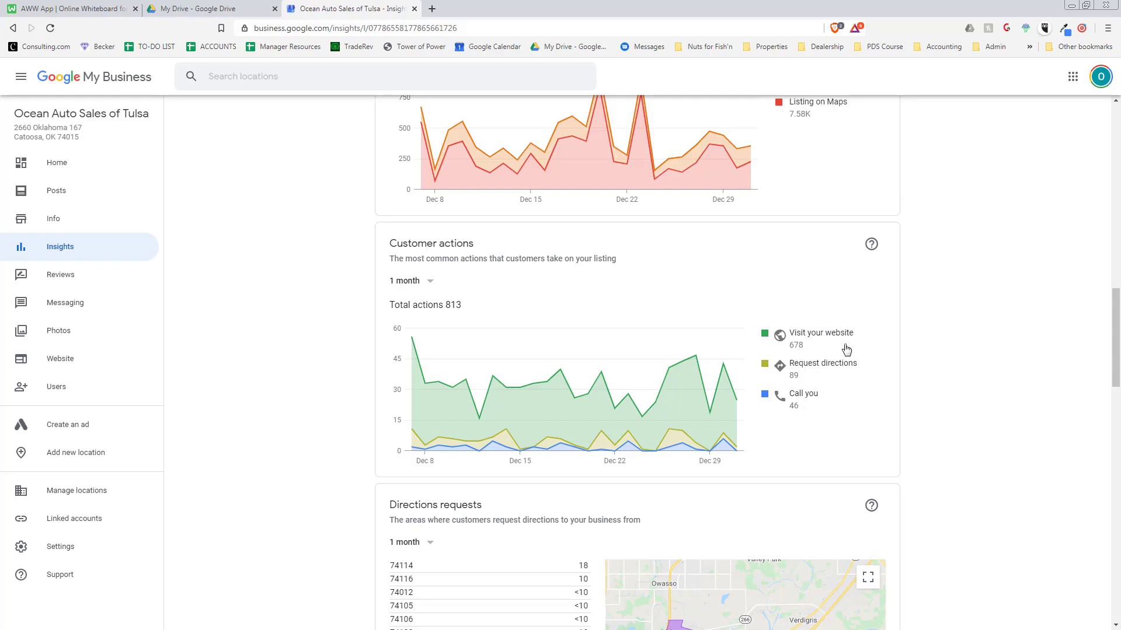
pyautogui.moveTo(845, 390)
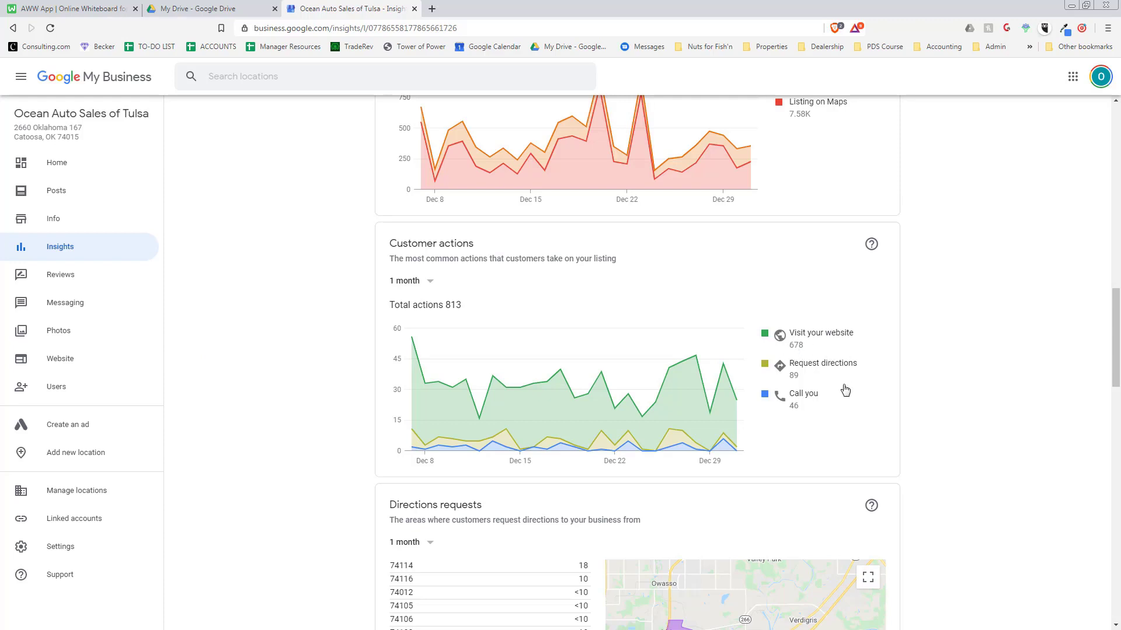
pyautogui.moveTo(766, 367)
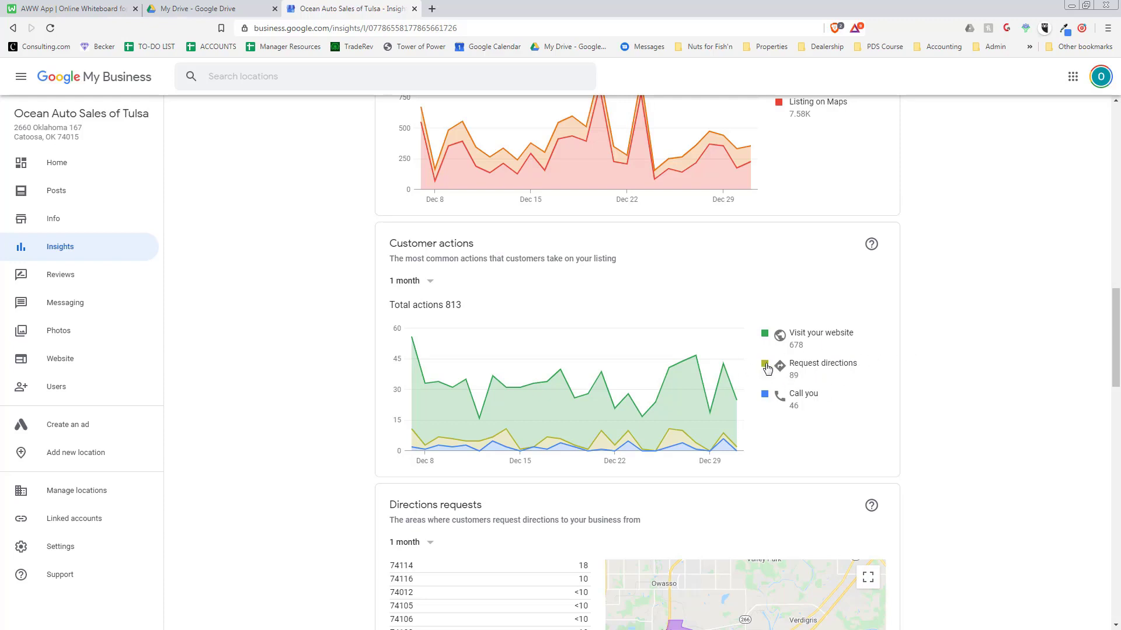
pyautogui.moveTo(747, 421)
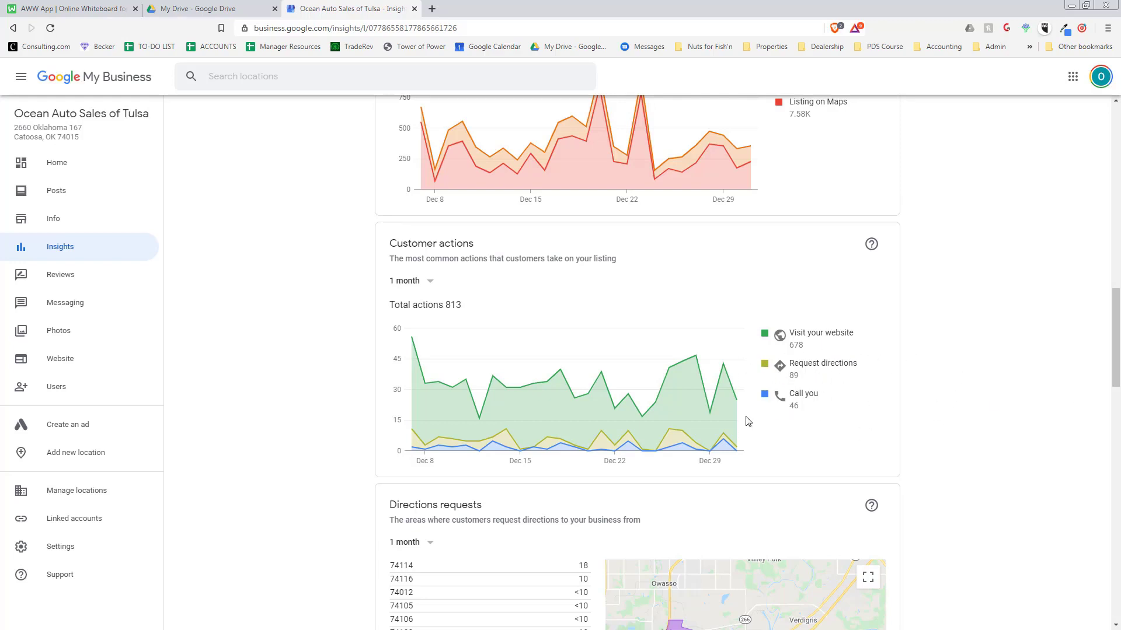
# Scroll the Insights page to the 'How customers search for your business' donut chart and top queries
pyautogui.scroll(-3)
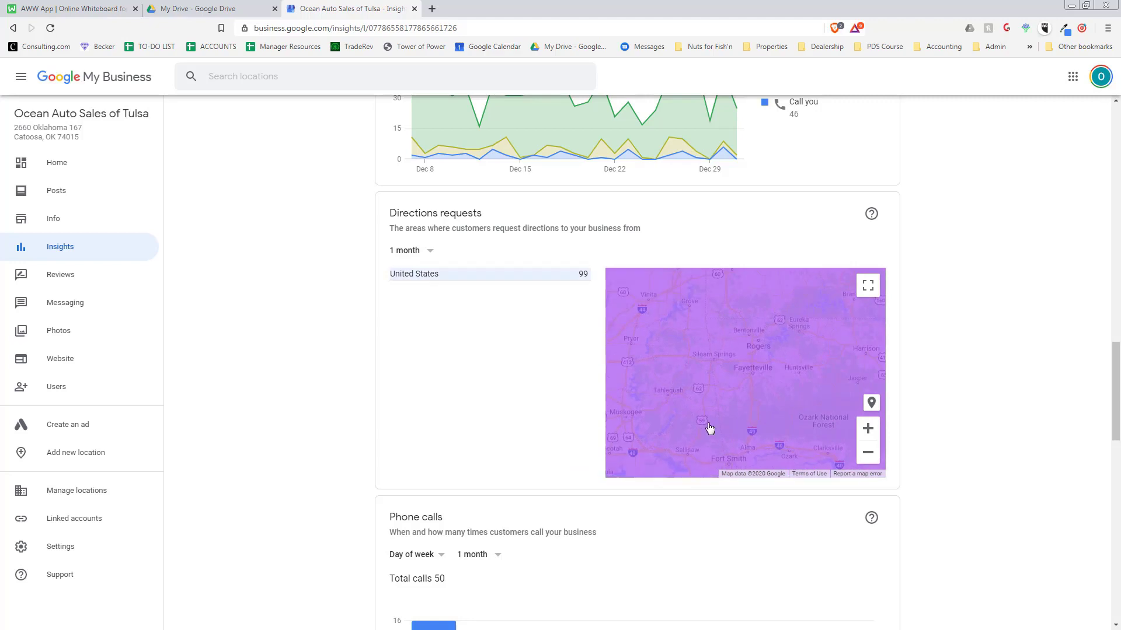
pyautogui.scroll(-3)
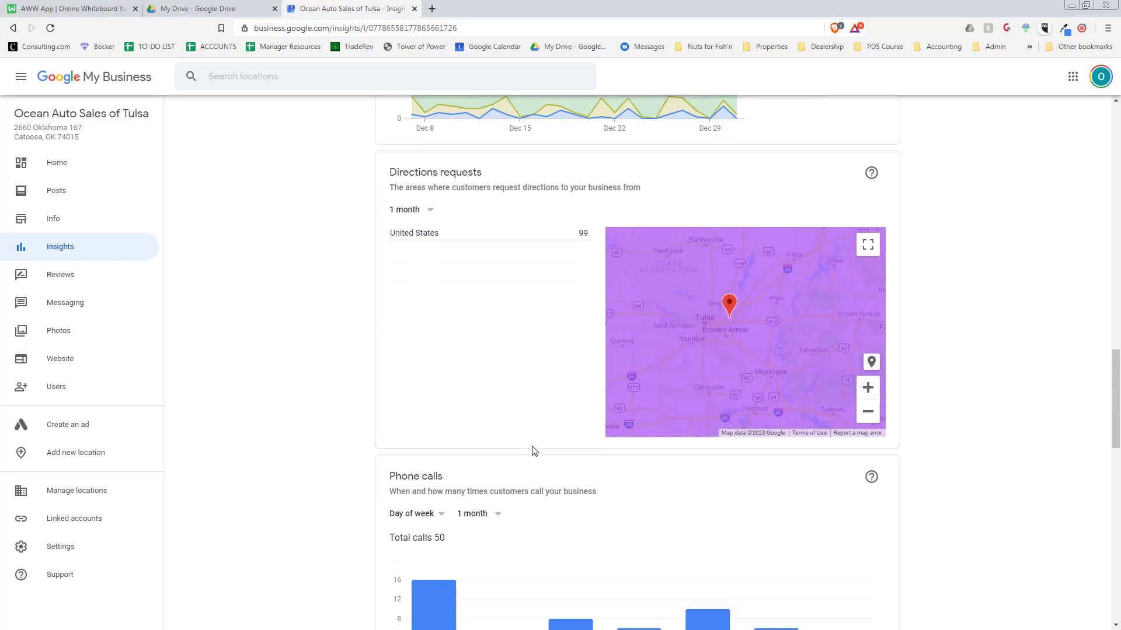
pyautogui.scroll(-3)
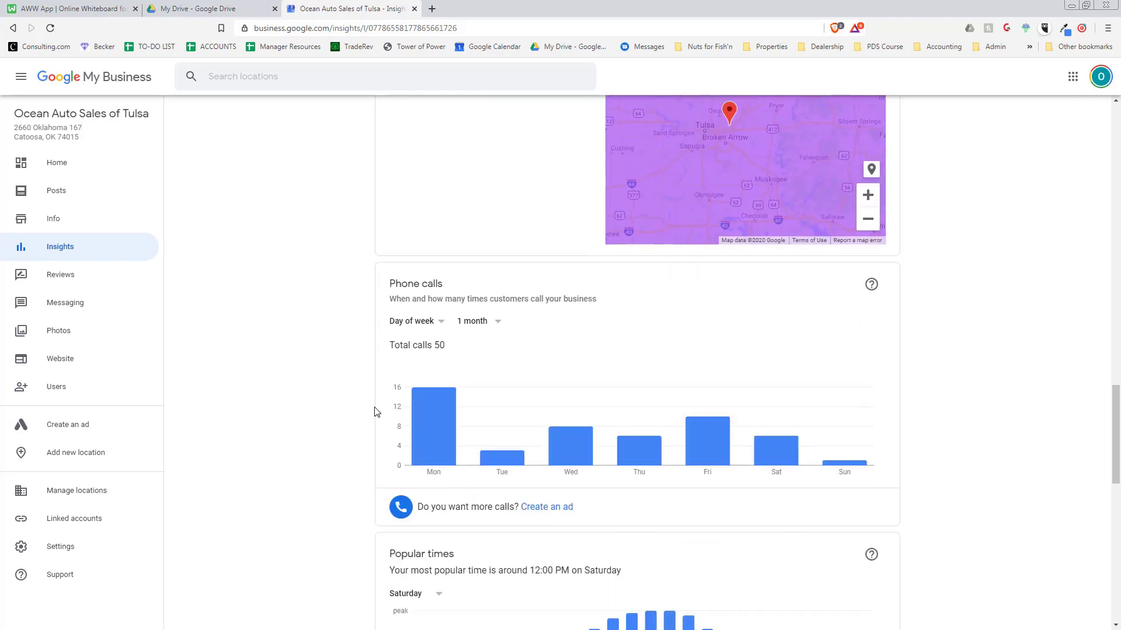
pyautogui.scroll(-3)
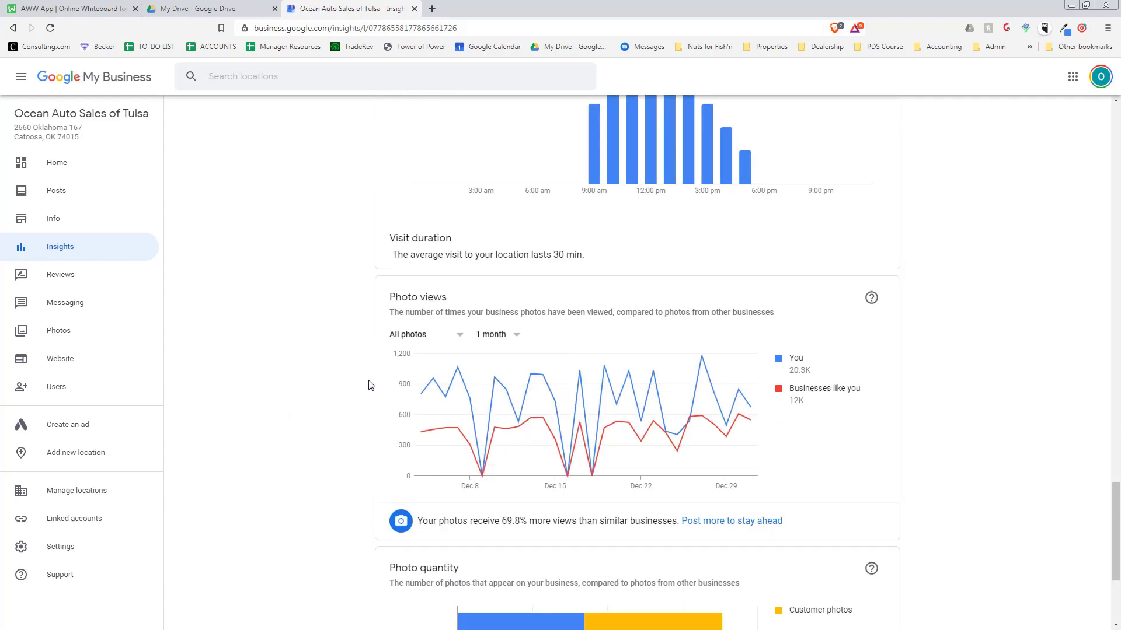
pyautogui.moveTo(263, 340)
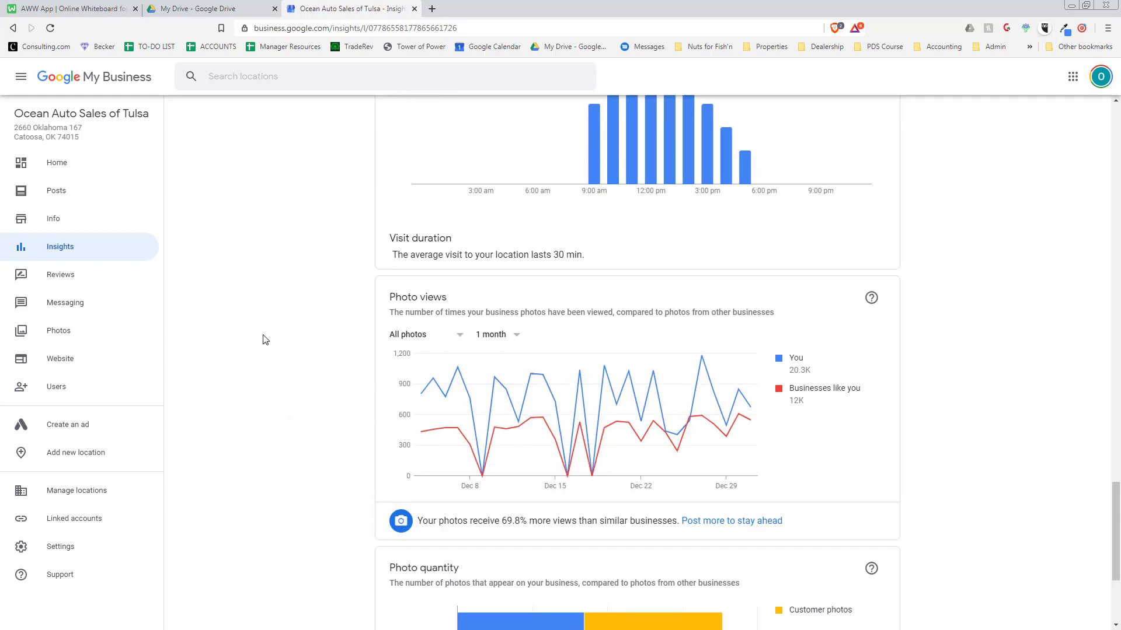
pyautogui.scroll(3)
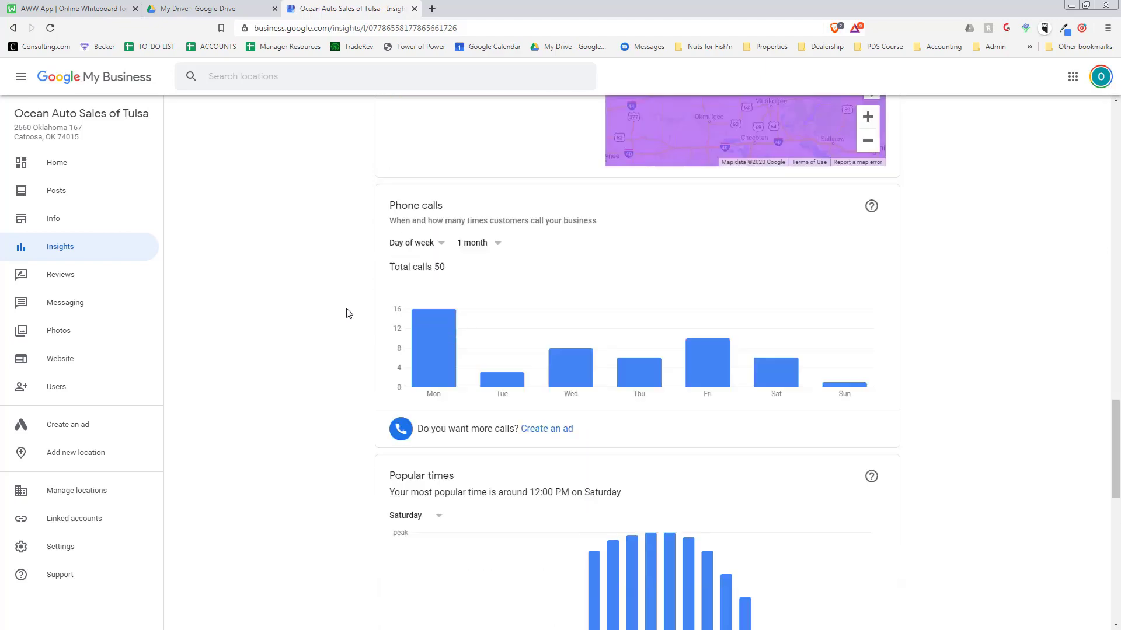
pyautogui.scroll(3)
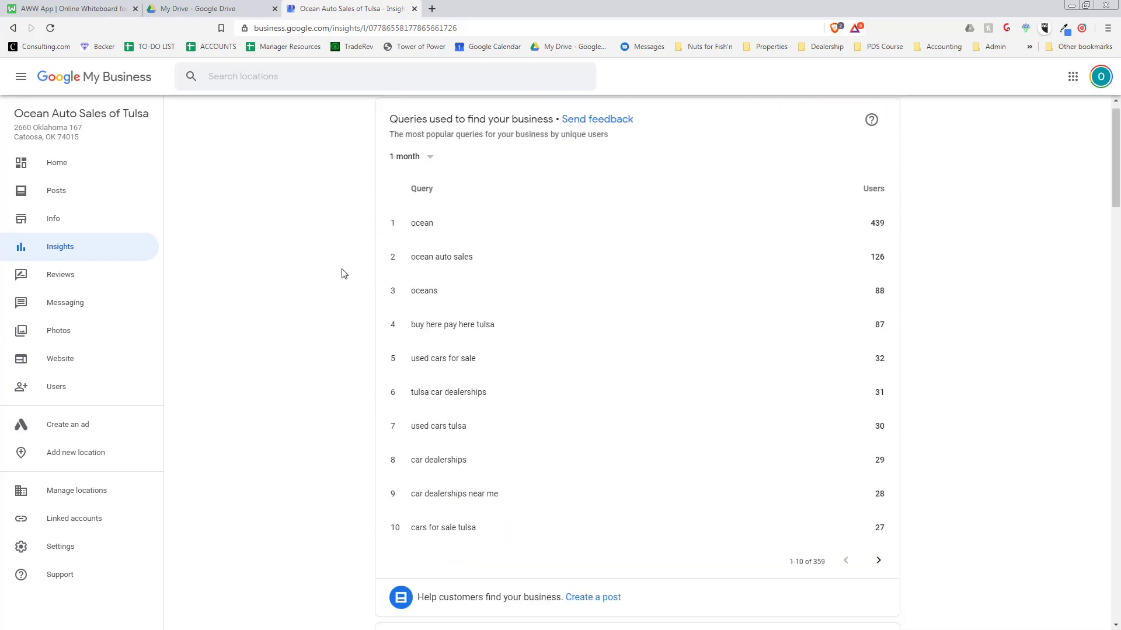
pyautogui.scroll(-3)
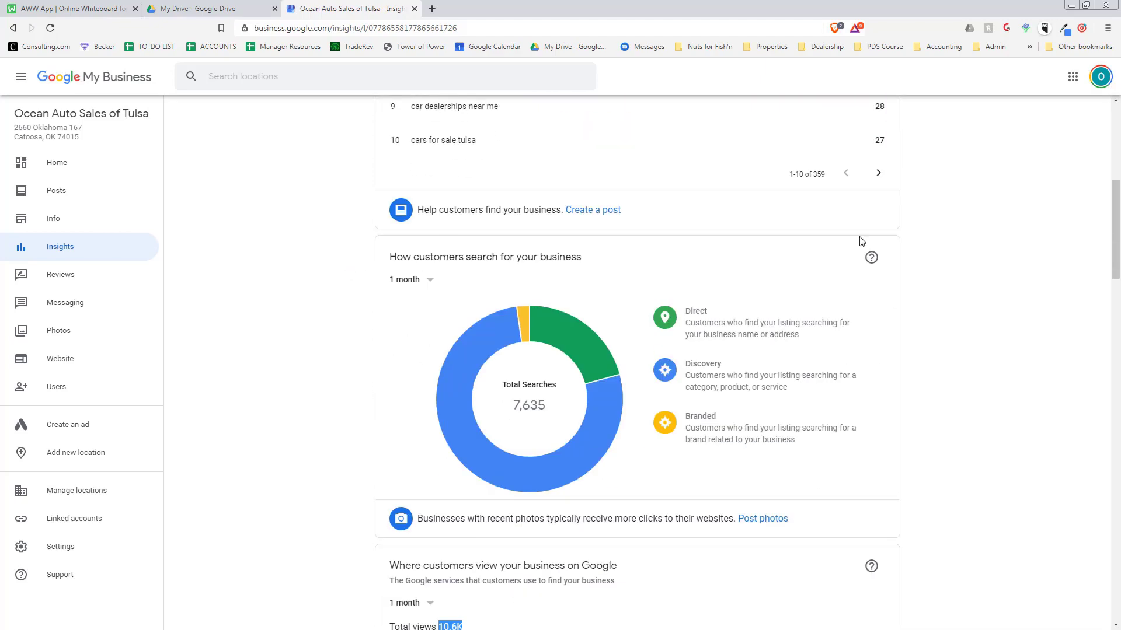
pyautogui.moveTo(580, 187)
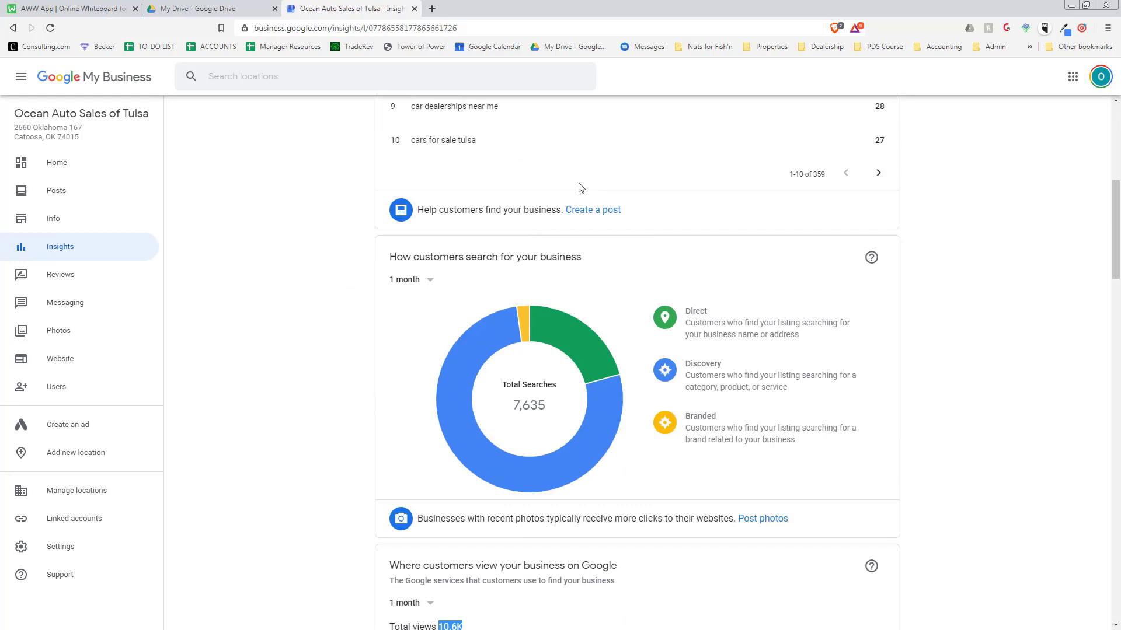
pyautogui.moveTo(82, 254)
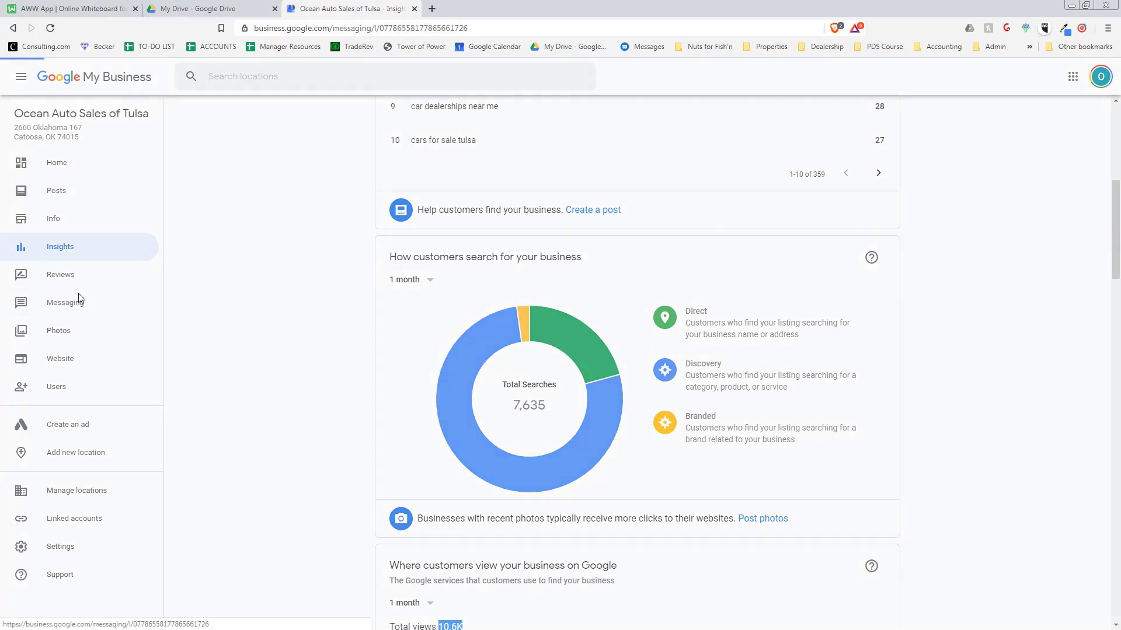
# Go via Messaging to the Photos page and browse Ocean Auto Sales' cover, logo and vehicle photos
pyautogui.click(65, 302)
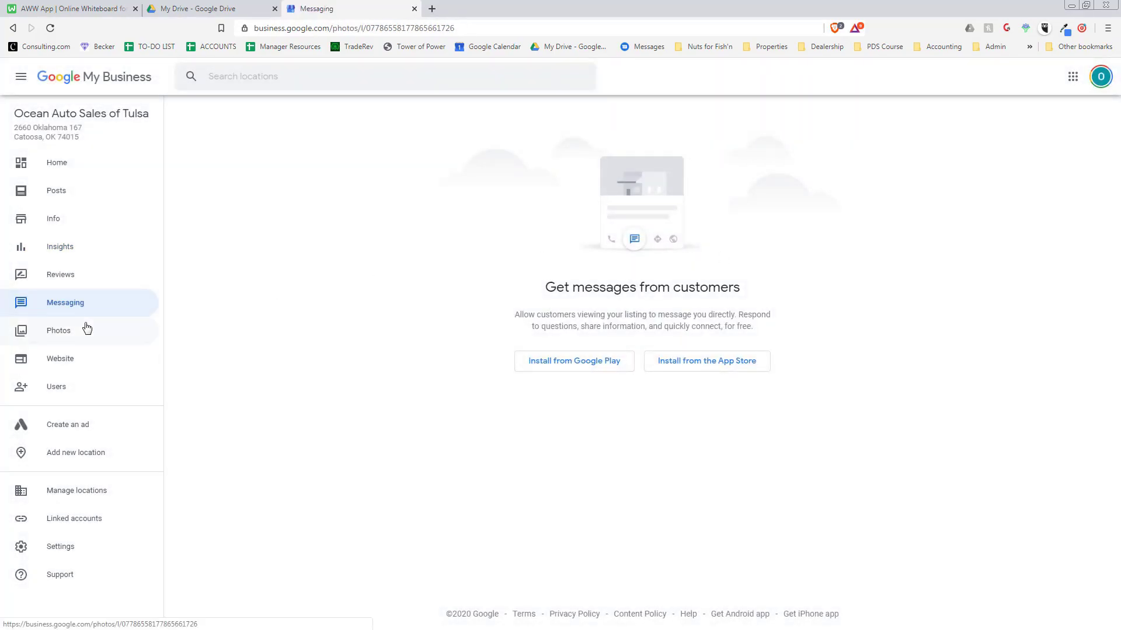
pyautogui.click(58, 331)
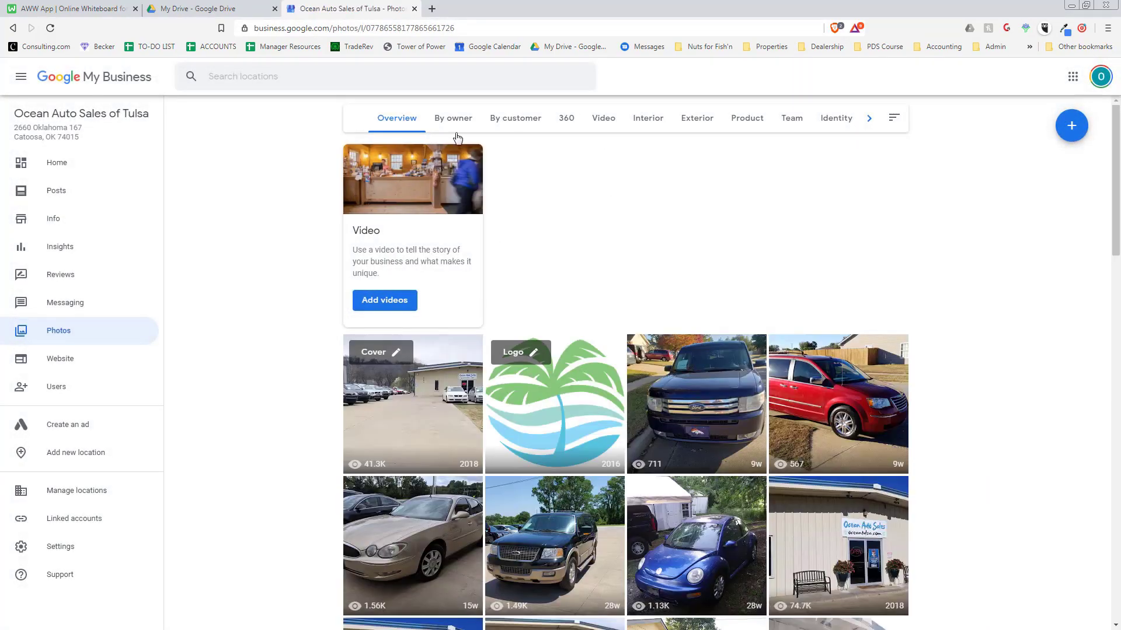
pyautogui.scroll(-3)
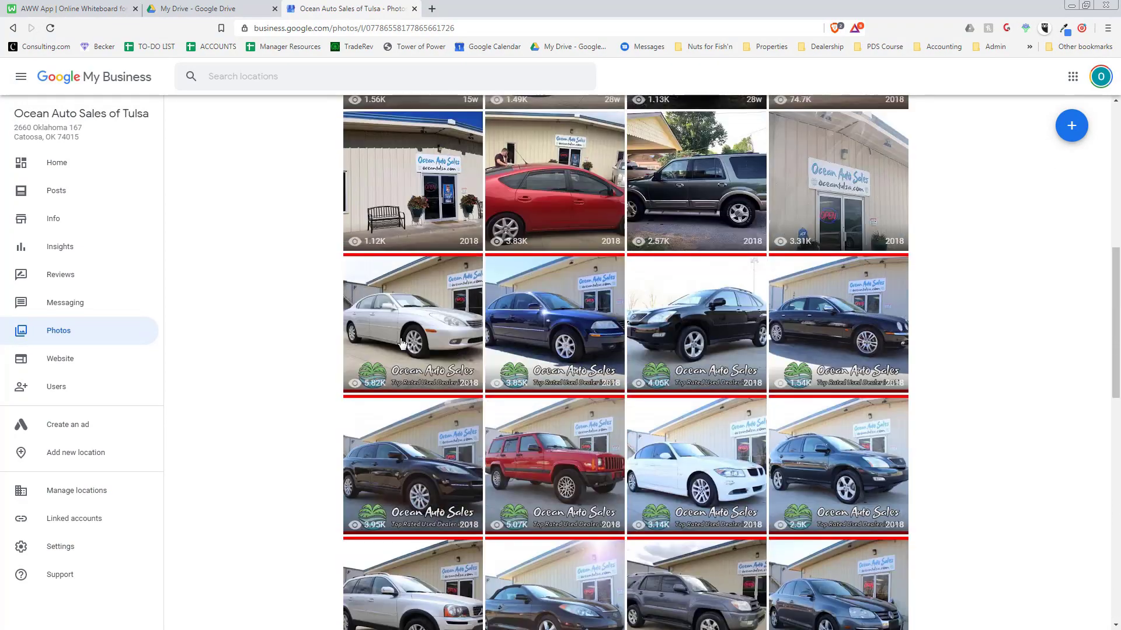
pyautogui.scroll(3)
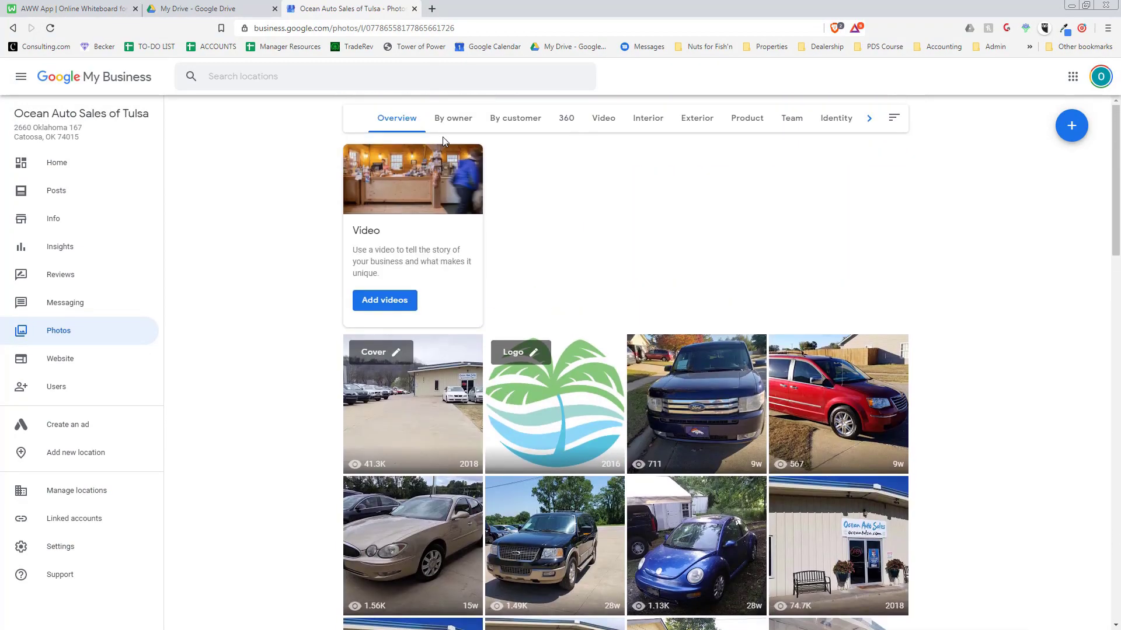
pyautogui.moveTo(112, 444)
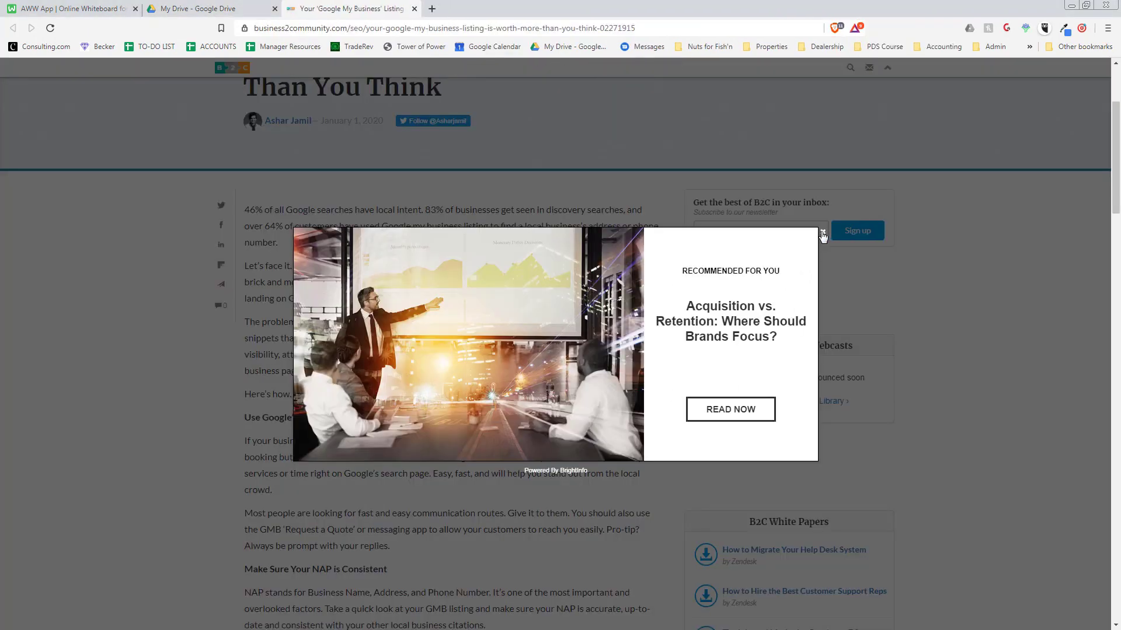
# Dismiss the recommended-article pop-up and highlight the word NAP in the heading
pyautogui.click(822, 235)
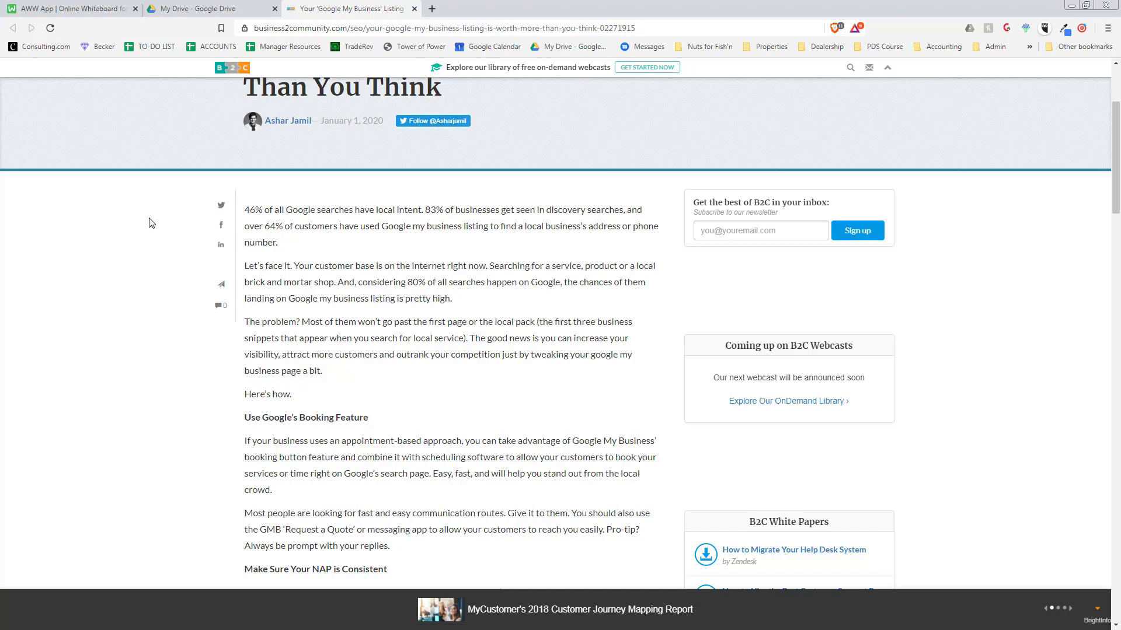
pyautogui.moveTo(252, 209)
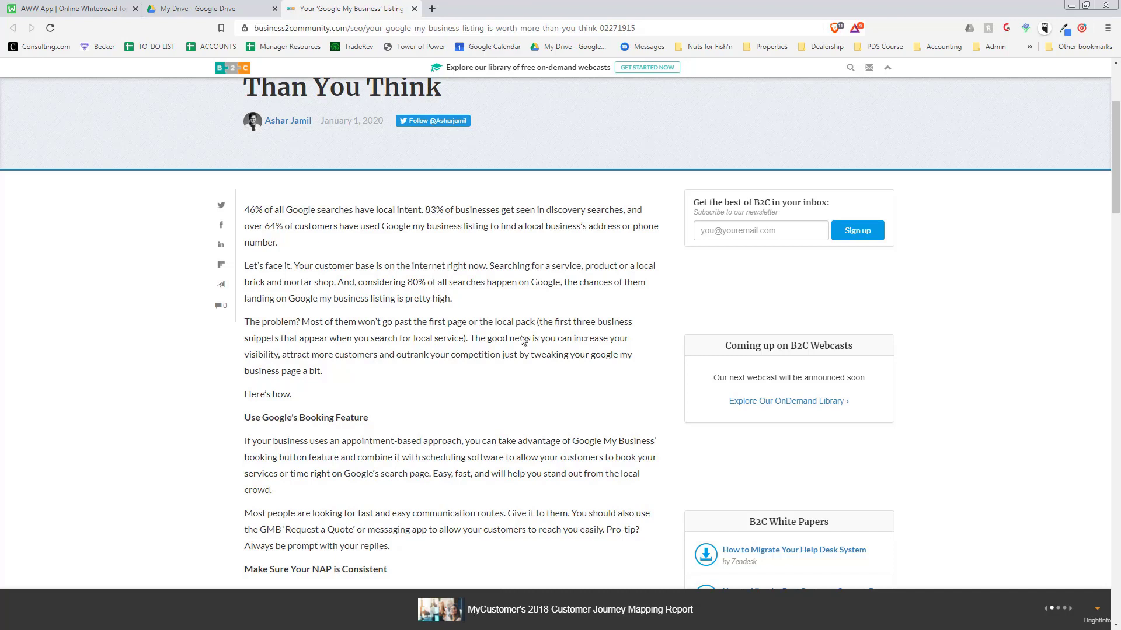
pyautogui.moveTo(548, 213)
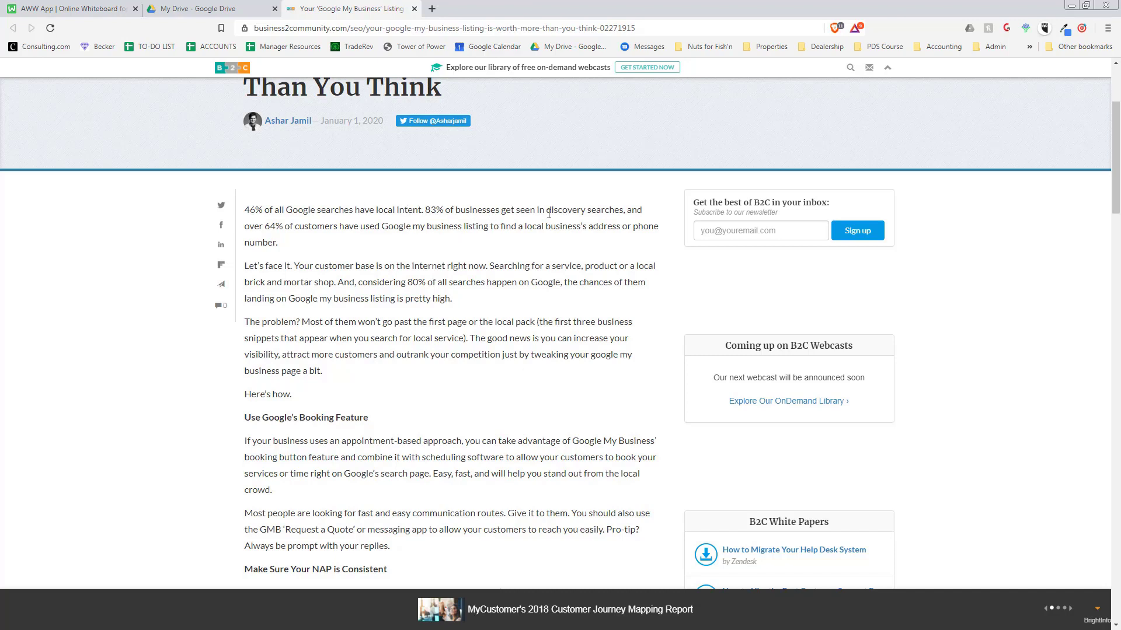
pyautogui.moveTo(517, 254)
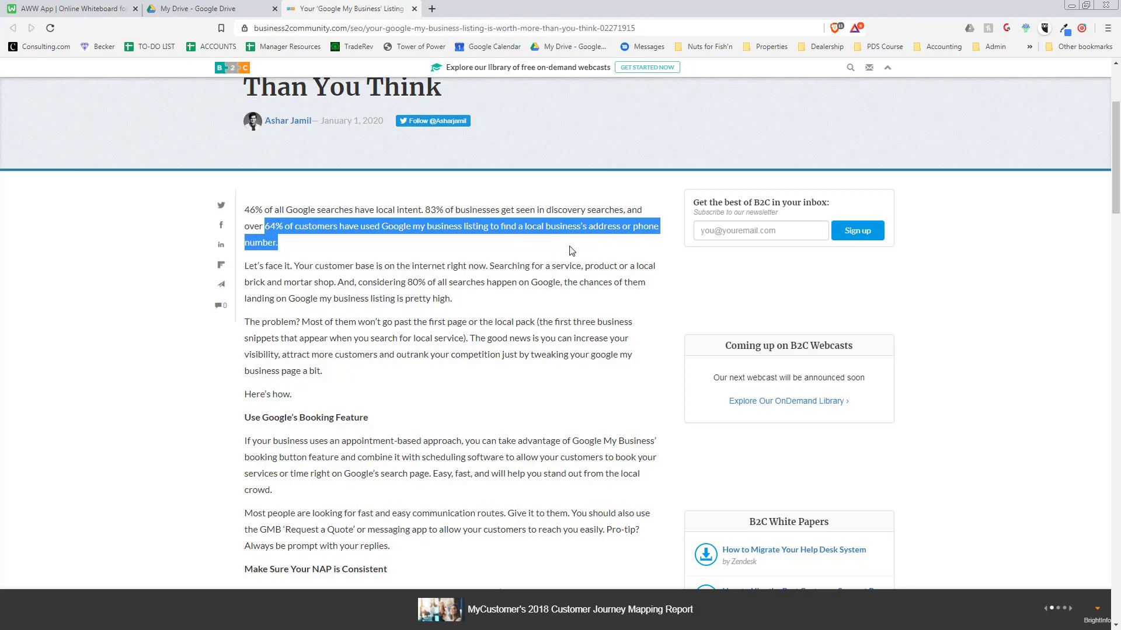
pyautogui.scroll(-3)
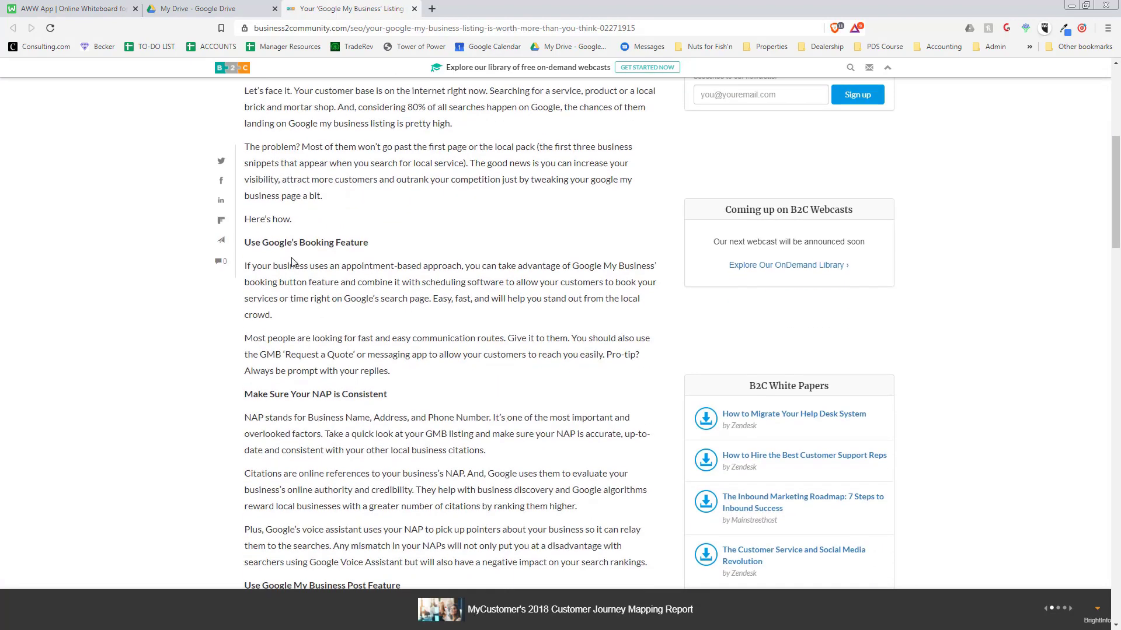
pyautogui.doubleClick(321, 393)
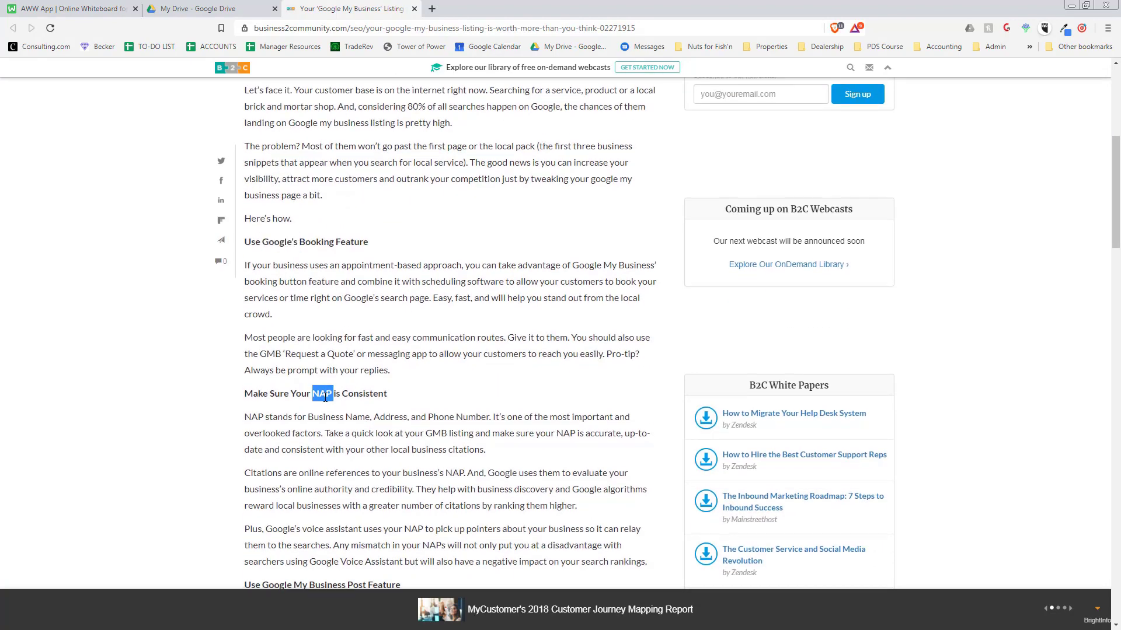
# Read down the article to the 'Reviews. Reviews. Reviews' section
pyautogui.scroll(-3)
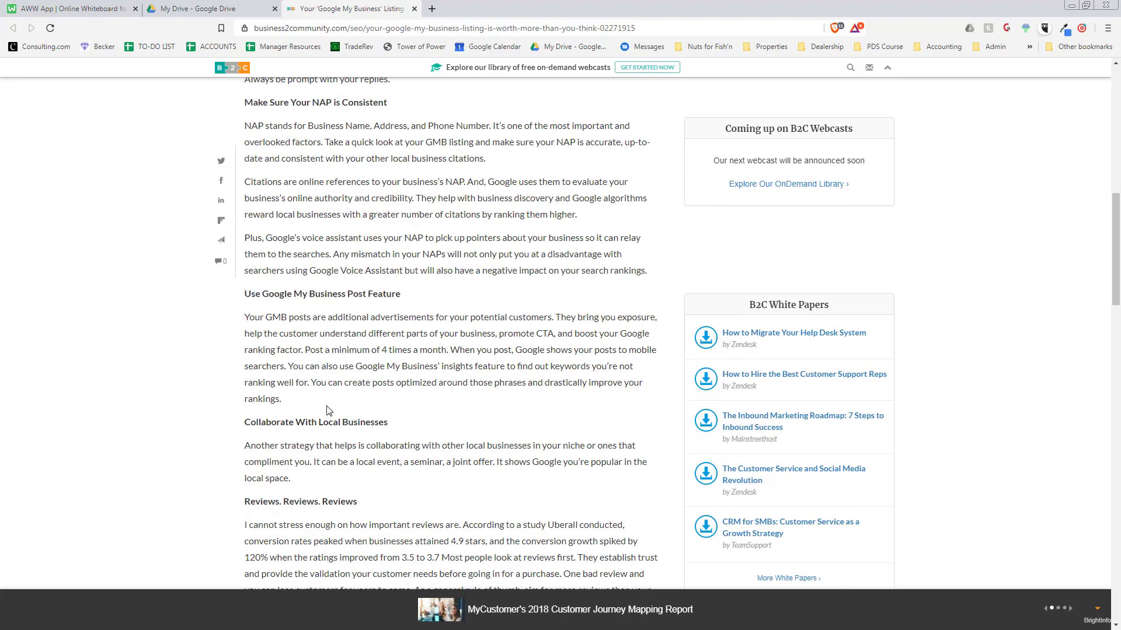
pyautogui.scroll(-3)
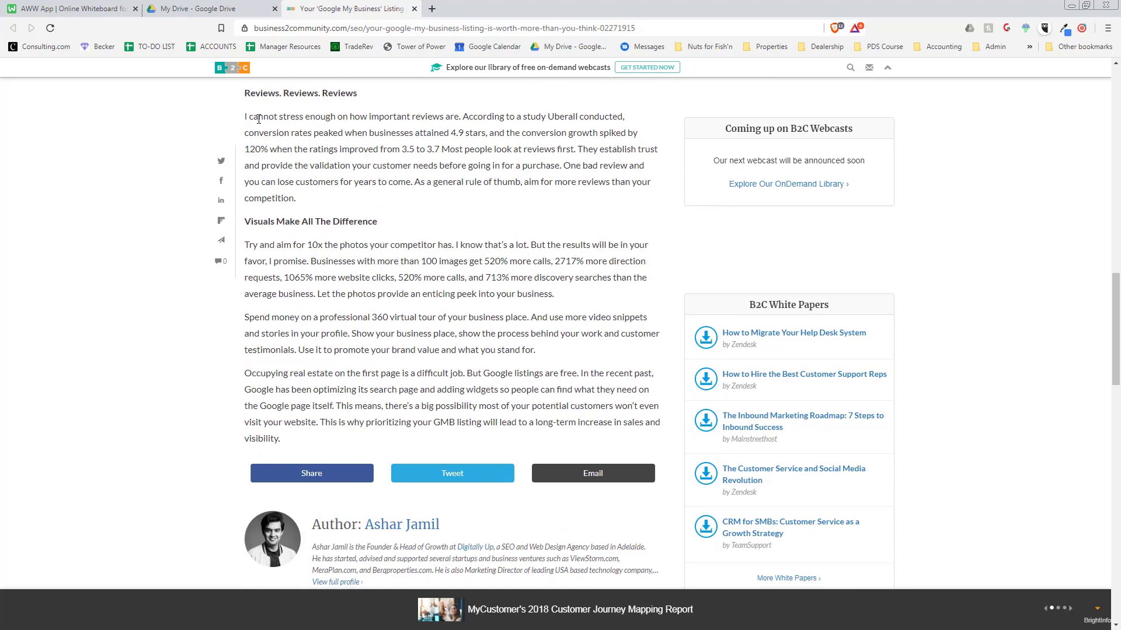
pyautogui.moveTo(327, 196)
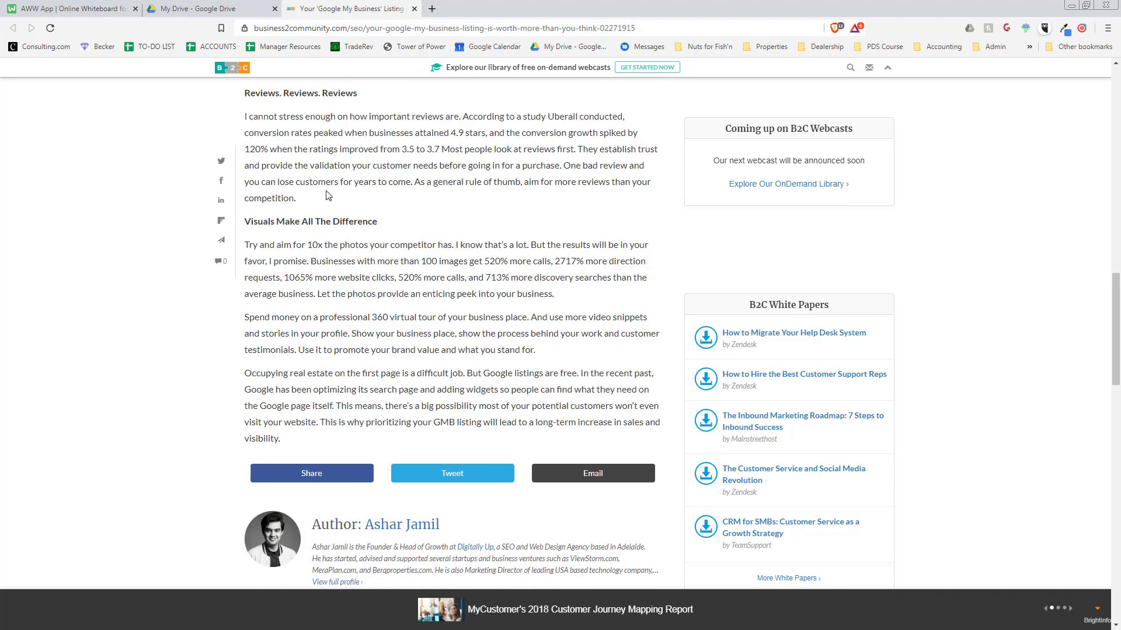
pyautogui.moveTo(463, 117)
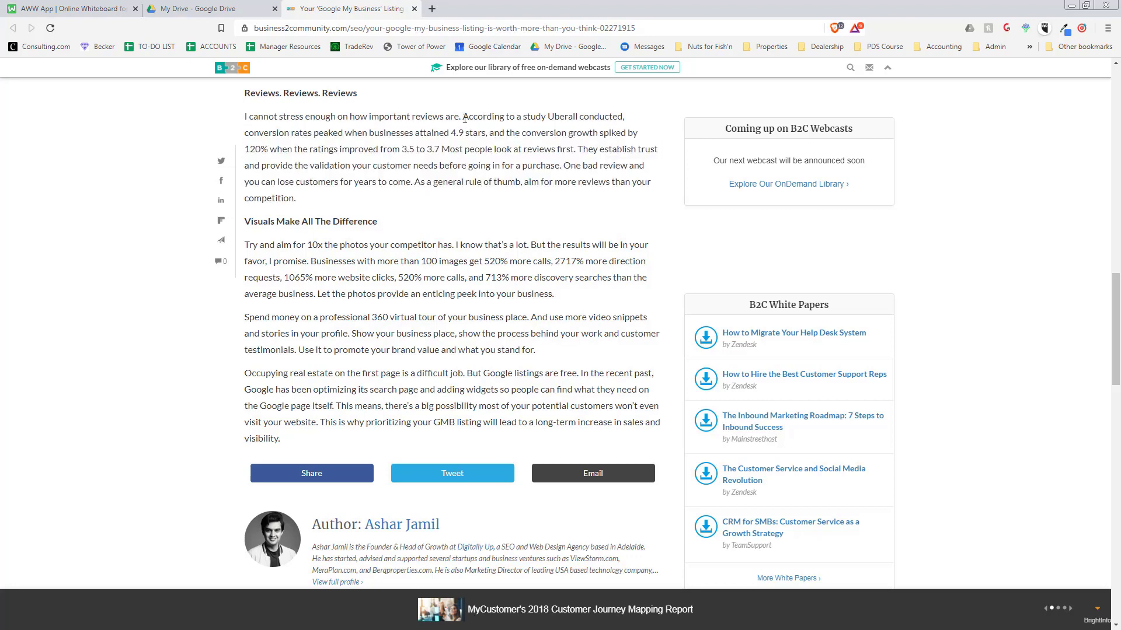
pyautogui.moveTo(279, 146)
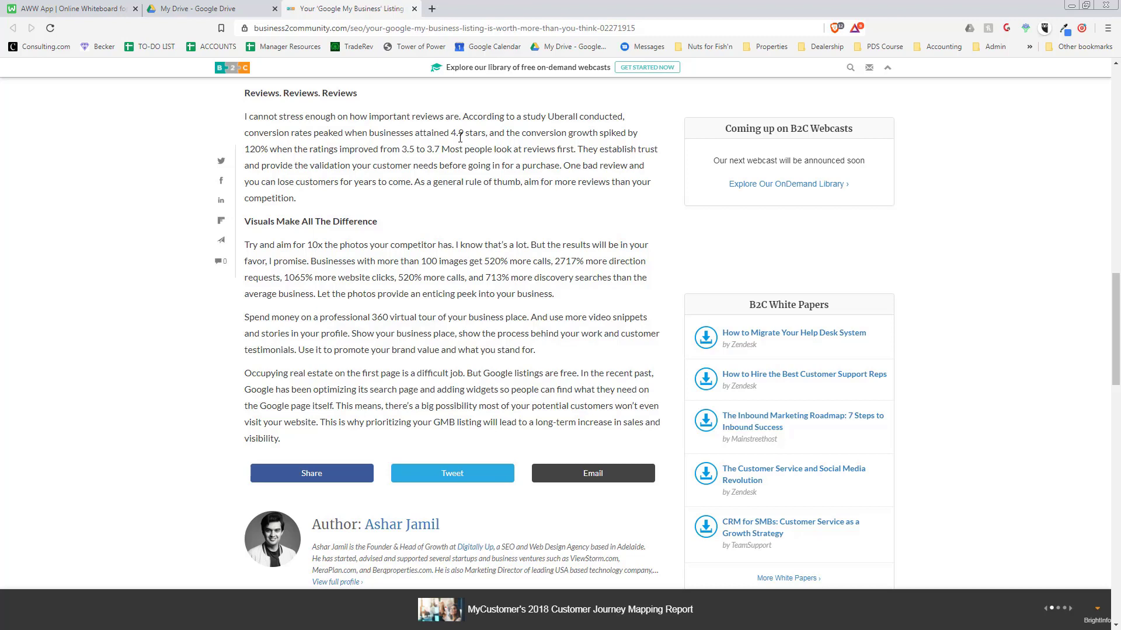
pyautogui.doubleClick(457, 133)
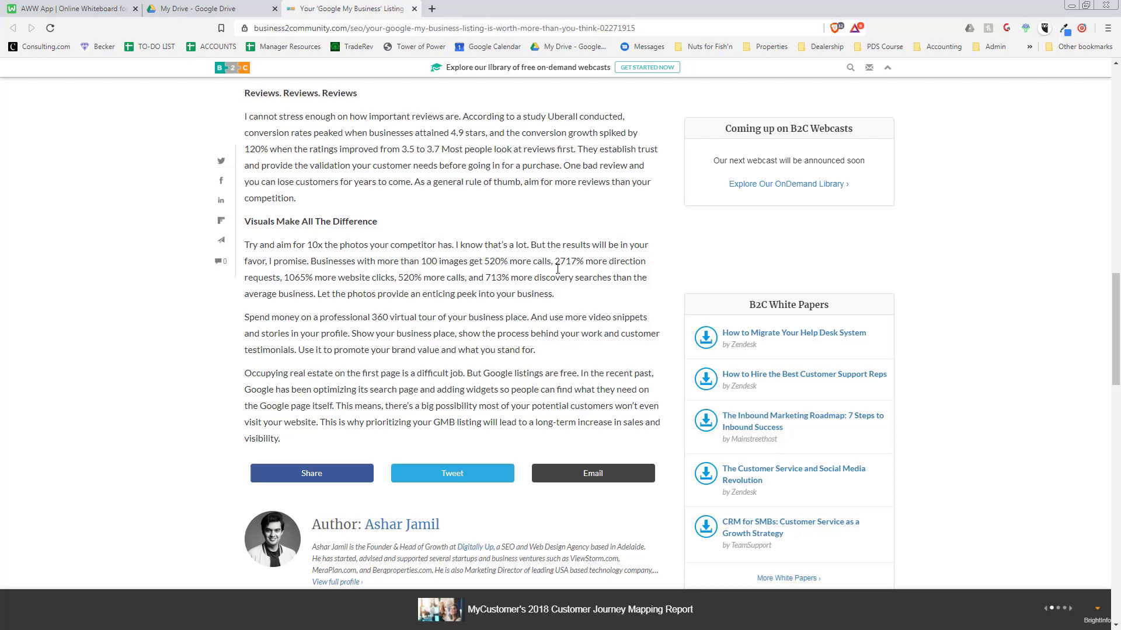
pyautogui.moveTo(246, 240)
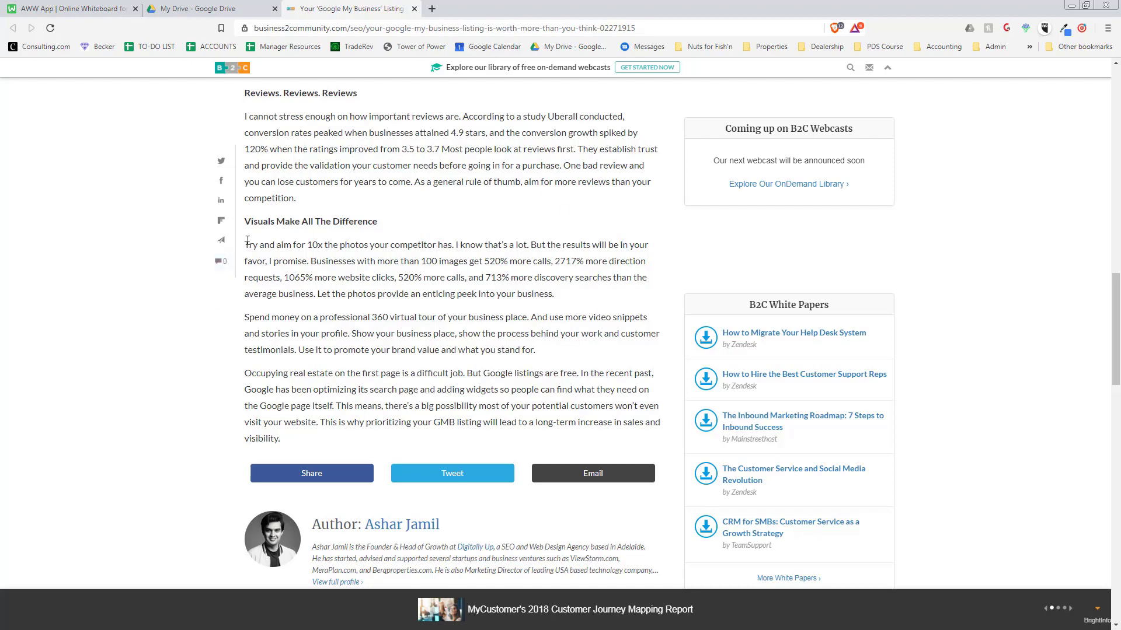
# Scroll the article back to its opening and return to the AWW App whiteboard tab
pyautogui.scroll(3)
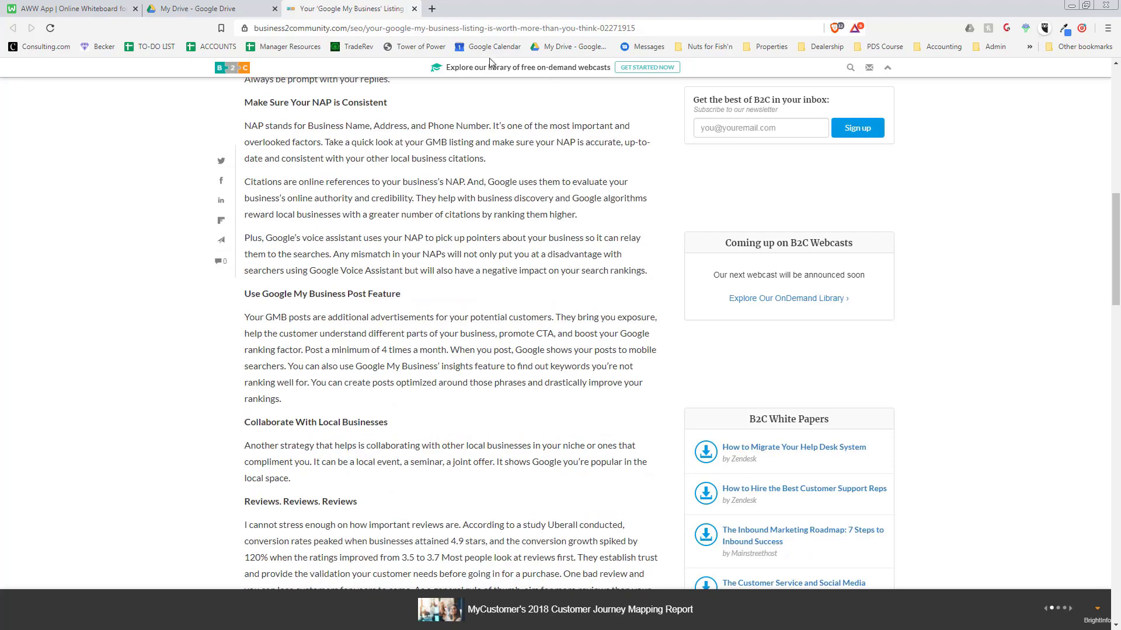
pyautogui.scroll(3)
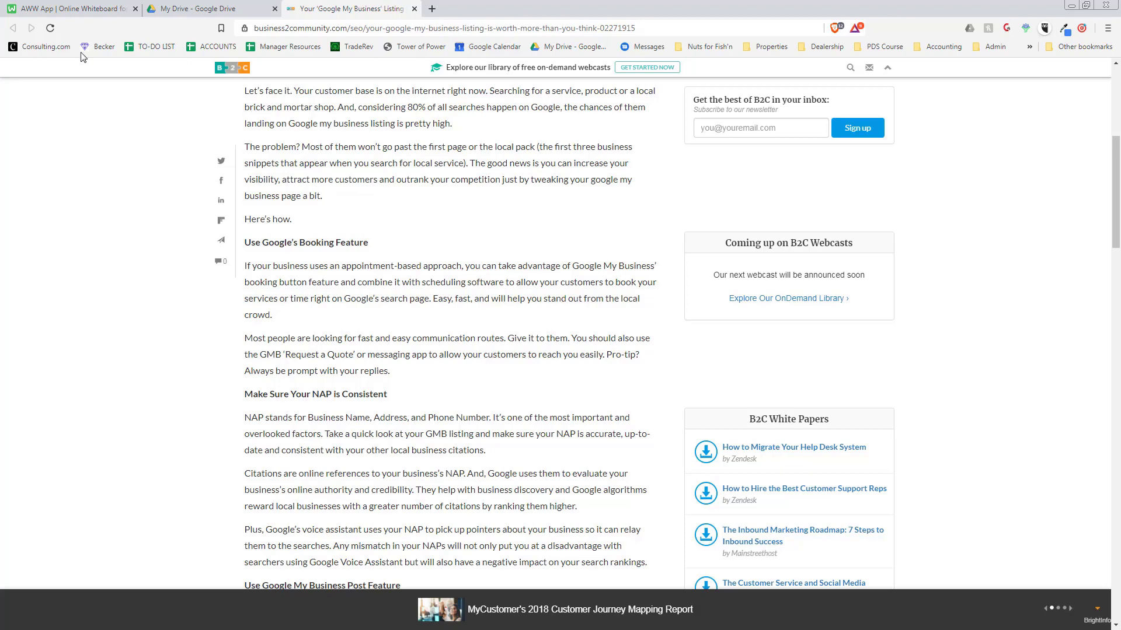
pyautogui.click(72, 8)
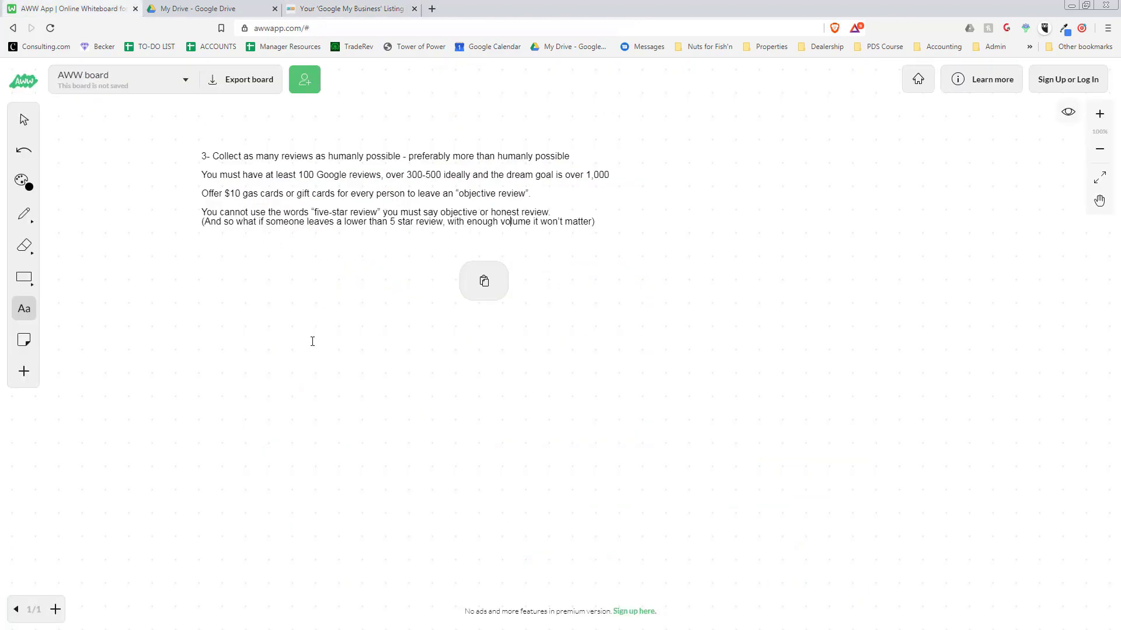